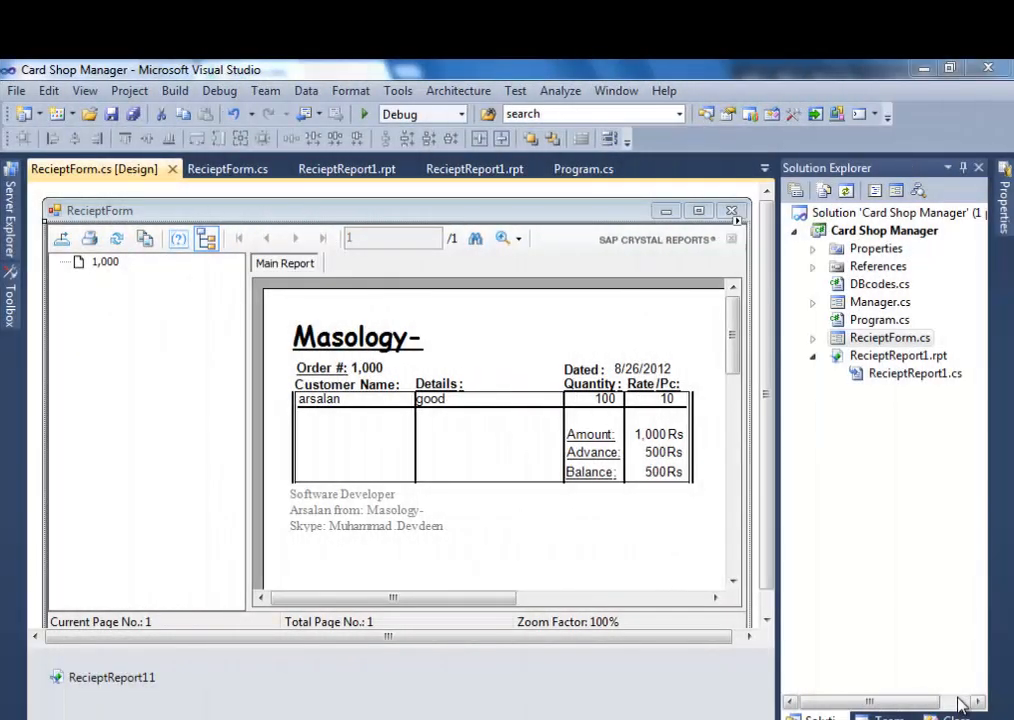
mouse_move(620, 657)
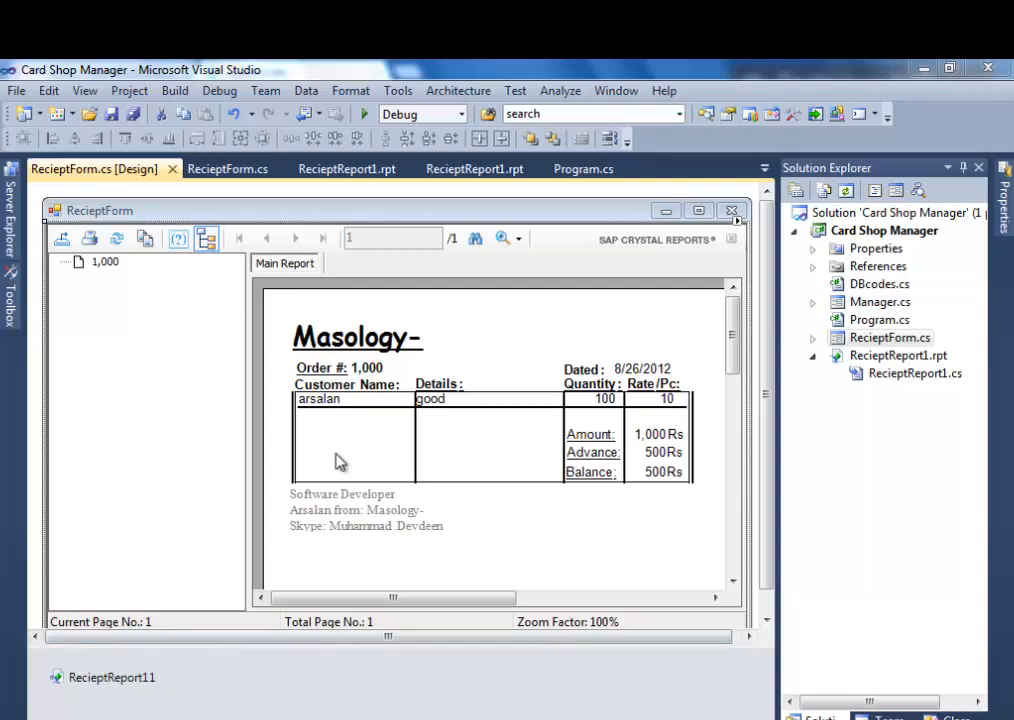
mouse_move(508, 468)
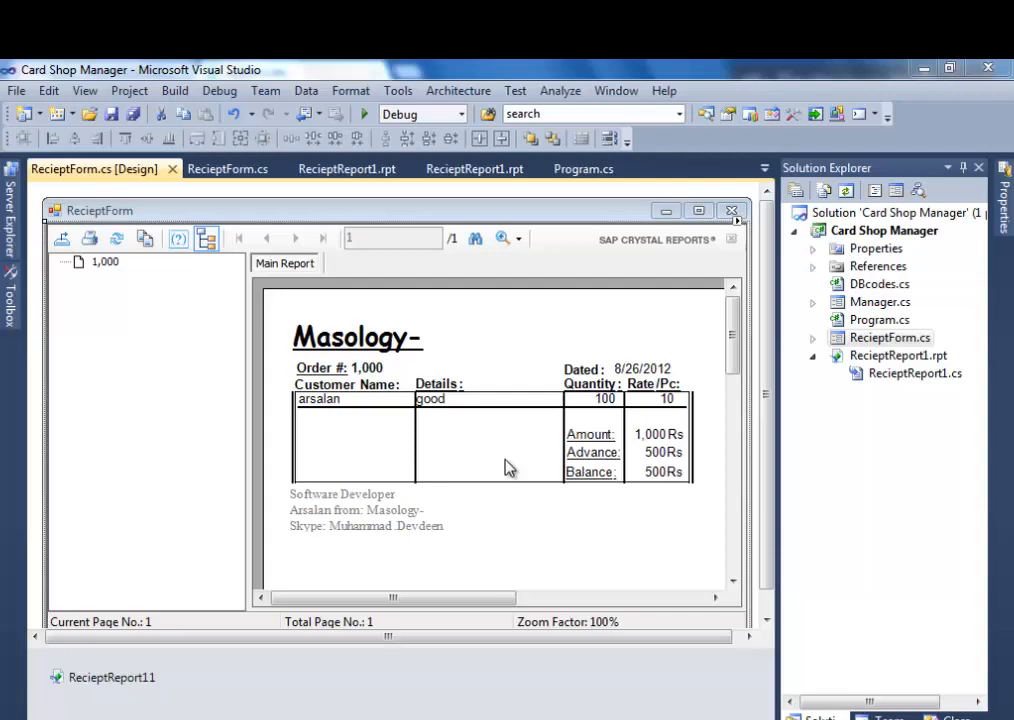
mouse_move(626, 330)
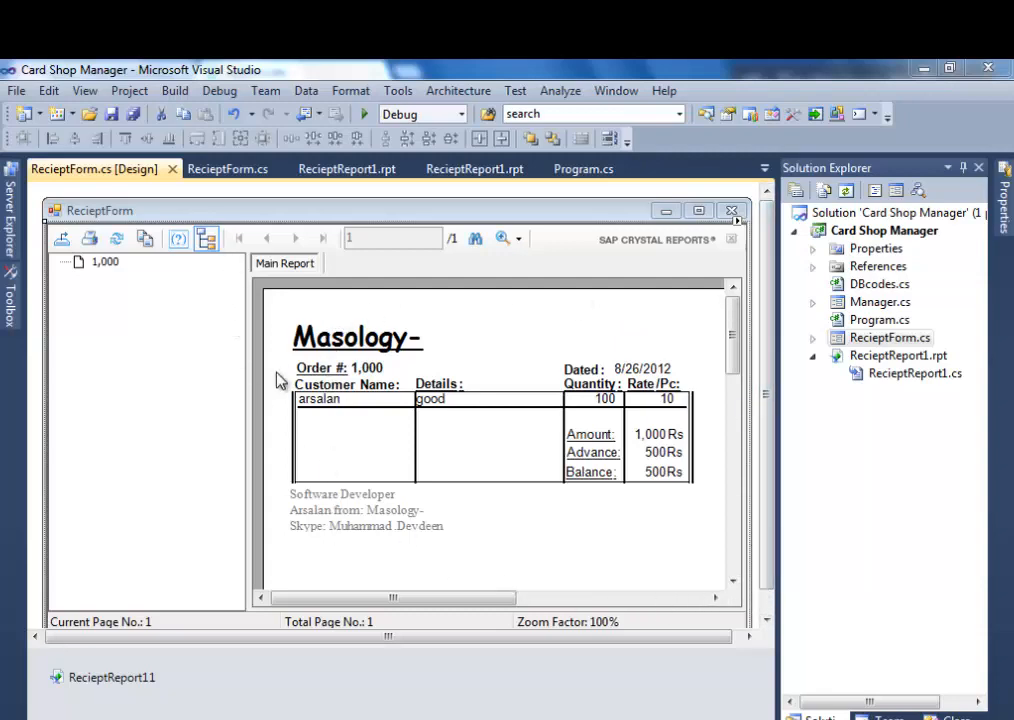
mouse_move(625, 330)
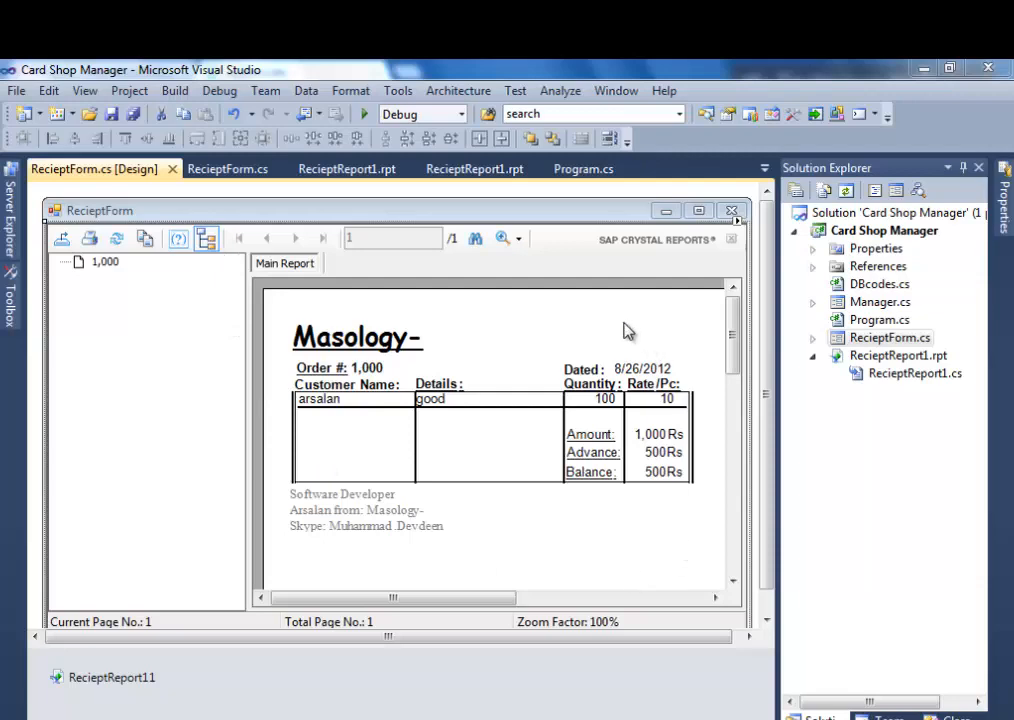
mouse_move(570, 261)
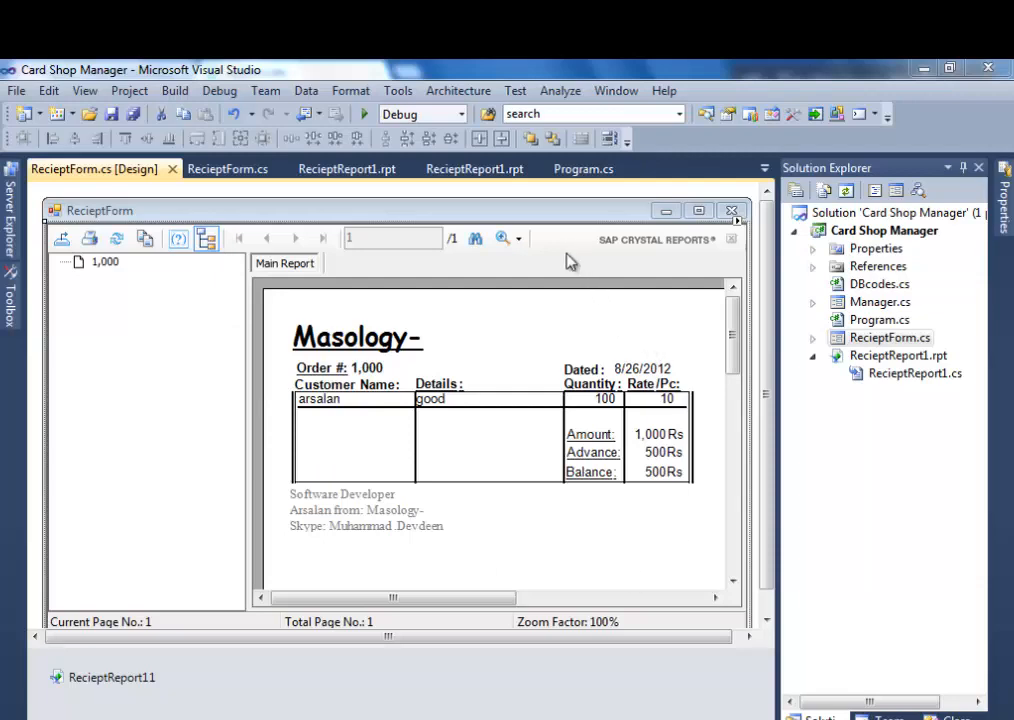
mouse_move(298, 565)
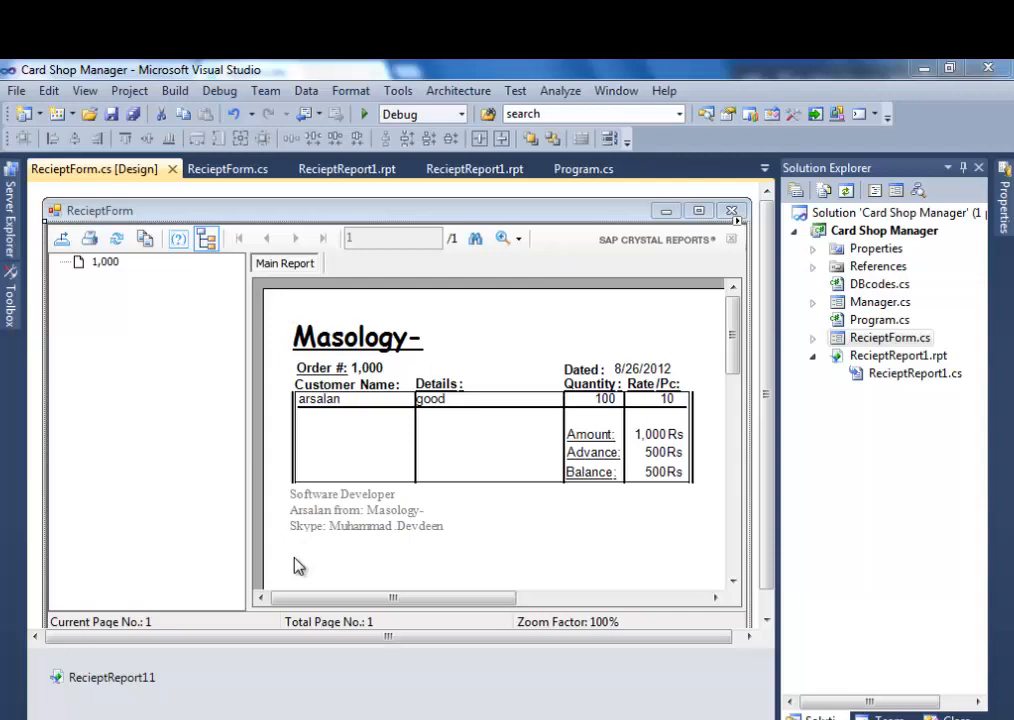
mouse_move(675, 343)
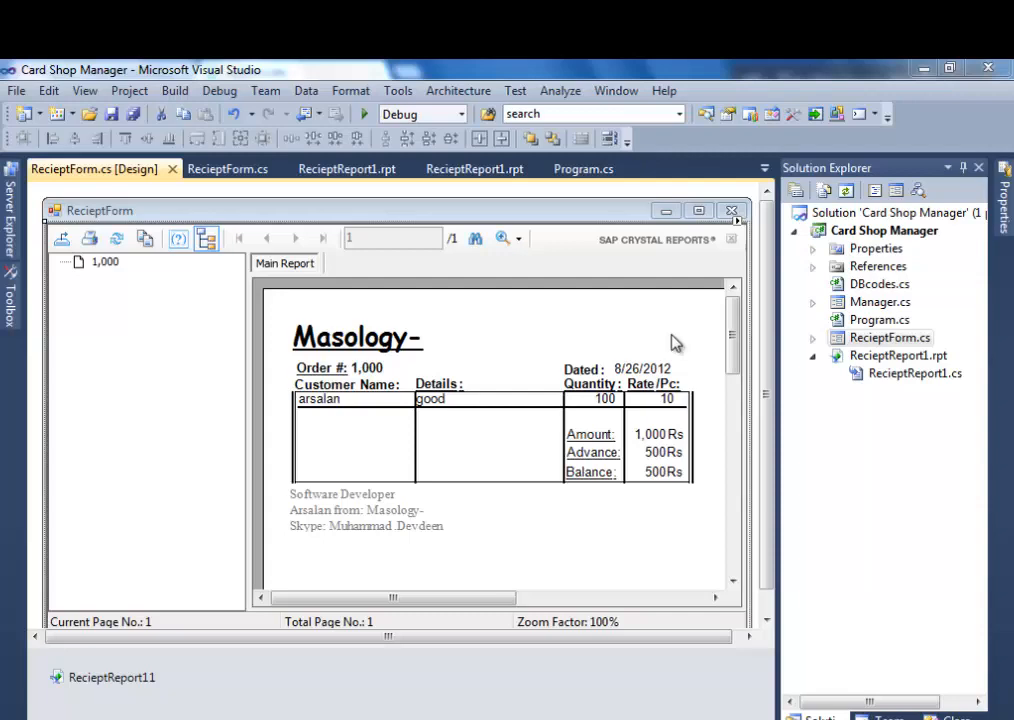
mouse_move(288, 553)
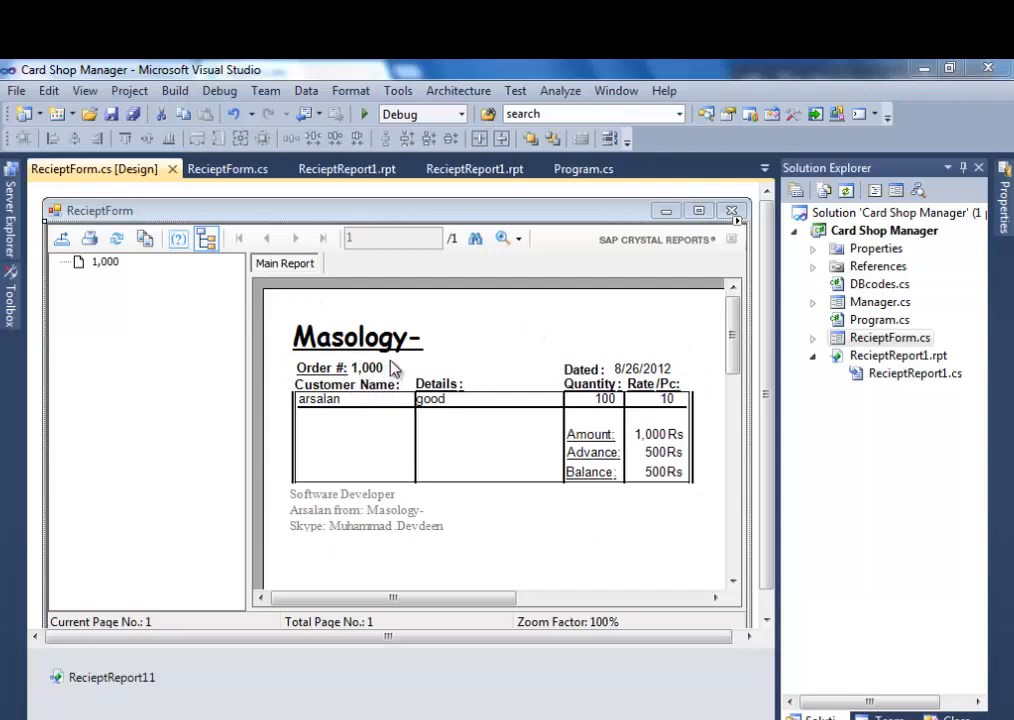
mouse_move(360, 375)
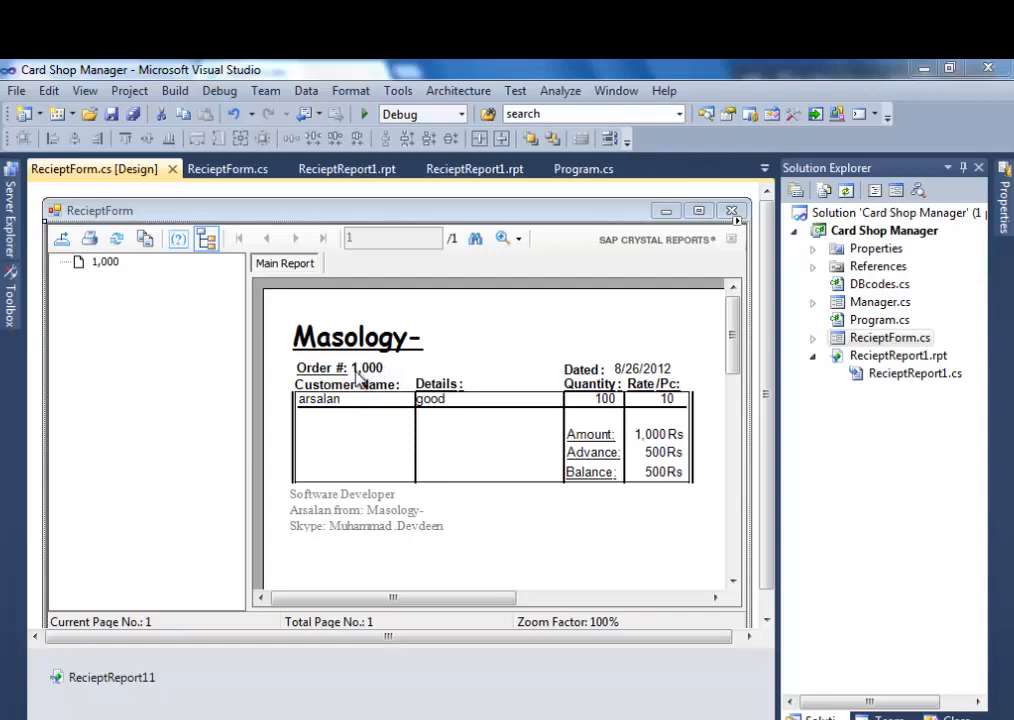
mouse_move(385, 375)
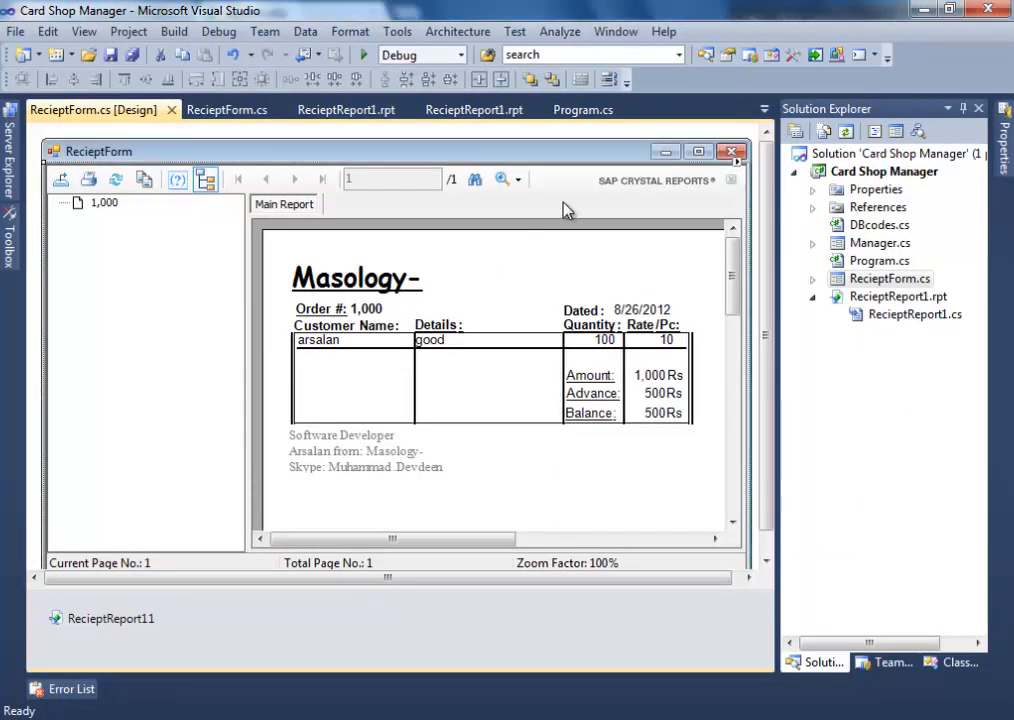
- In RecieptForm's constructor, add crystalReportViewer1.RefreshReport(); after InitializeComponent()
click(227, 109)
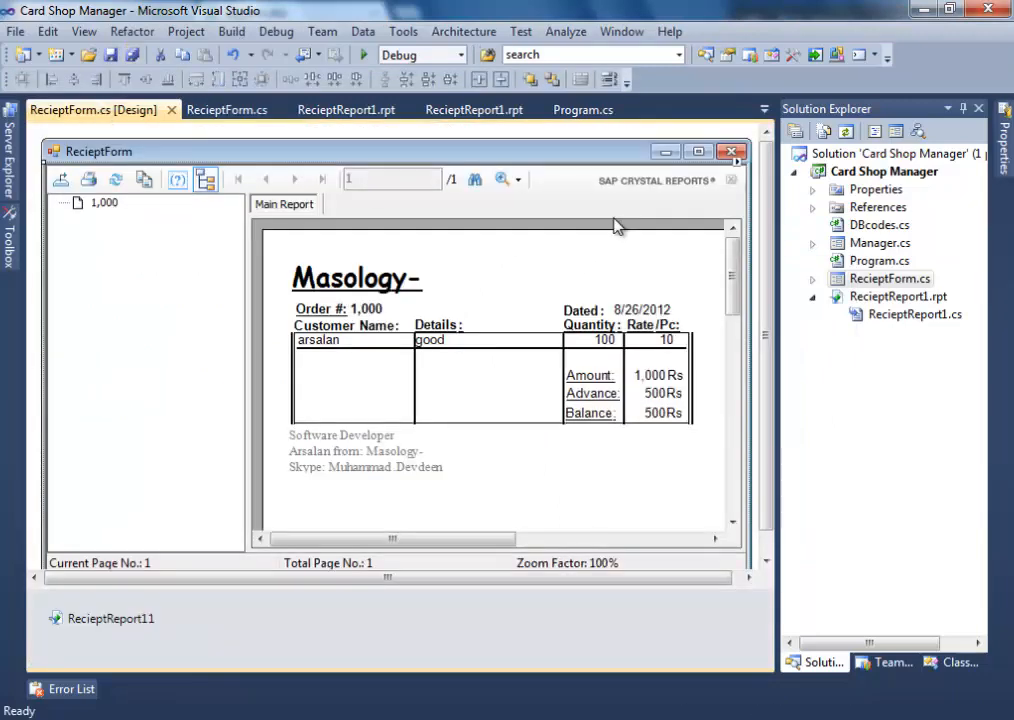
right_click(615, 225)
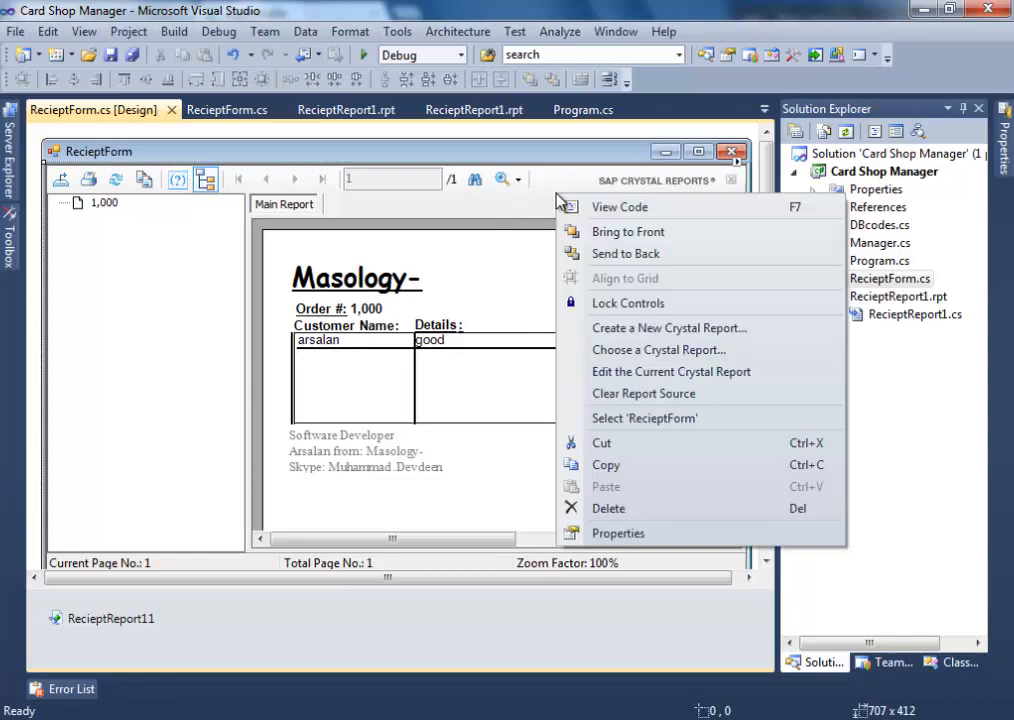
click(620, 207)
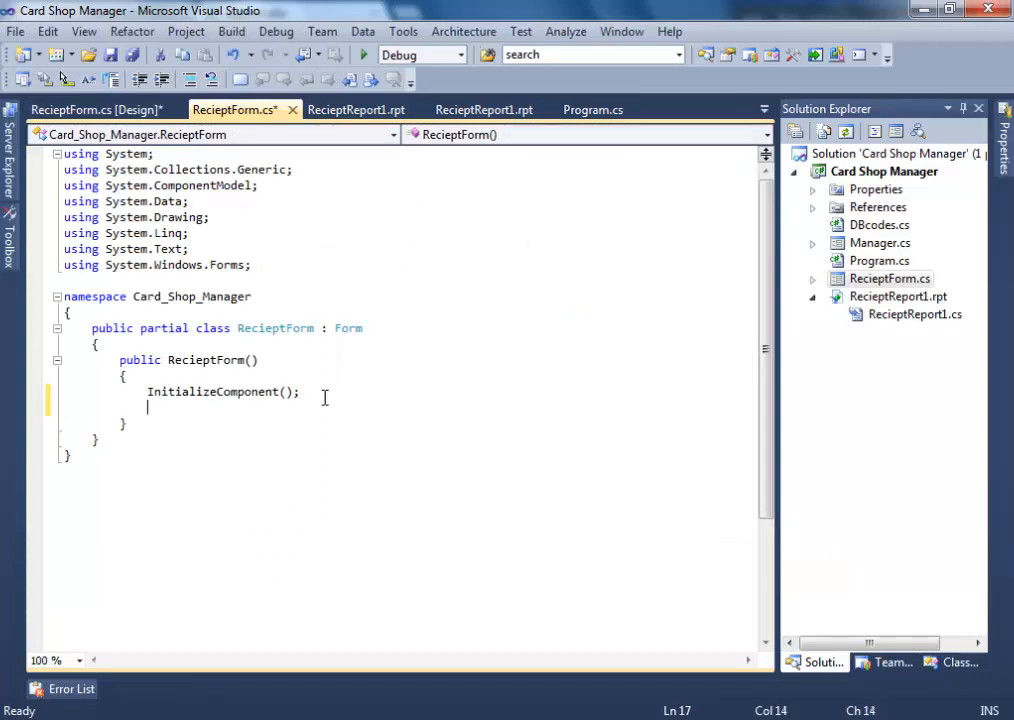
text(crystalReportViewer1.)
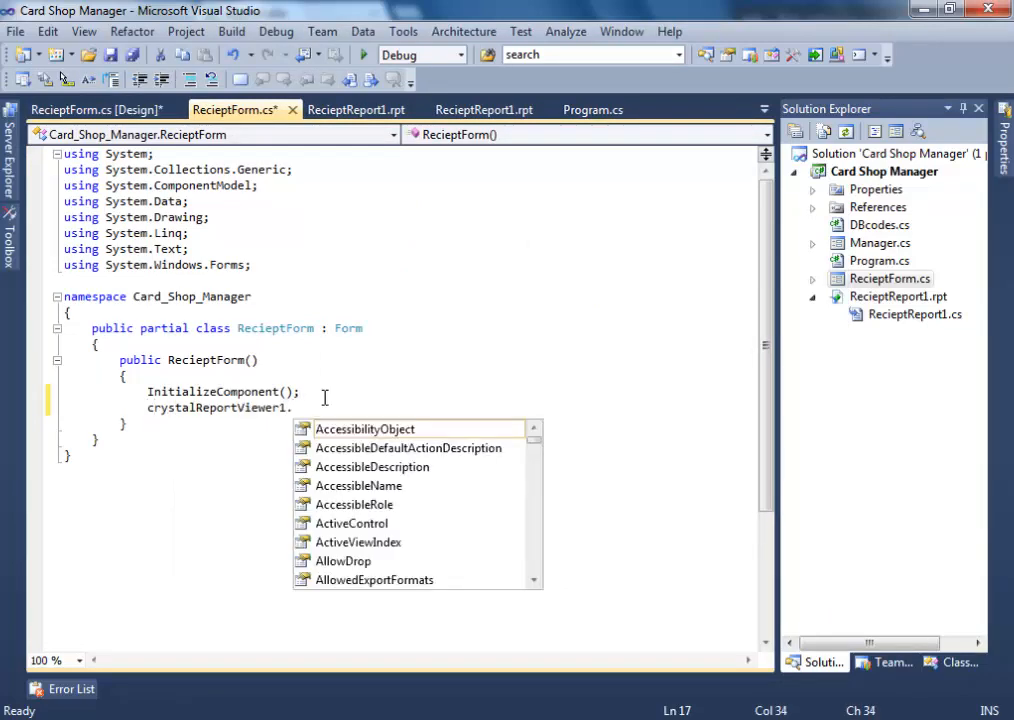
text(re)
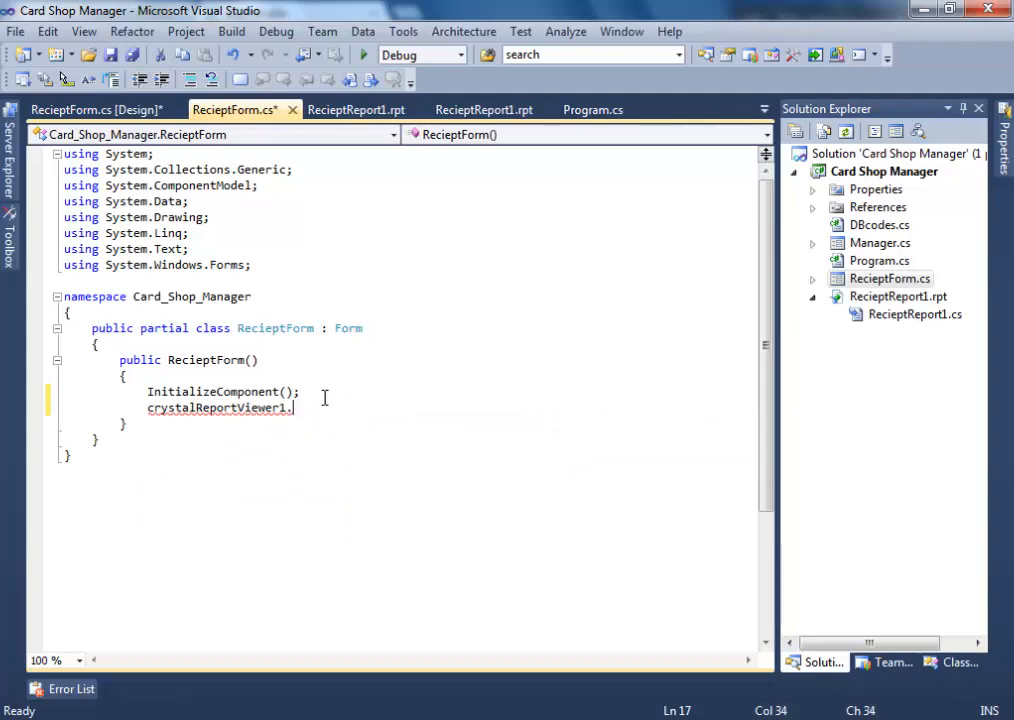
text(re)
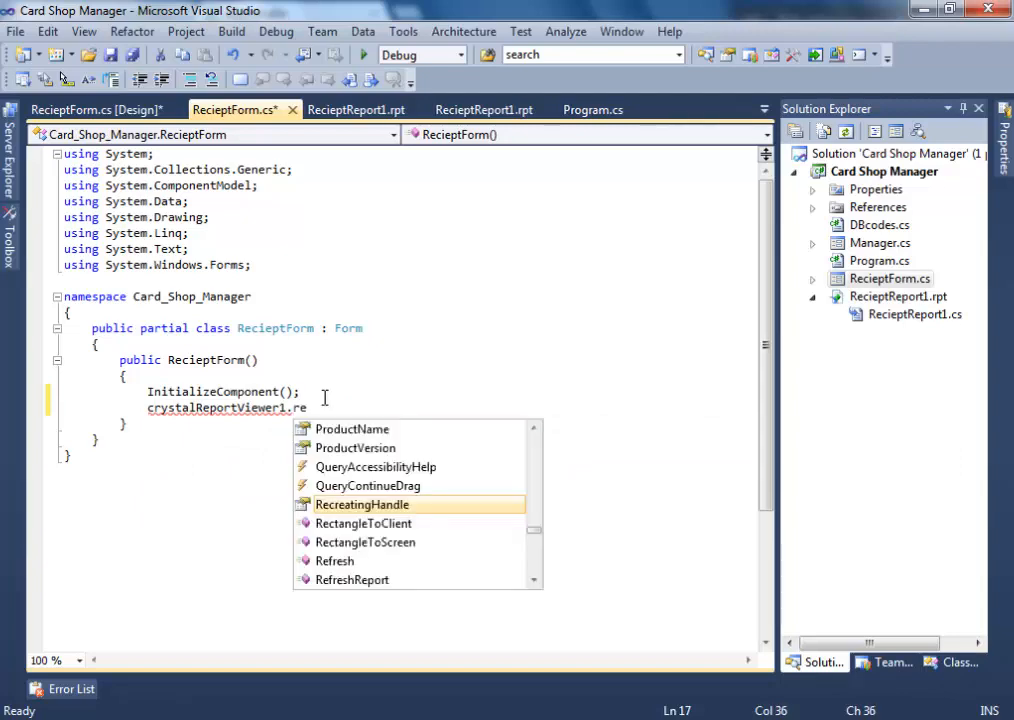
key(down)
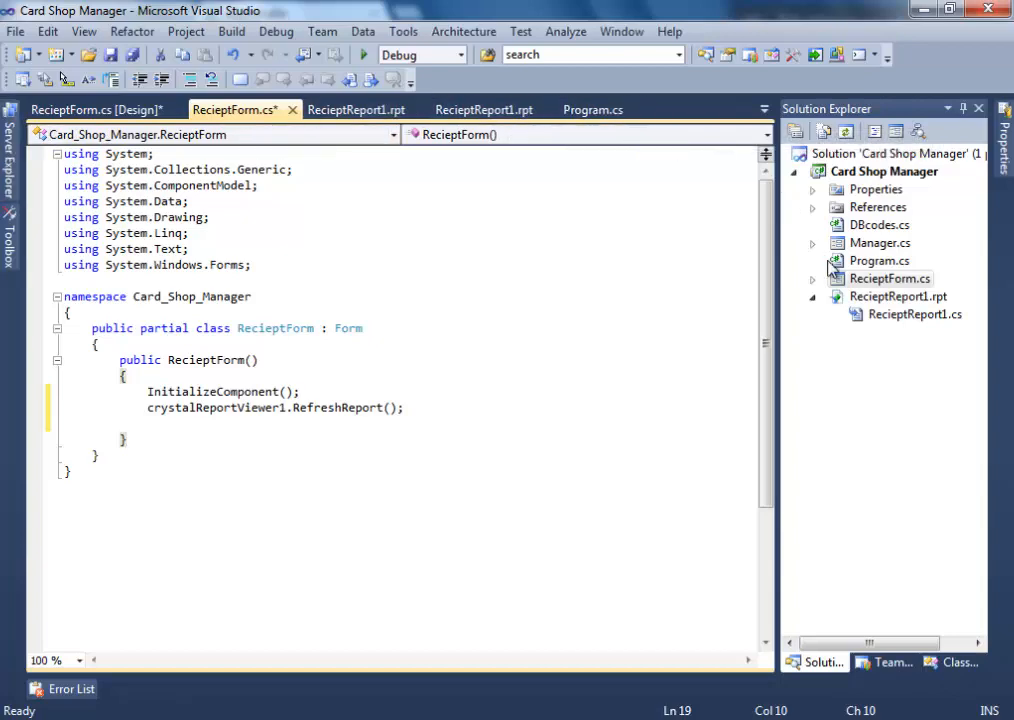
- Open Manager.cs in the designer to show the Card Shop Manager order entry form
double_click(879, 243)
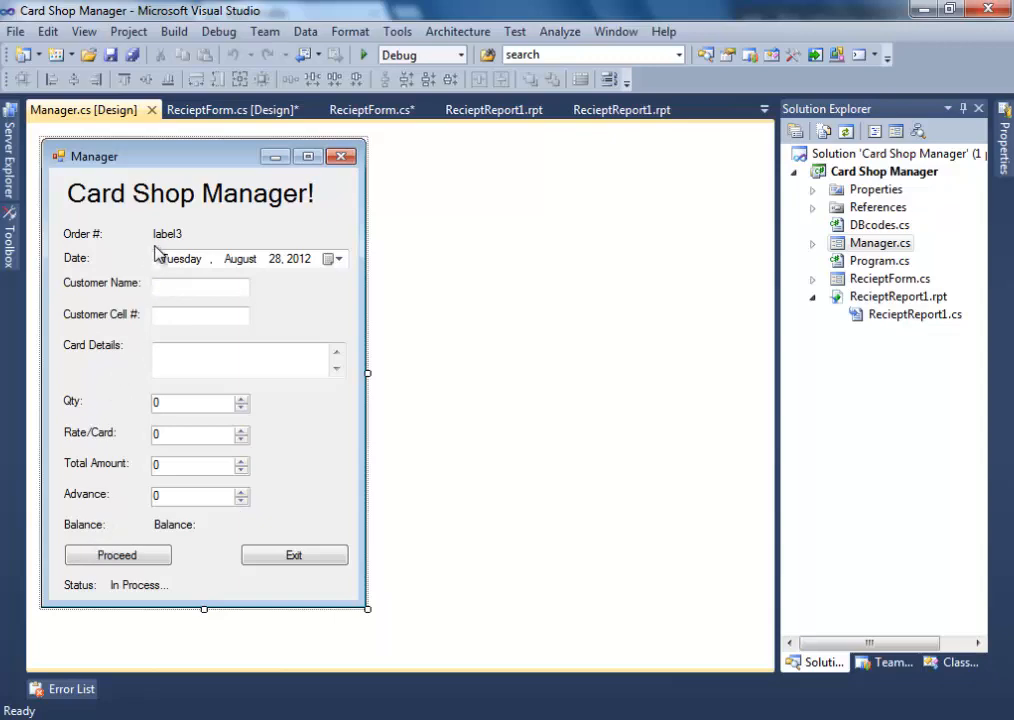
mouse_move(78, 293)
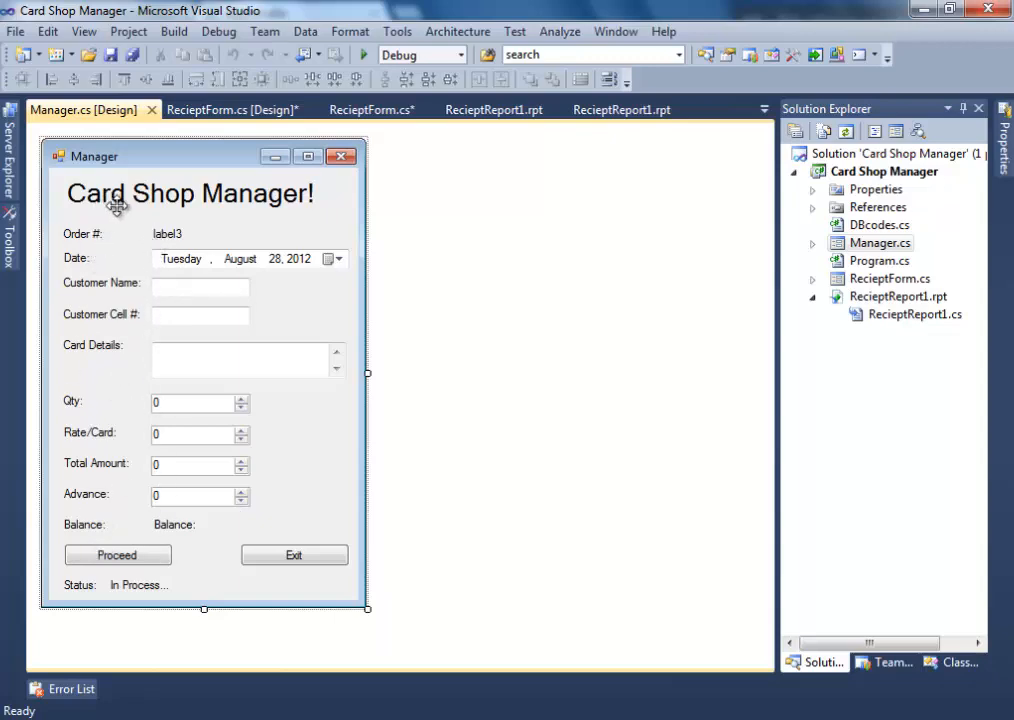
mouse_move(152, 225)
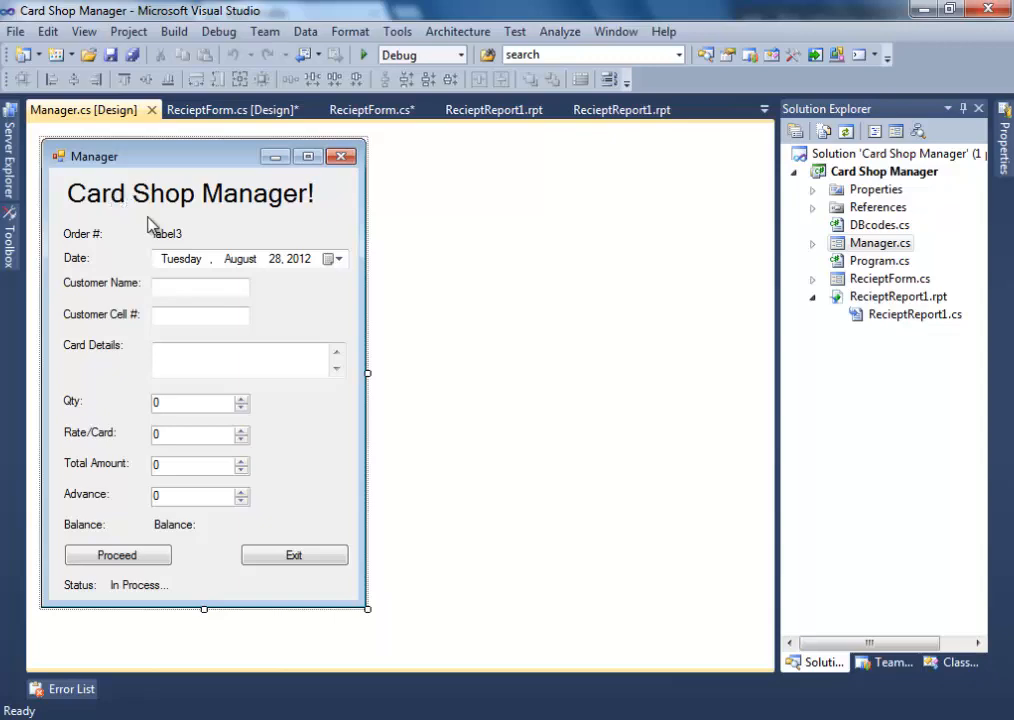
mouse_move(110, 228)
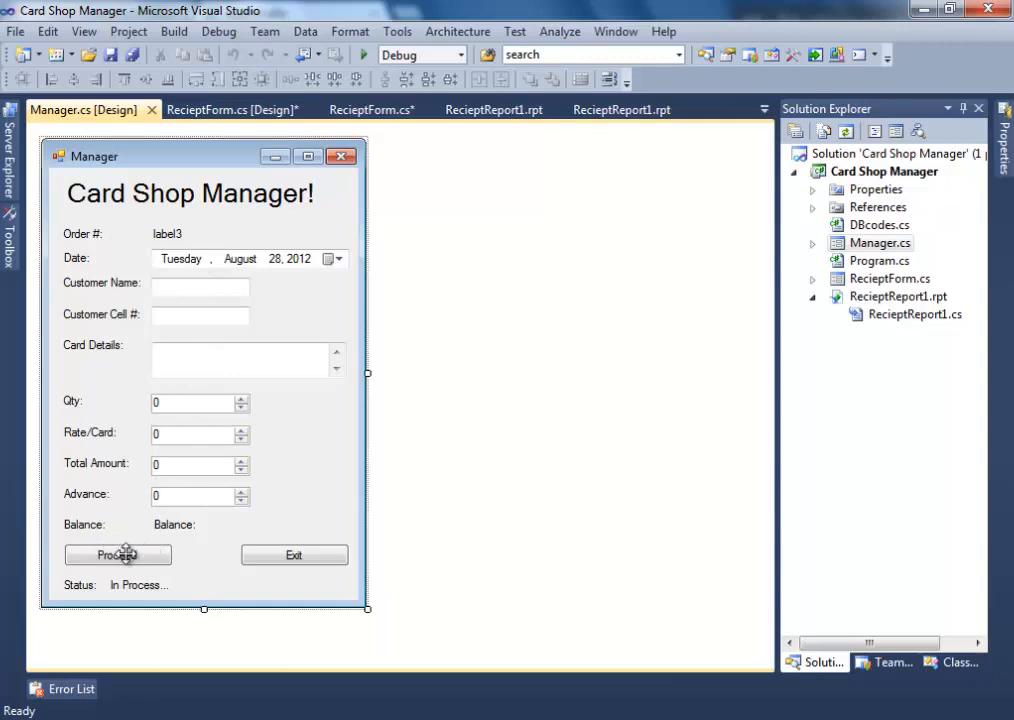
mouse_move(130, 537)
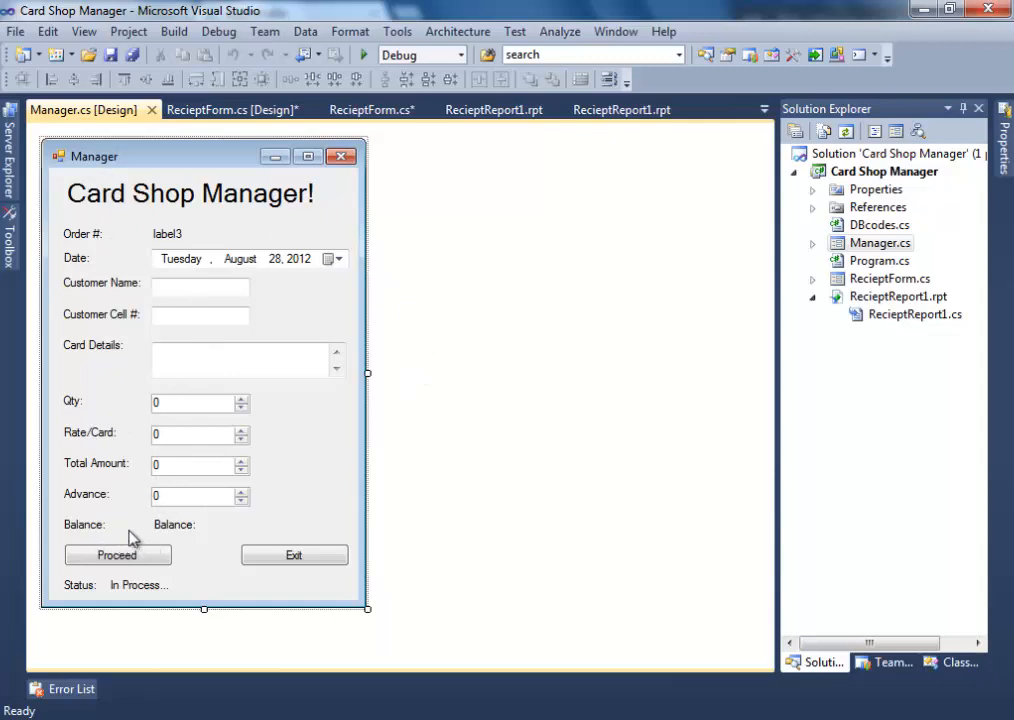
mouse_move(110, 190)
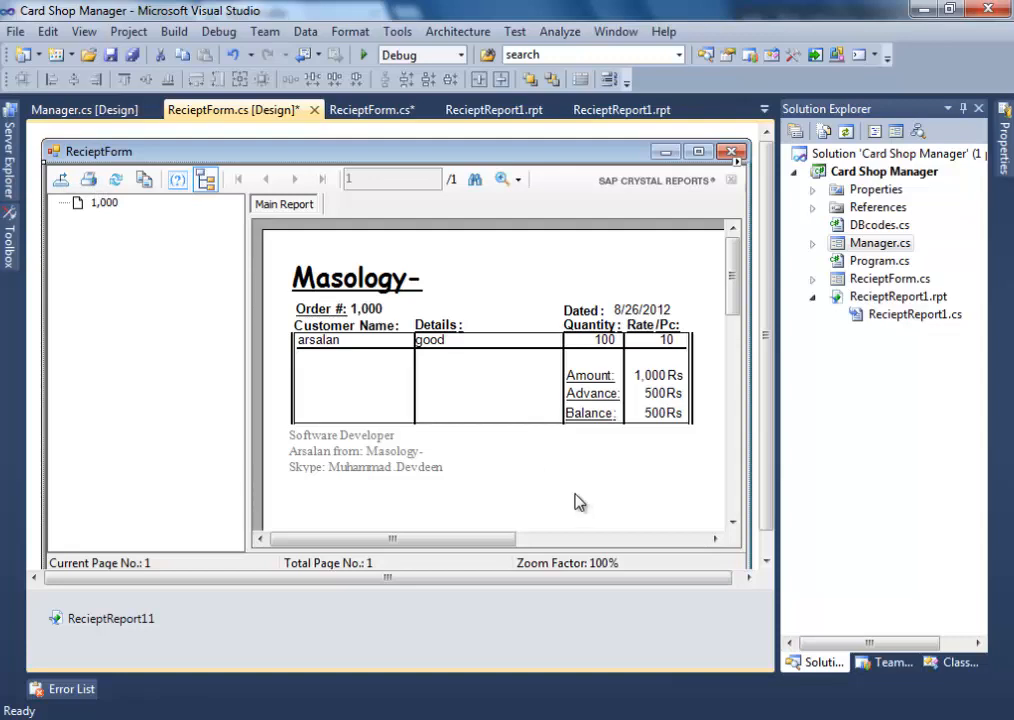
mouse_move(85, 118)
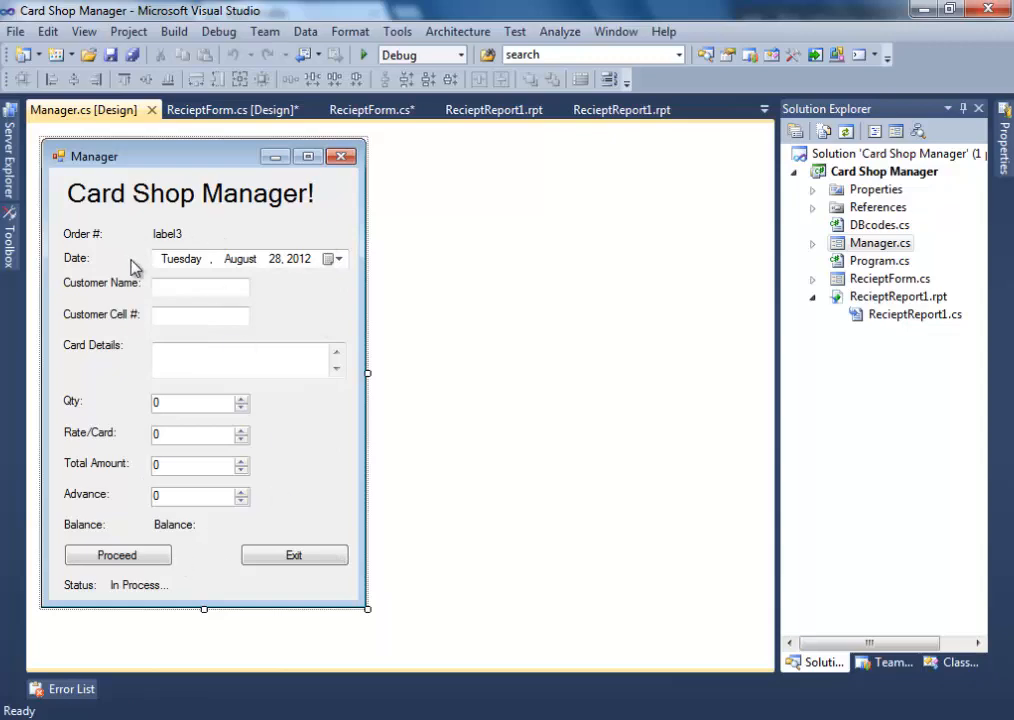
mouse_move(247, 488)
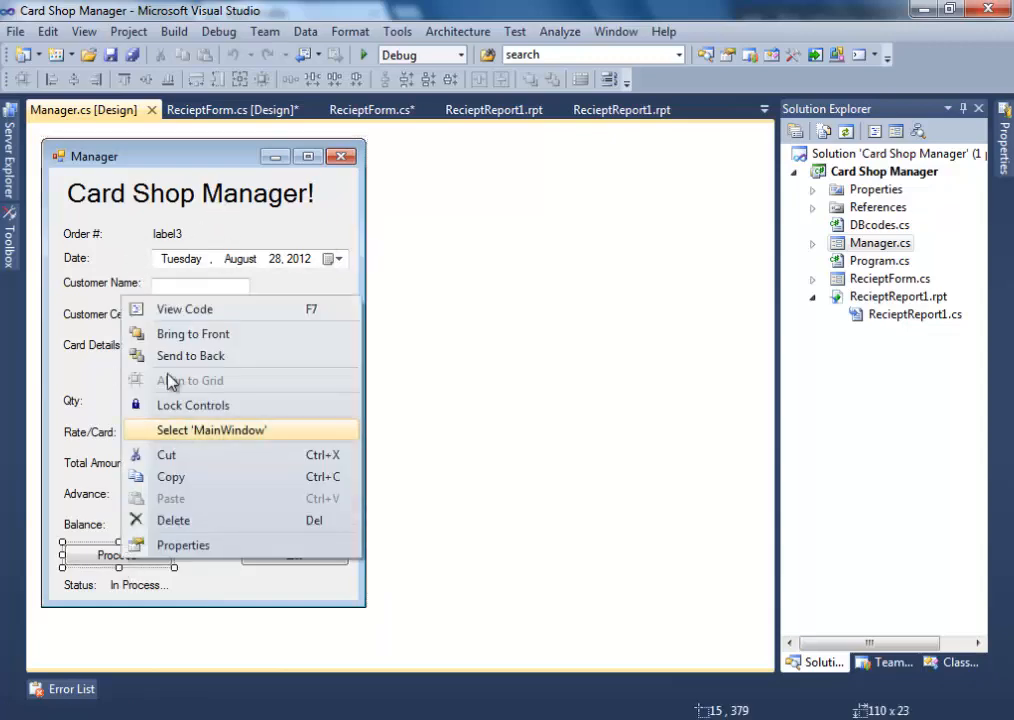
- Review the Manager form layout, its Proceed button, the receipt report preview and Manager.cs code
click(184, 308)
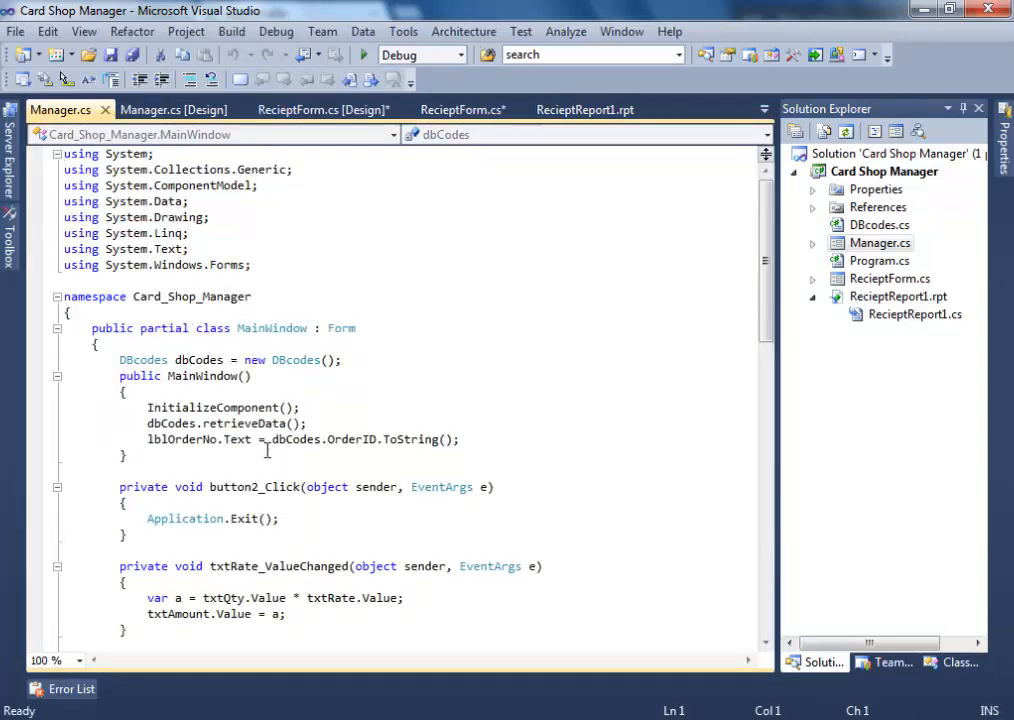
click(173, 109)
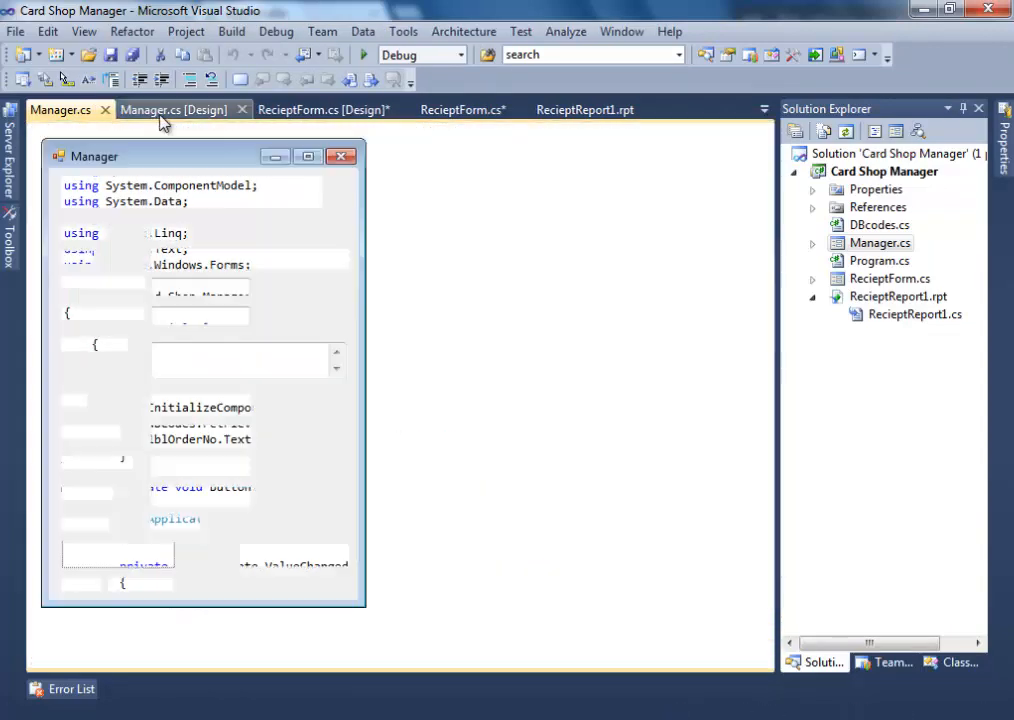
click(173, 109)
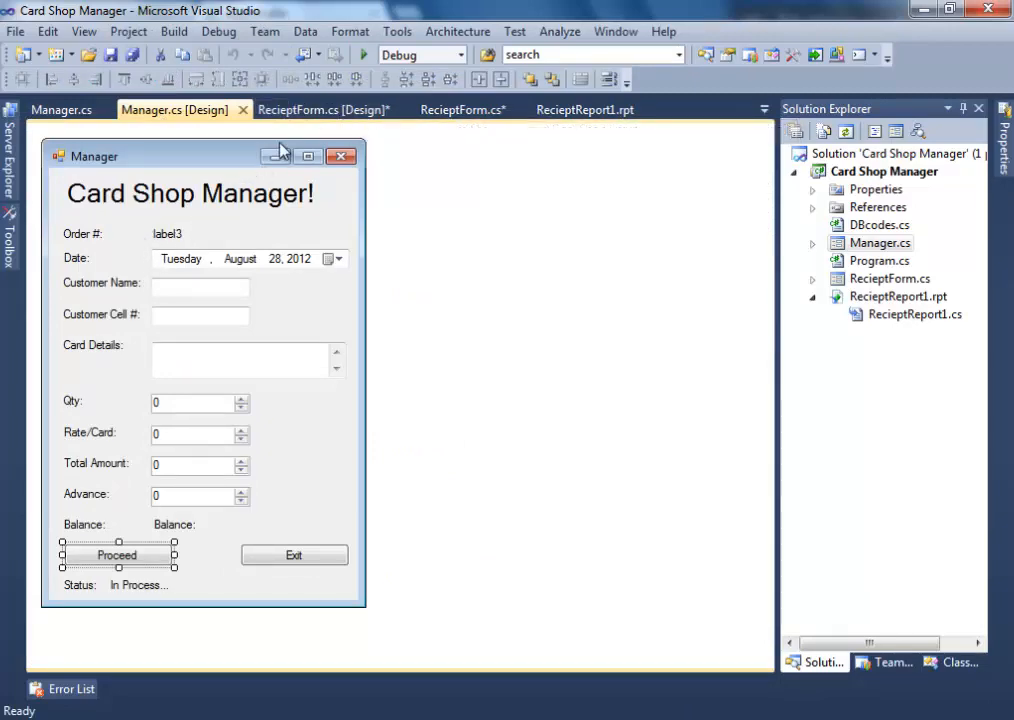
click(320, 109)
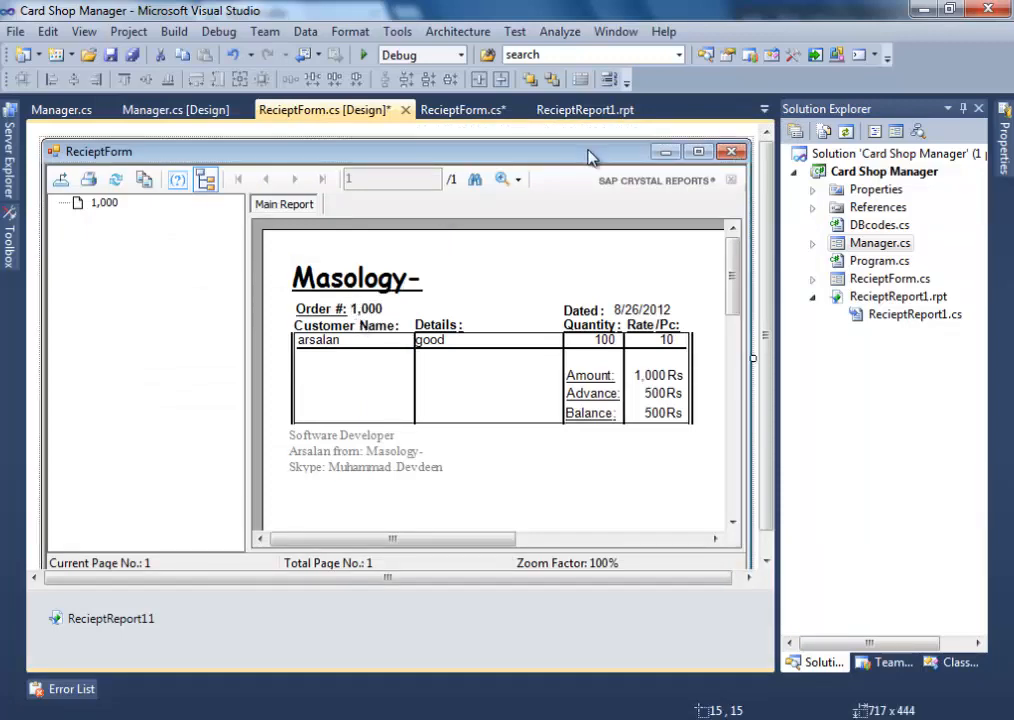
click(463, 109)
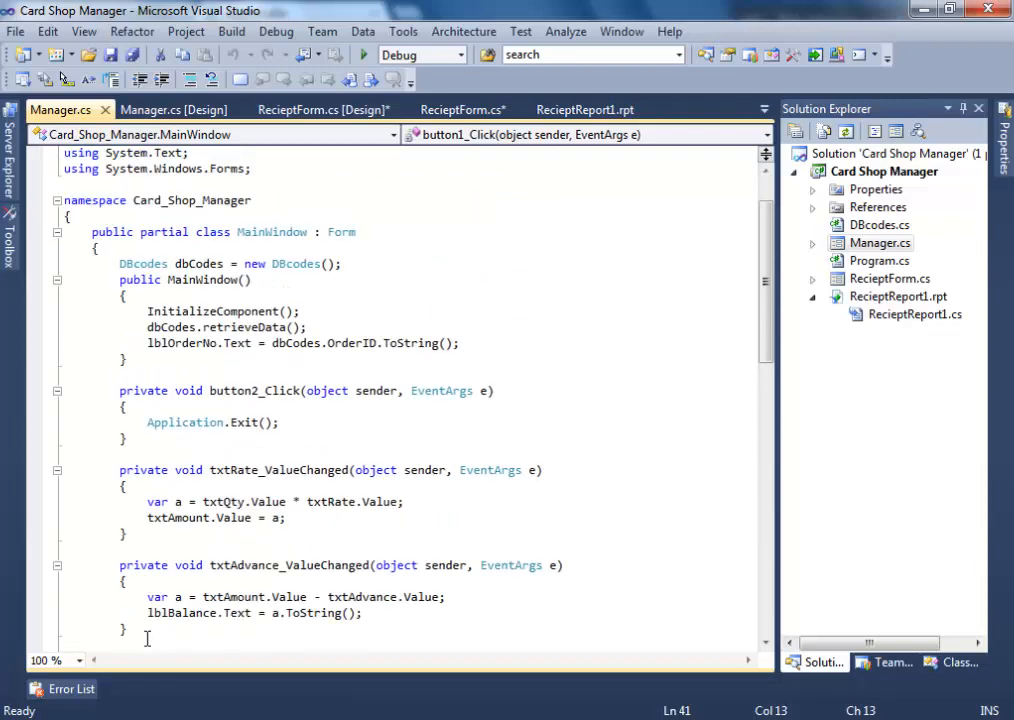
- Check the Manager layout's order number label, then return to RecieptForm.cs code
click(174, 109)
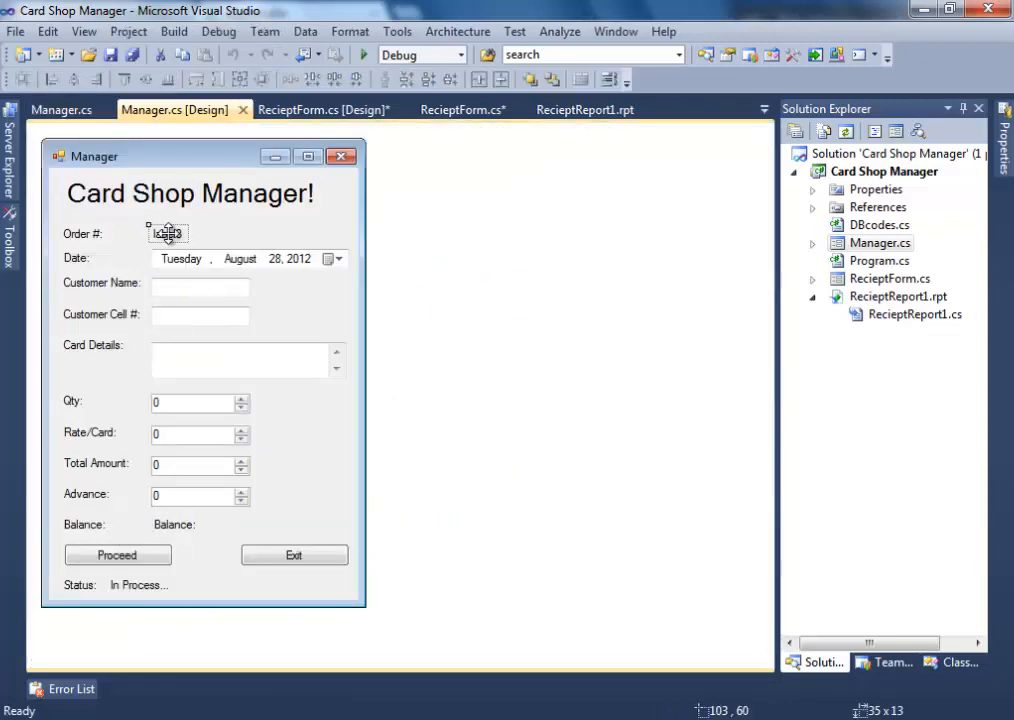
click(60, 109)
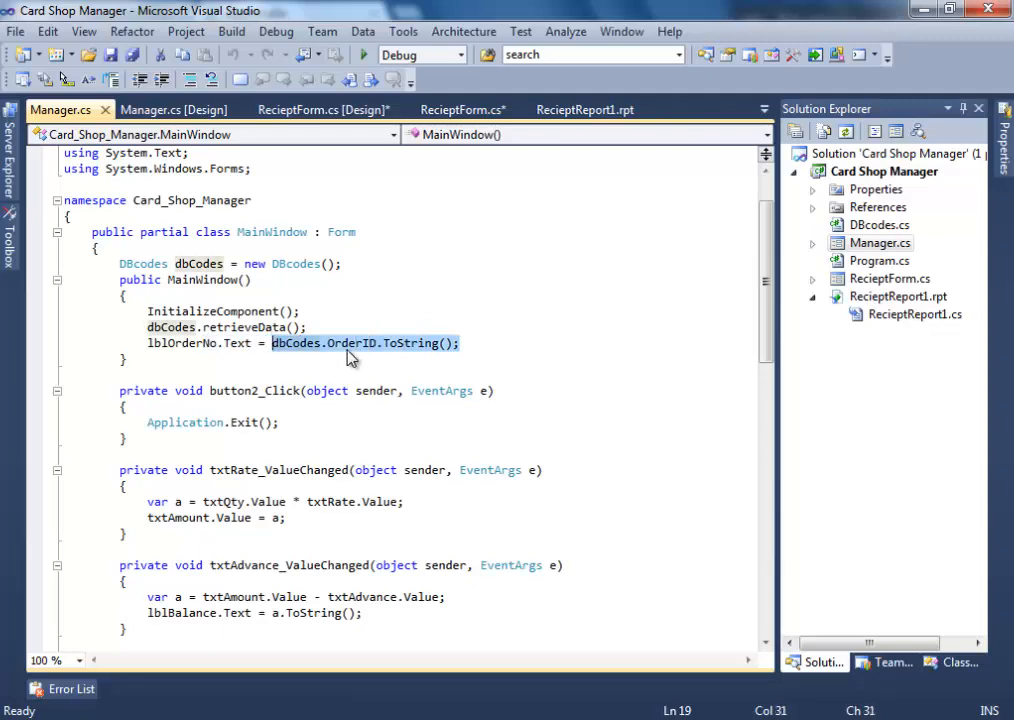
mouse_move(320, 358)
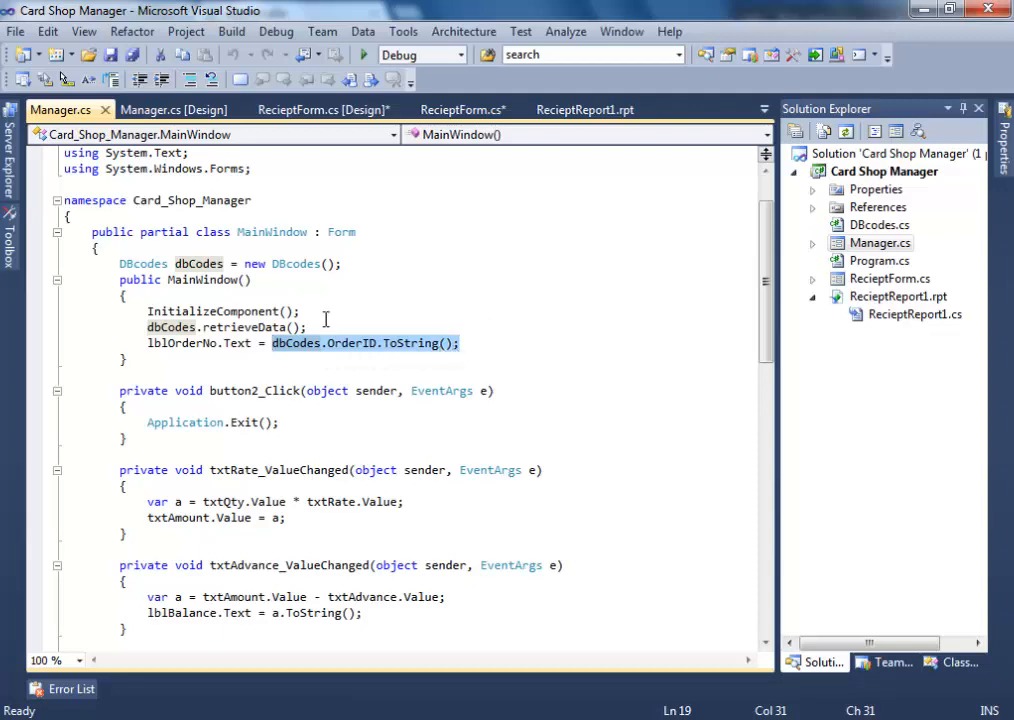
mouse_move(551, 371)
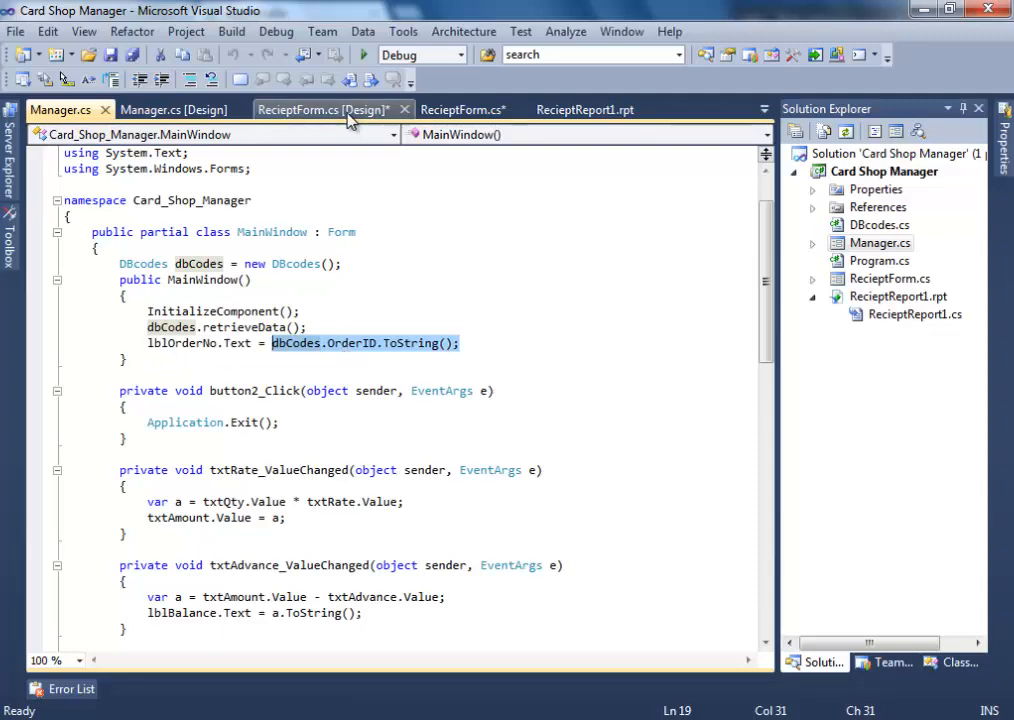
click(320, 109)
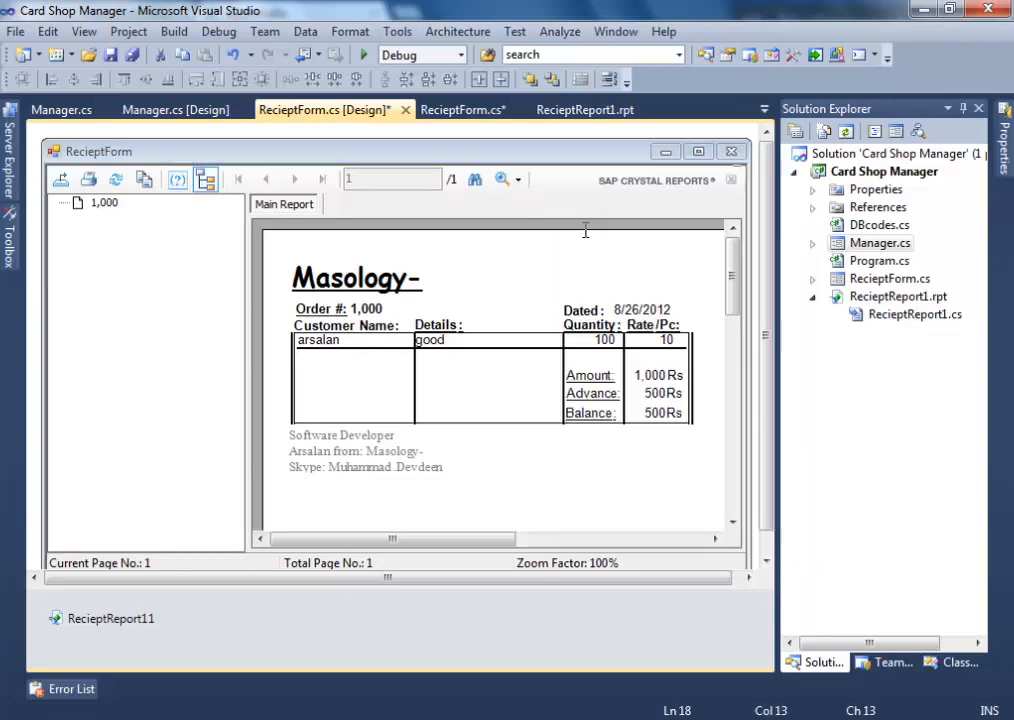
click(462, 109)
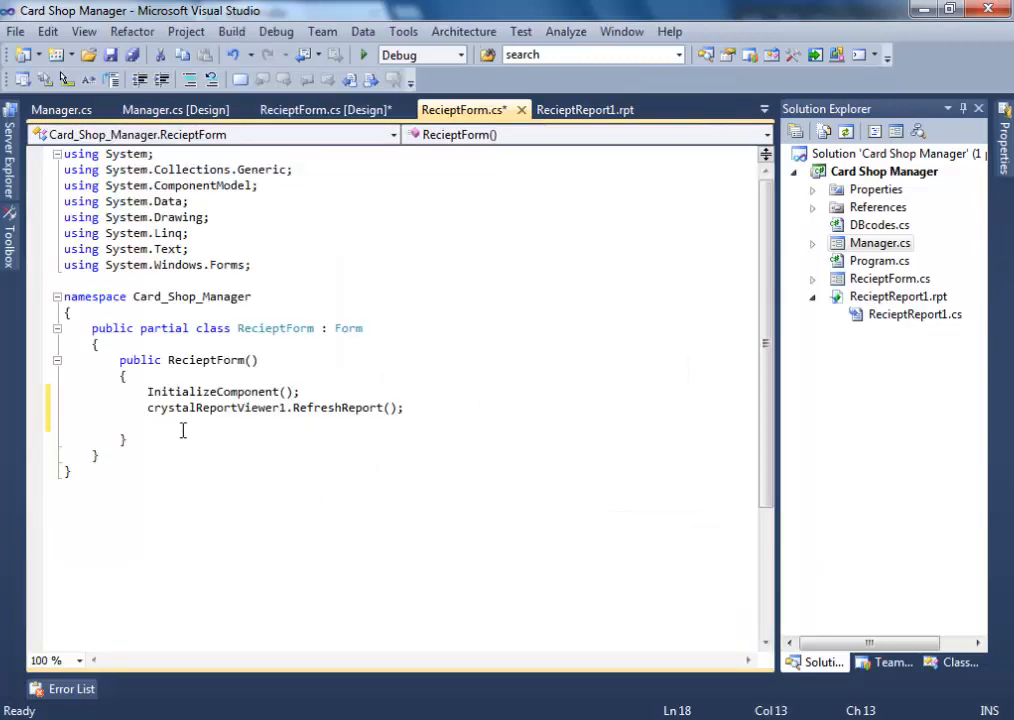
mouse_move(362, 455)
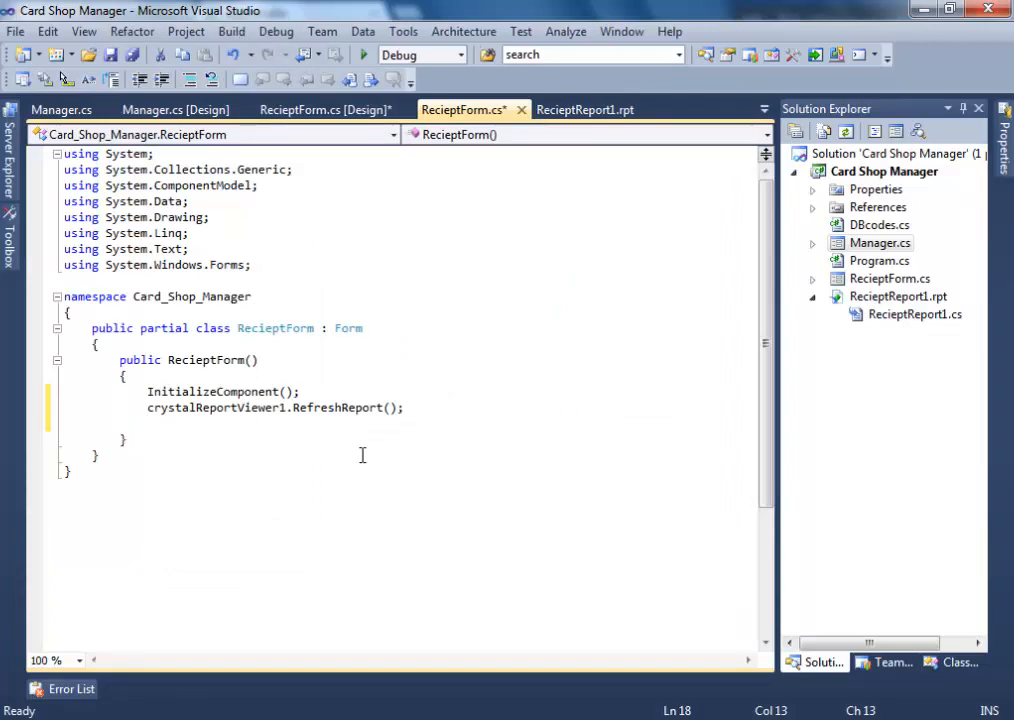
- Declare a DBcodes object in the constructor, undoing the unfinished OrderID line
text(DBcodes d)
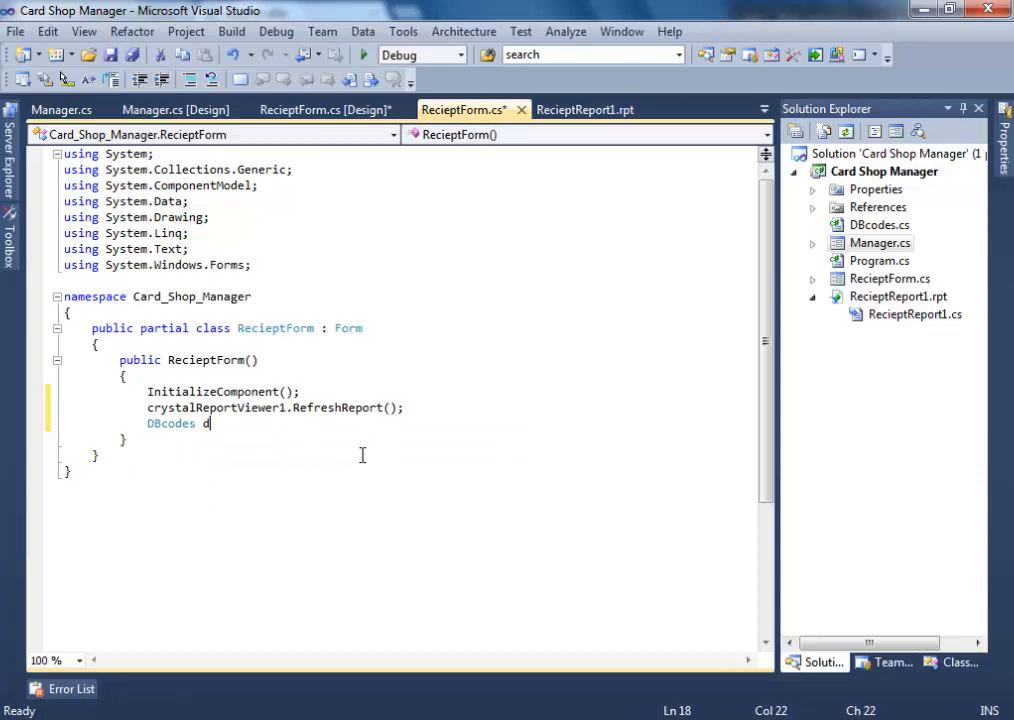
text(b = new DBcodes();)
text(db.)
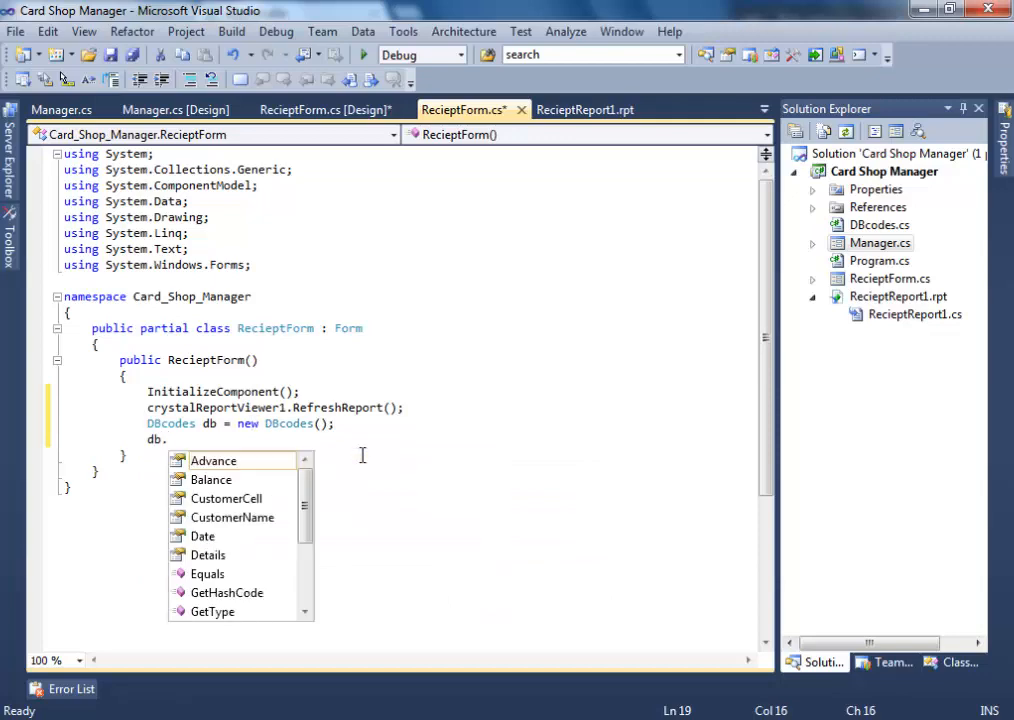
text(ord)
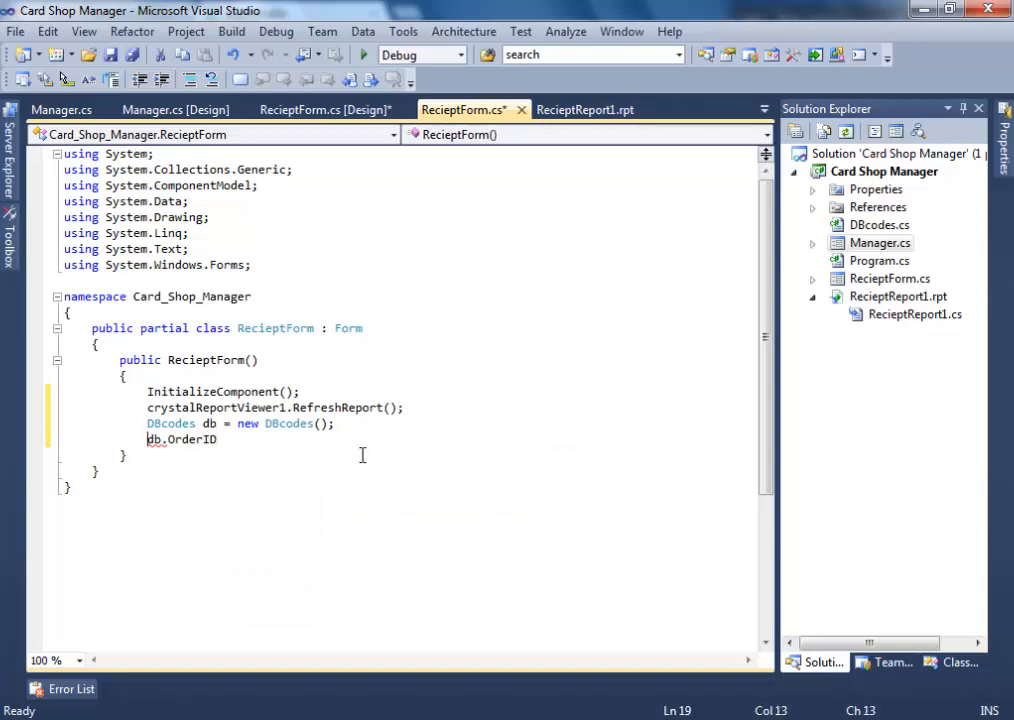
key(Ctrl+z)
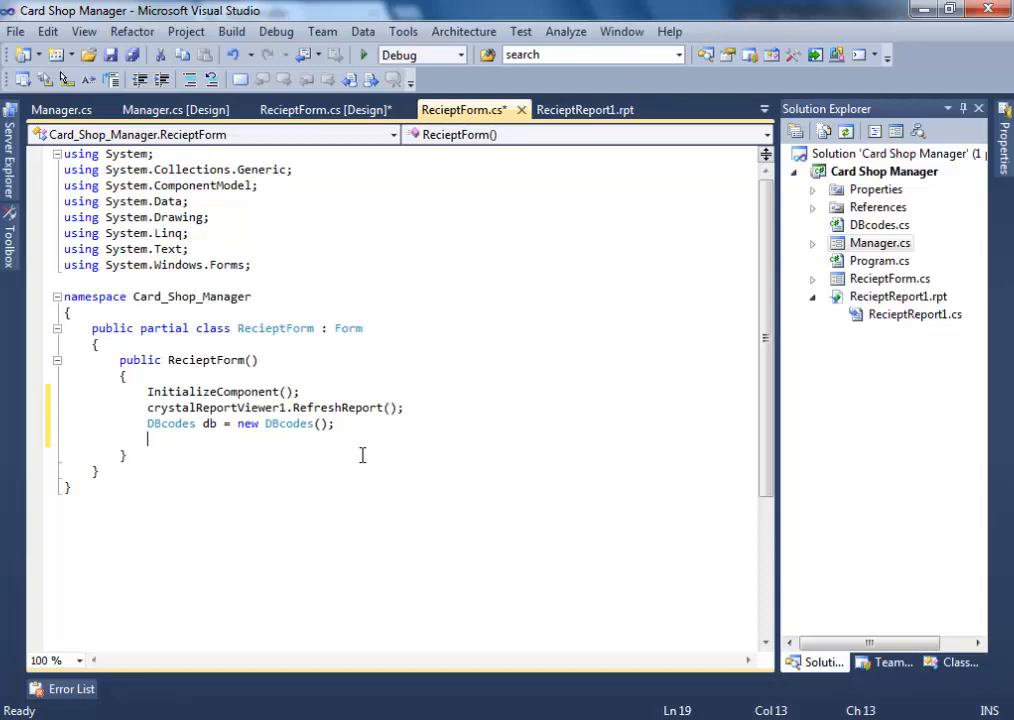
- Start setting crystalReportViewer1.SelectionFormula to "{Details.OrderID}="
text(crystalReportViewer1)
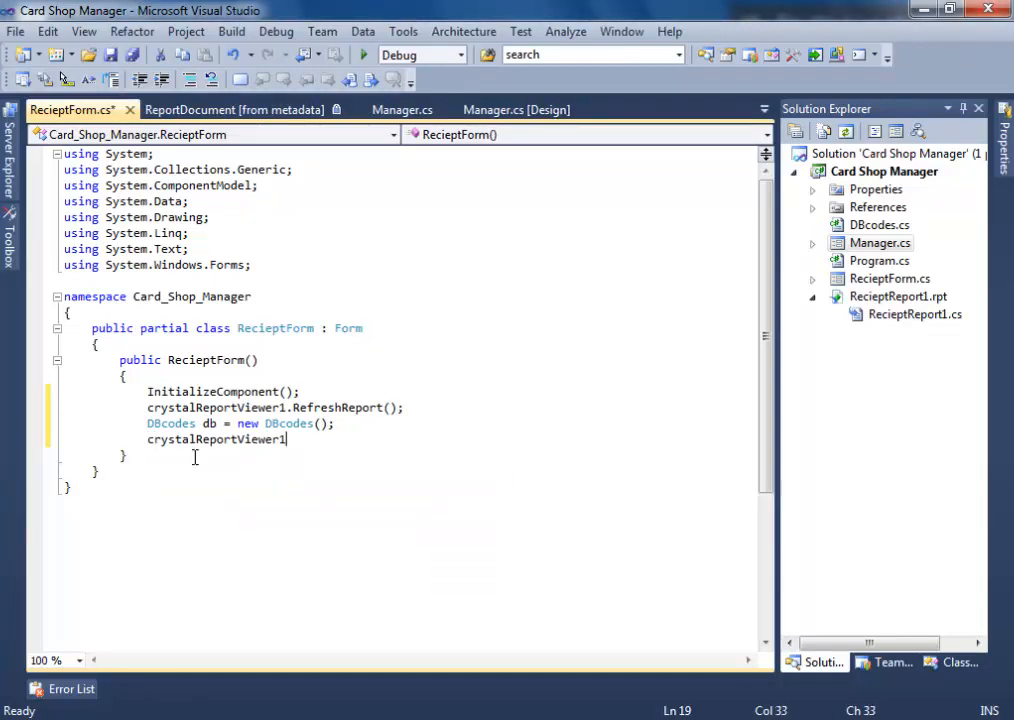
text(.selectionFormula = ")
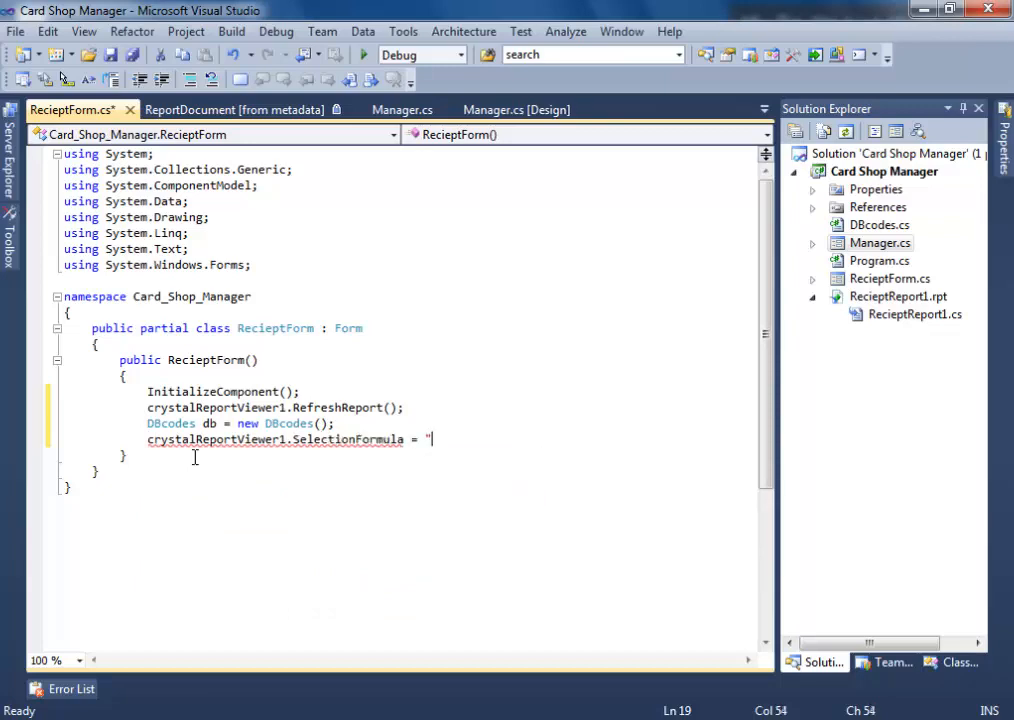
text({)
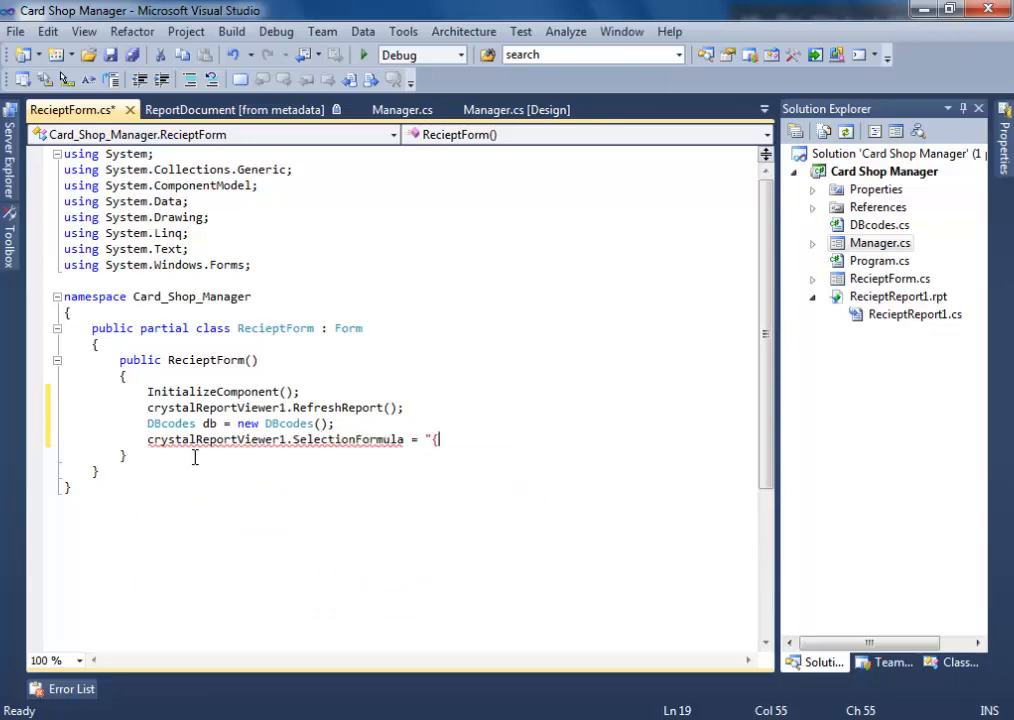
text(Details.)
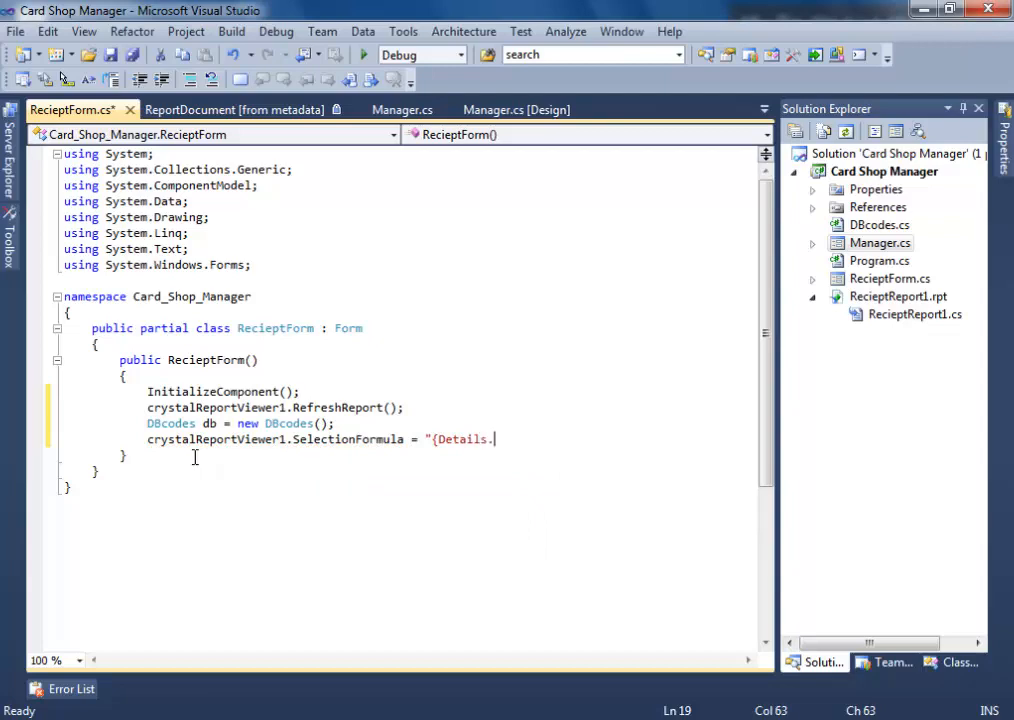
text(OrderID)
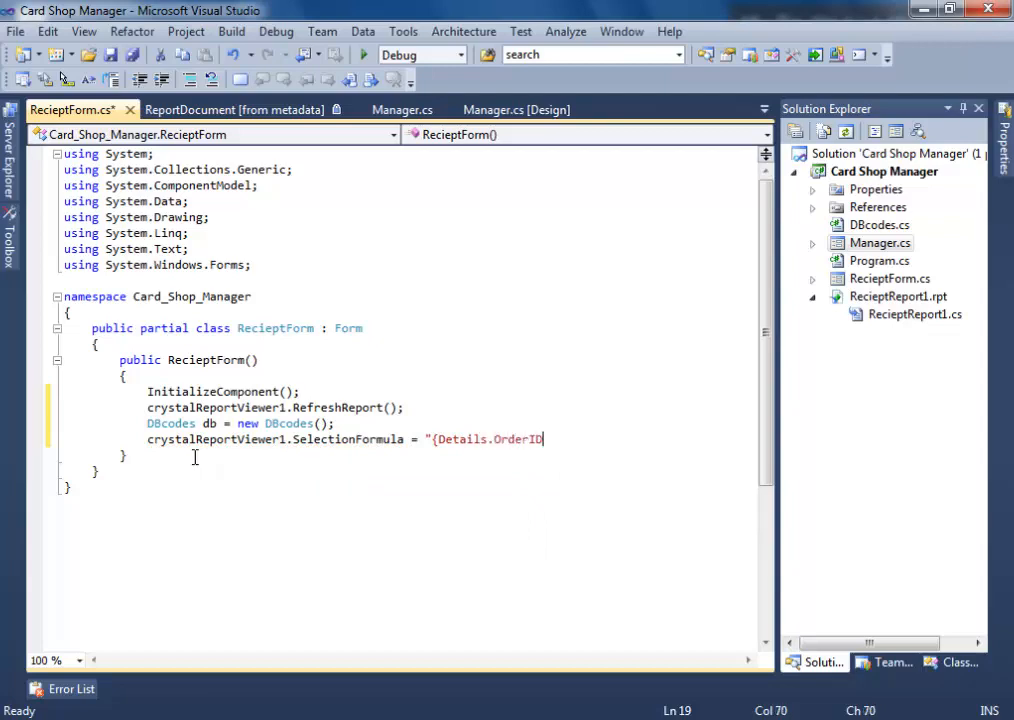
text(}=")
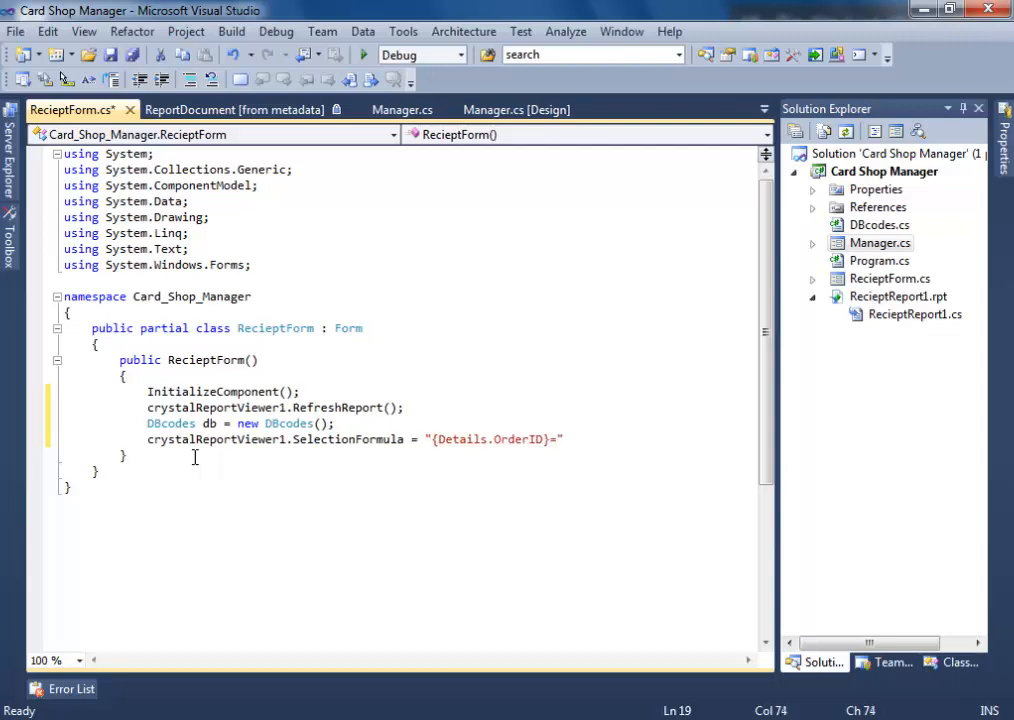
- Append the database OrderID to the selection formula, end the line, and save RecieptForm.cs
text(+)
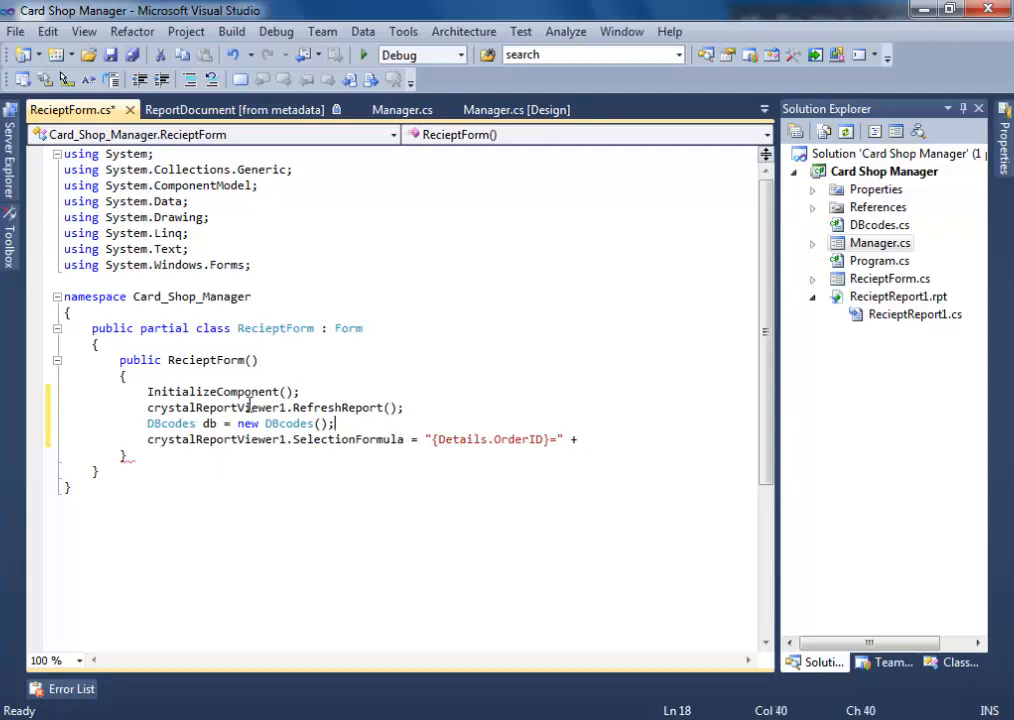
text(int a =)
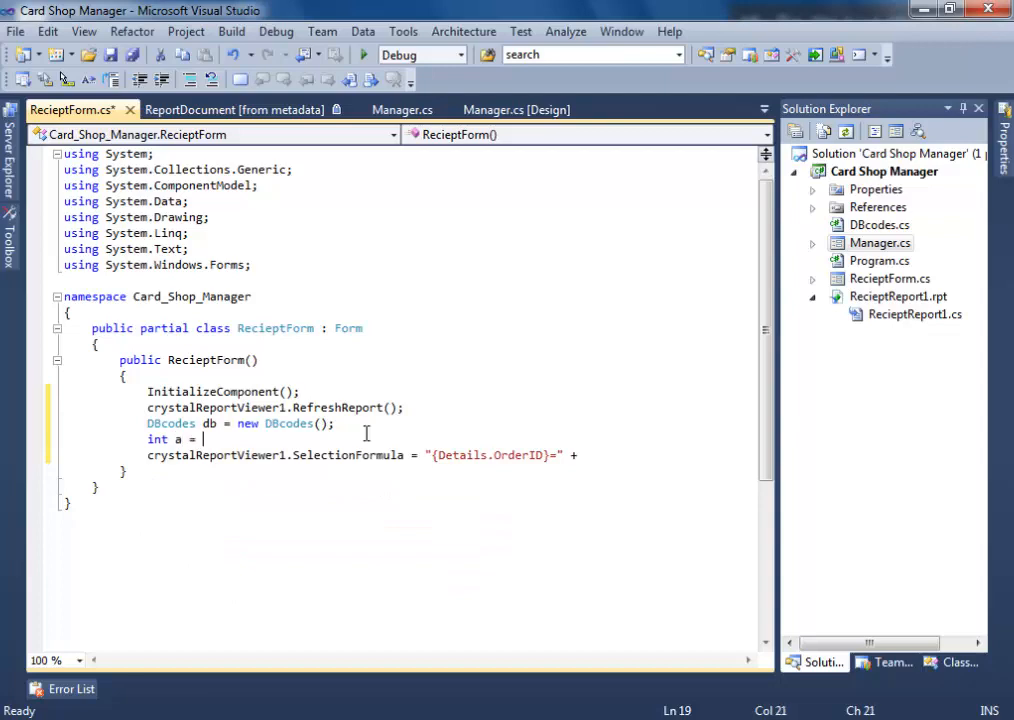
text(db)
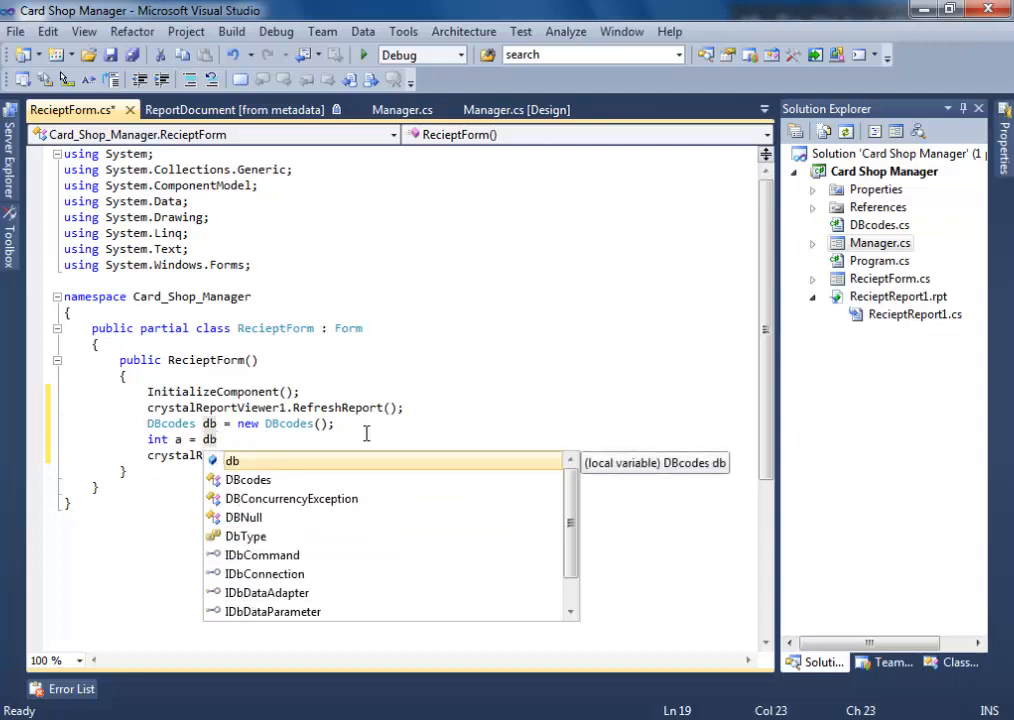
text(.OrderID;)
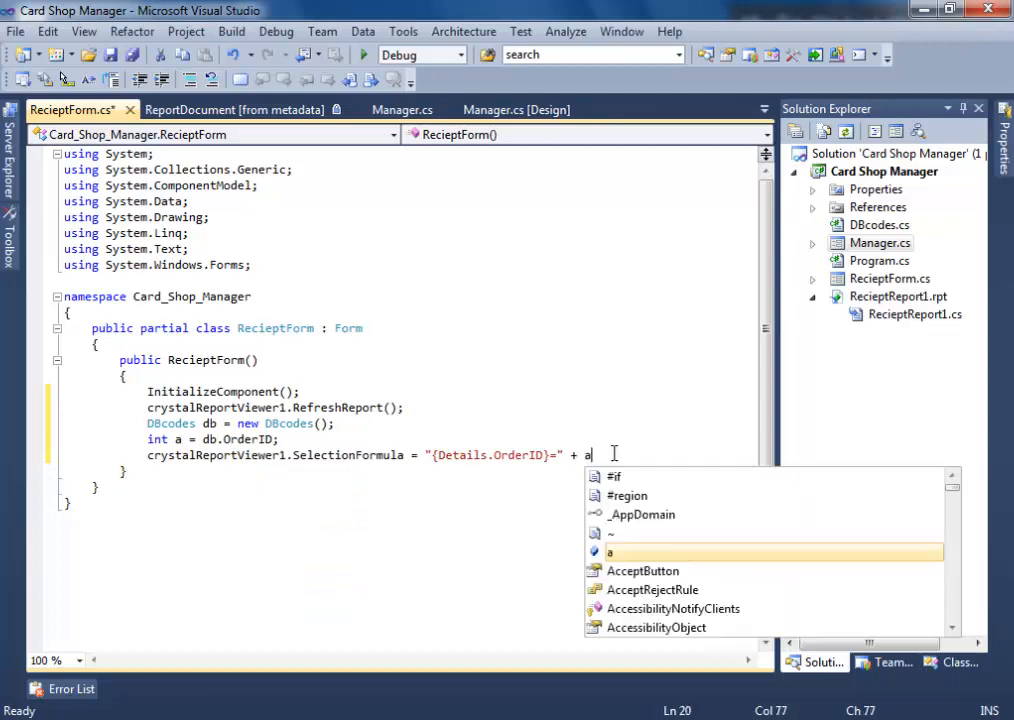
key(Escape)
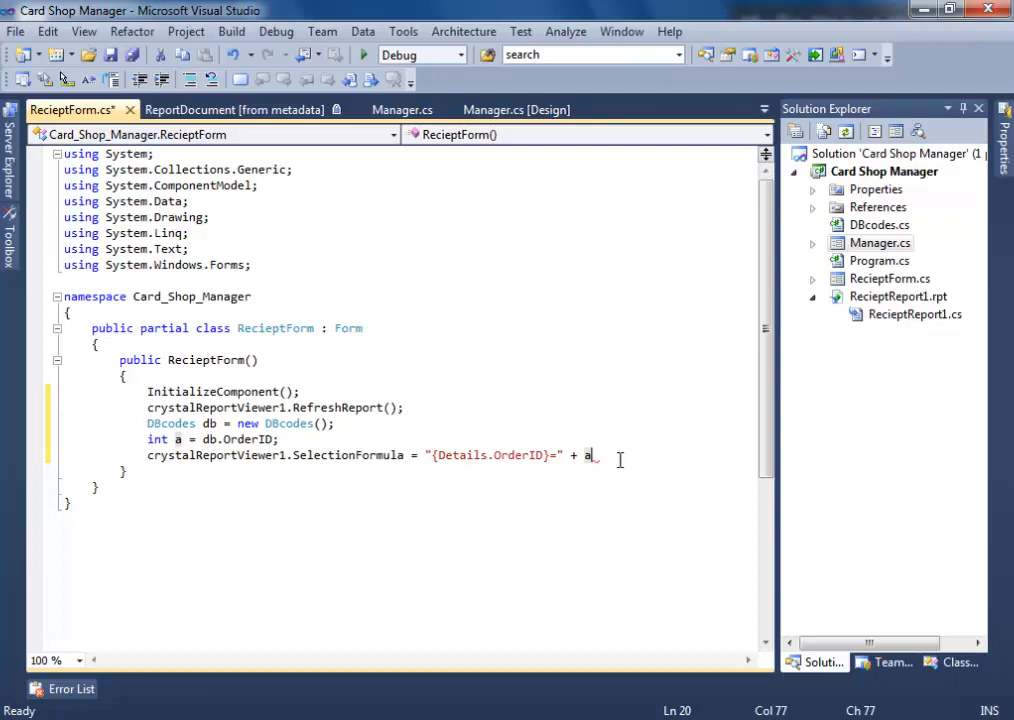
text(;)
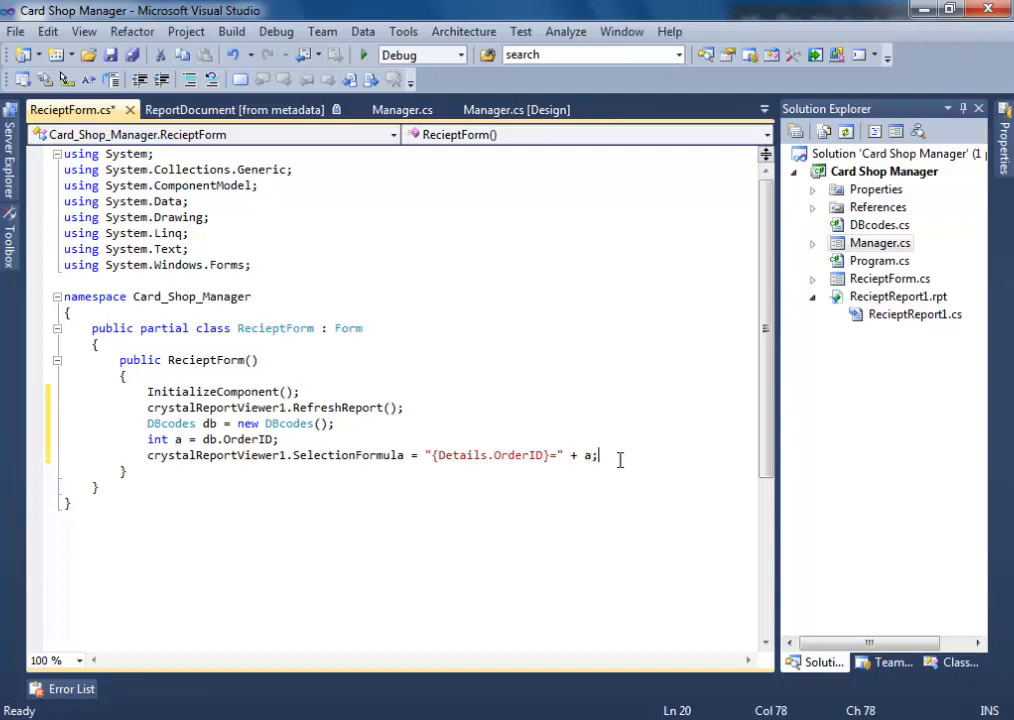
key(ctrl+s)
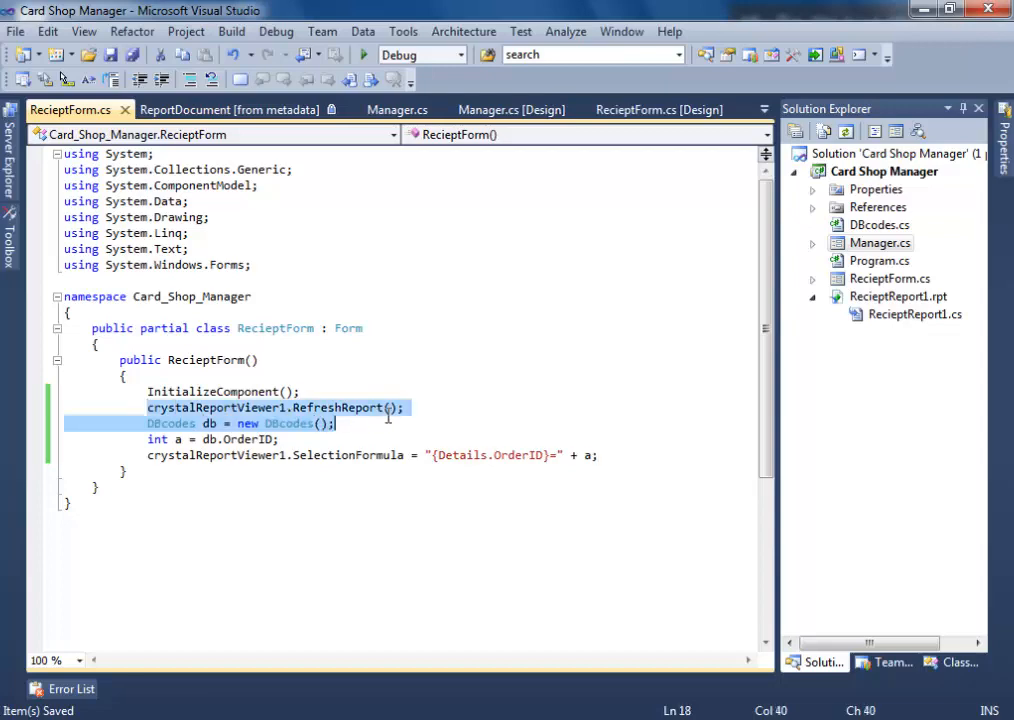
- Move the crystalReportViewer1.RefreshReport(); call below the SelectionFormula line
key(Delete)
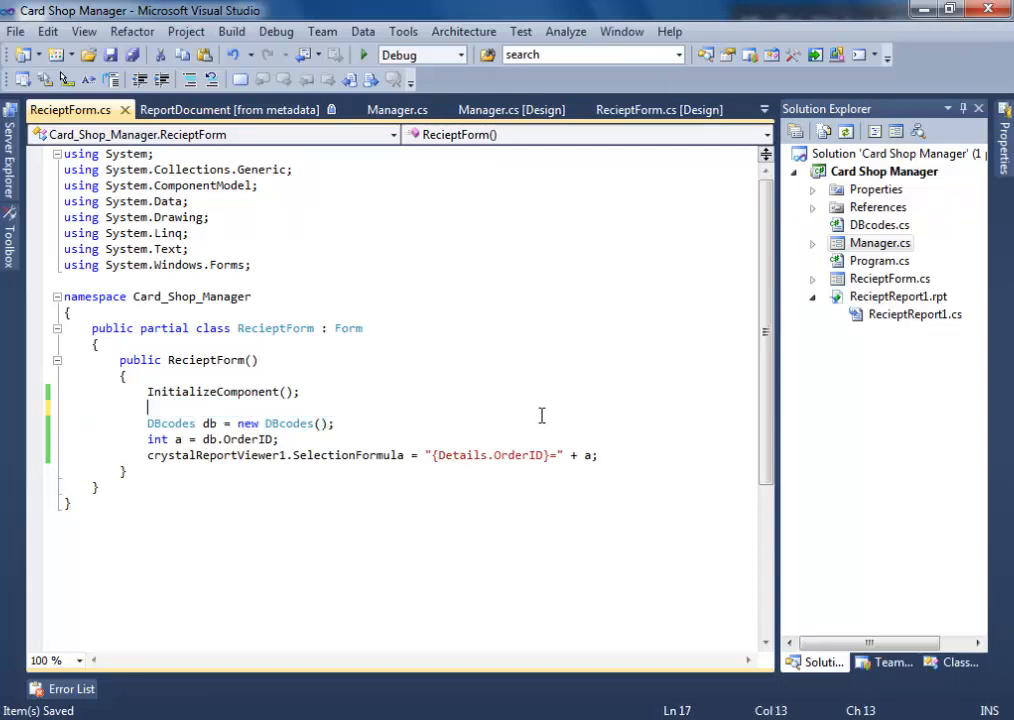
text(crystalReportViewer1.RefreshReport();)
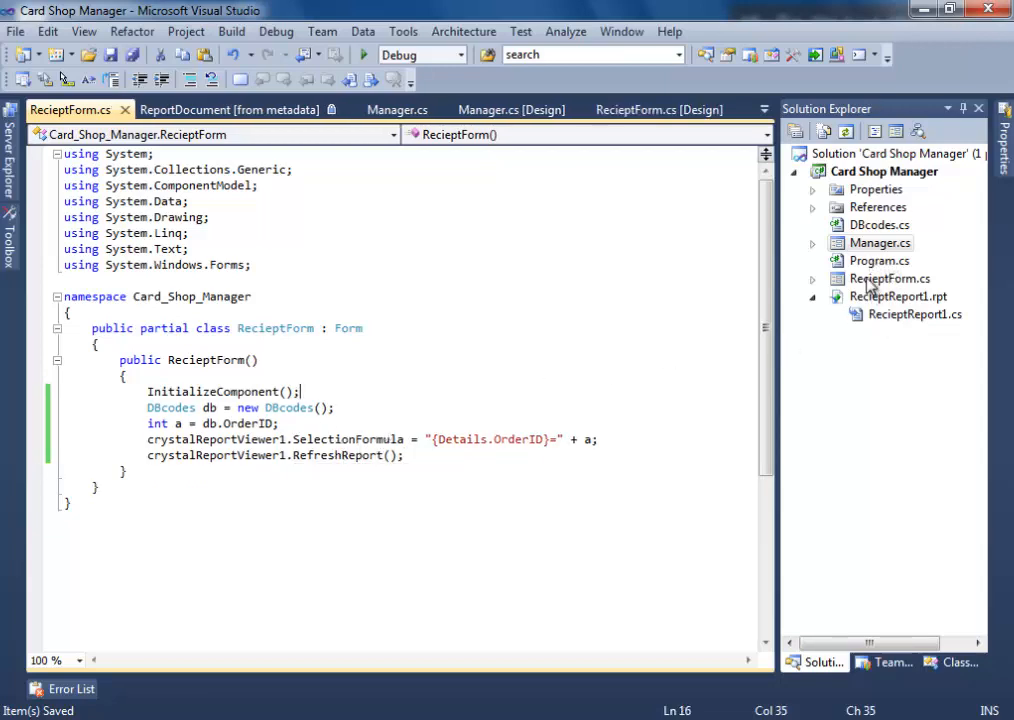
click(813, 242)
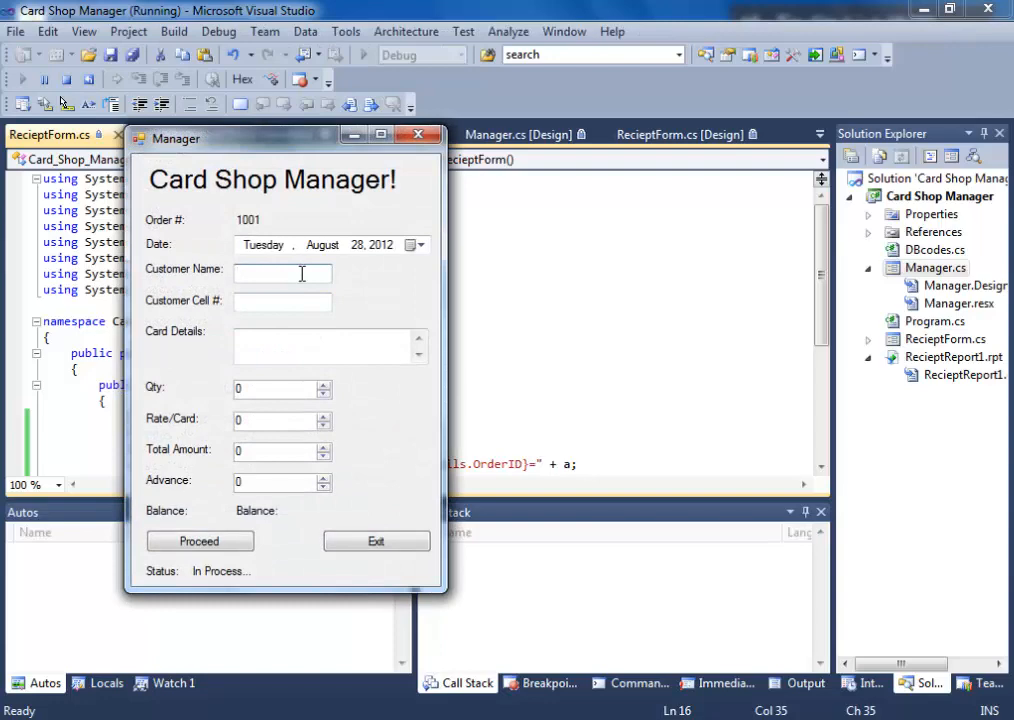
- Submit order 1001 for Saleem (cell 123456, rate 13), then exit Card Shop Manager
text(Saleem)
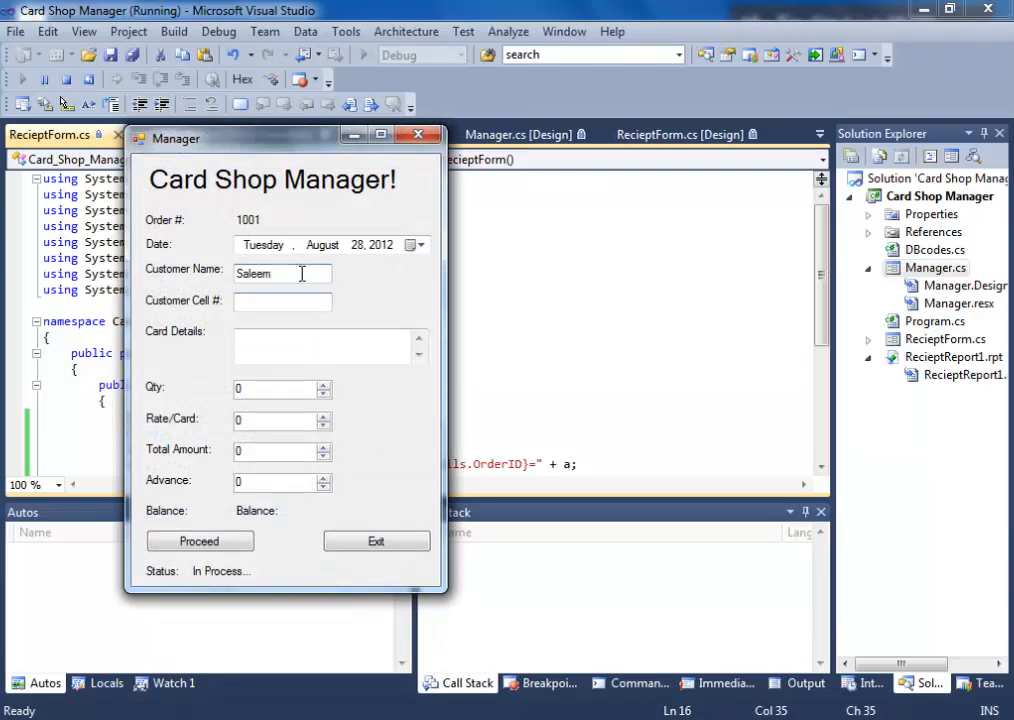
text(123456789)
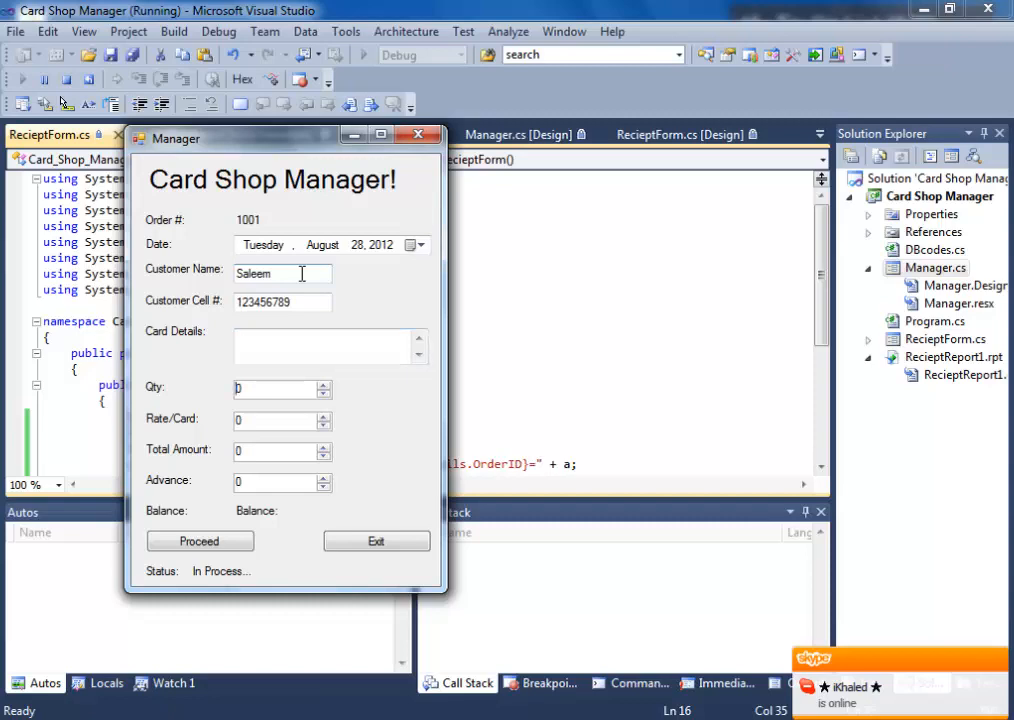
text(100)
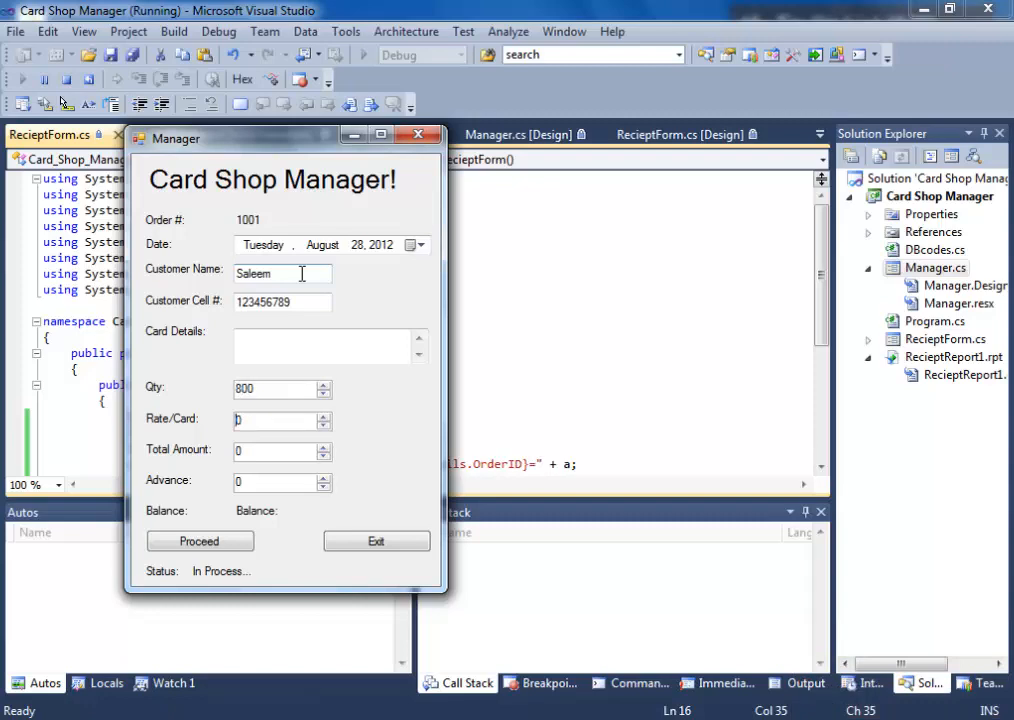
text(13)
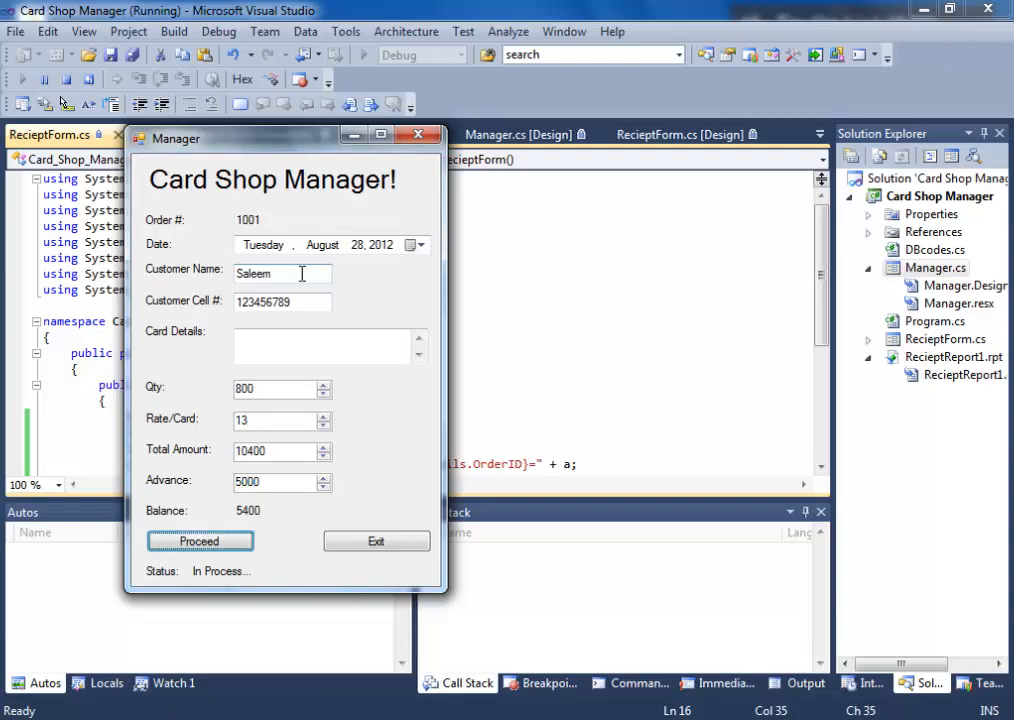
click(199, 541)
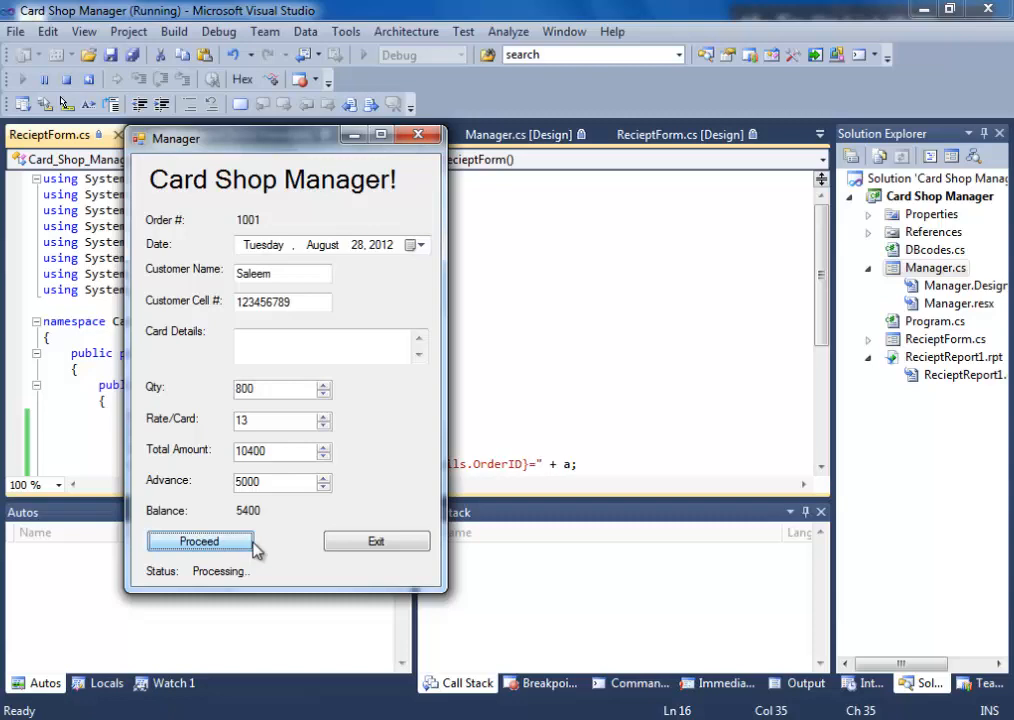
mouse_move(376, 541)
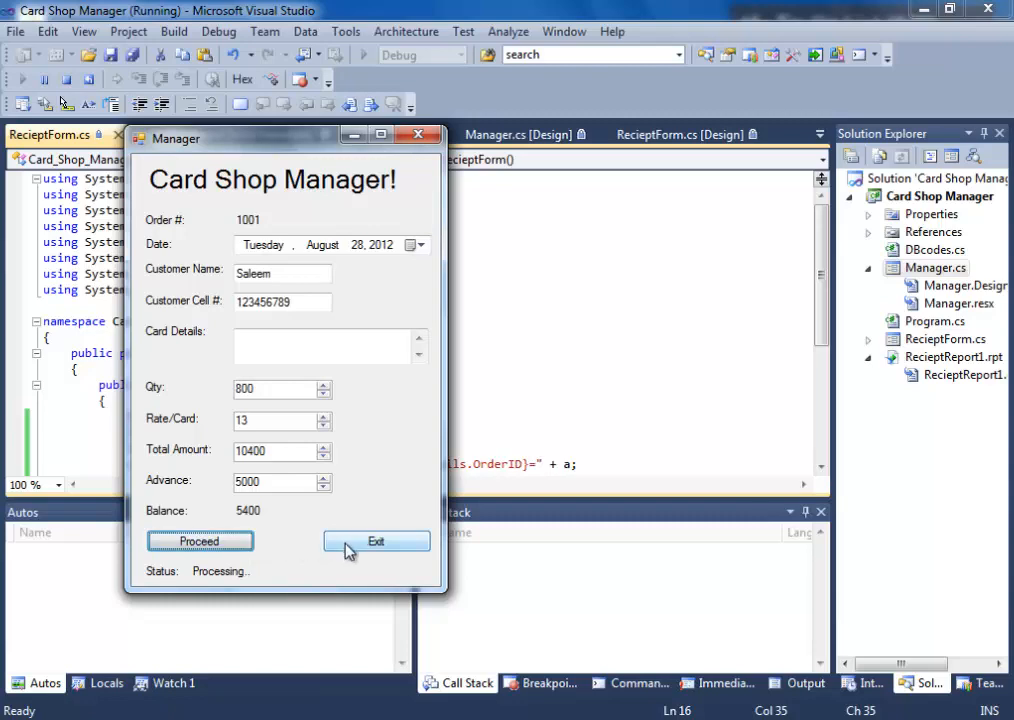
click(376, 541)
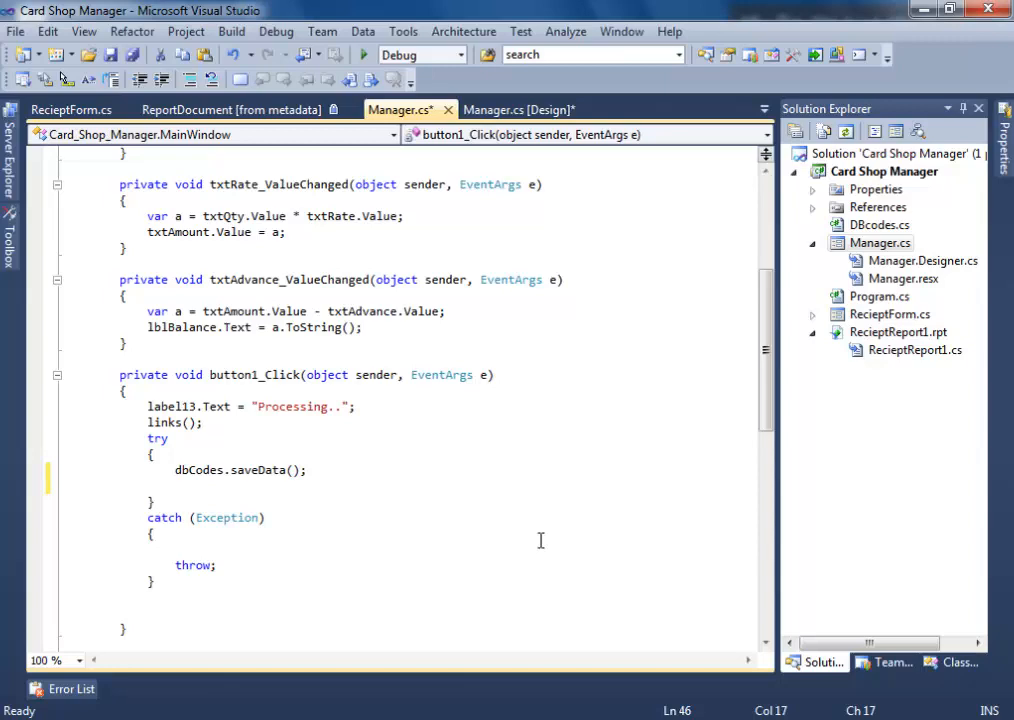
- After saveData(), create RecieptForm rf = new RecieptForm() and call rf.Show()
text(Recc)
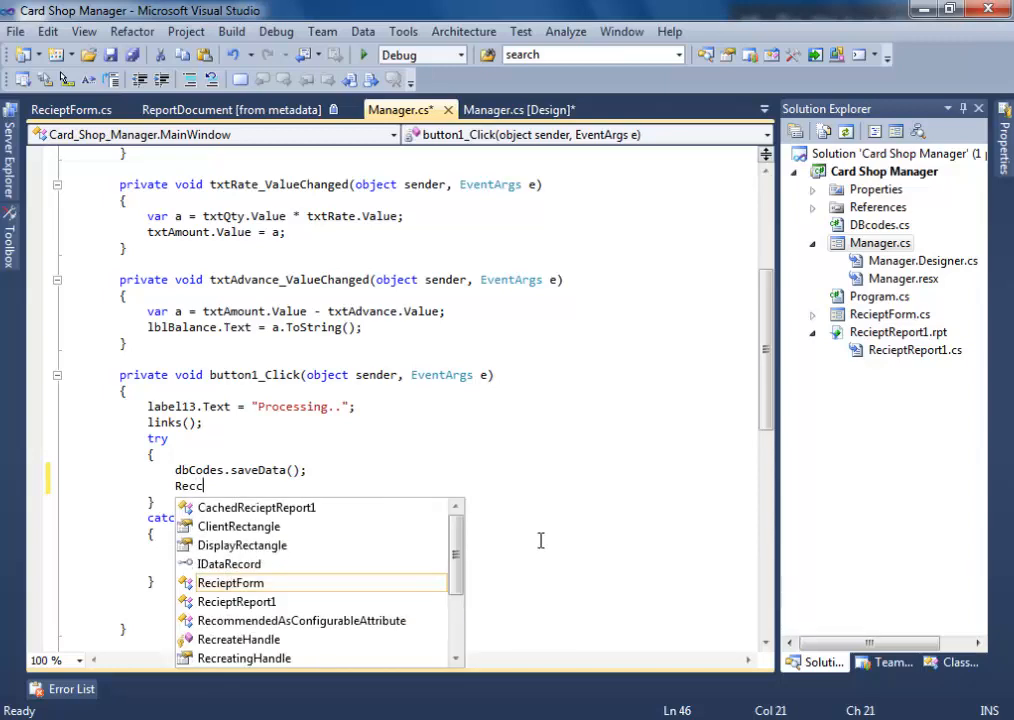
text(ieptForm)
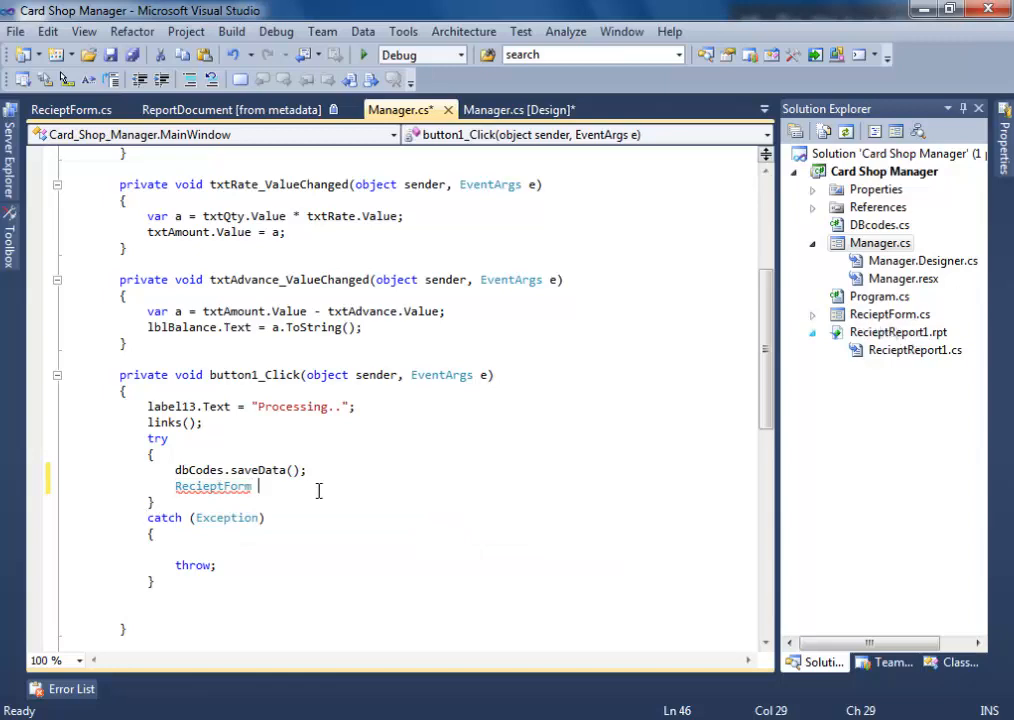
text(rf =)
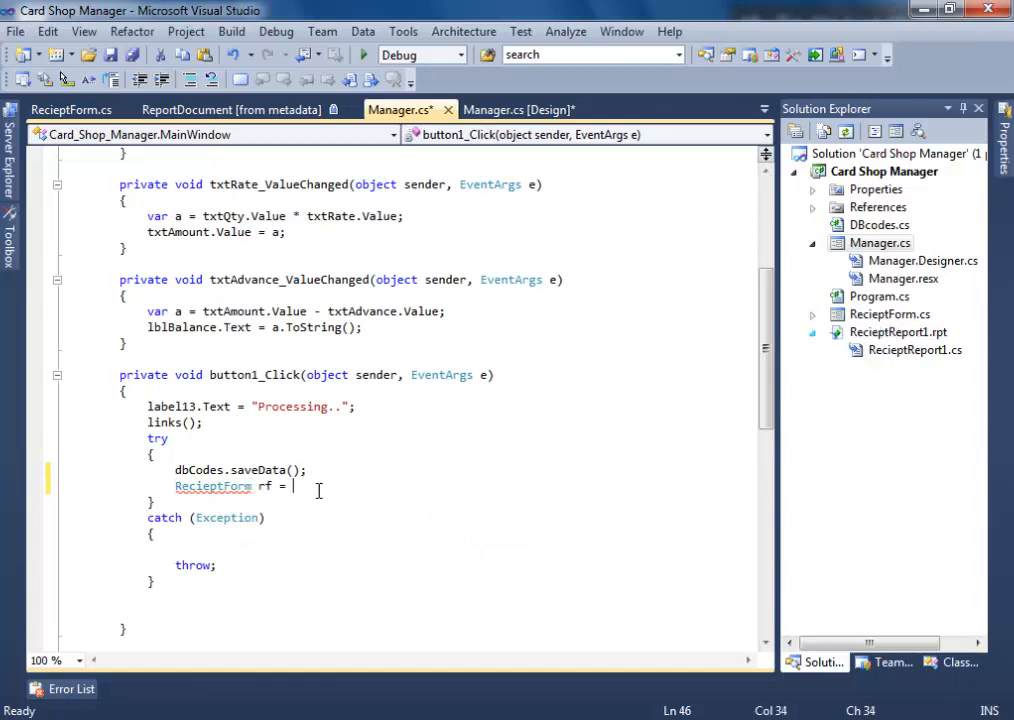
text(new RecieptForm();)
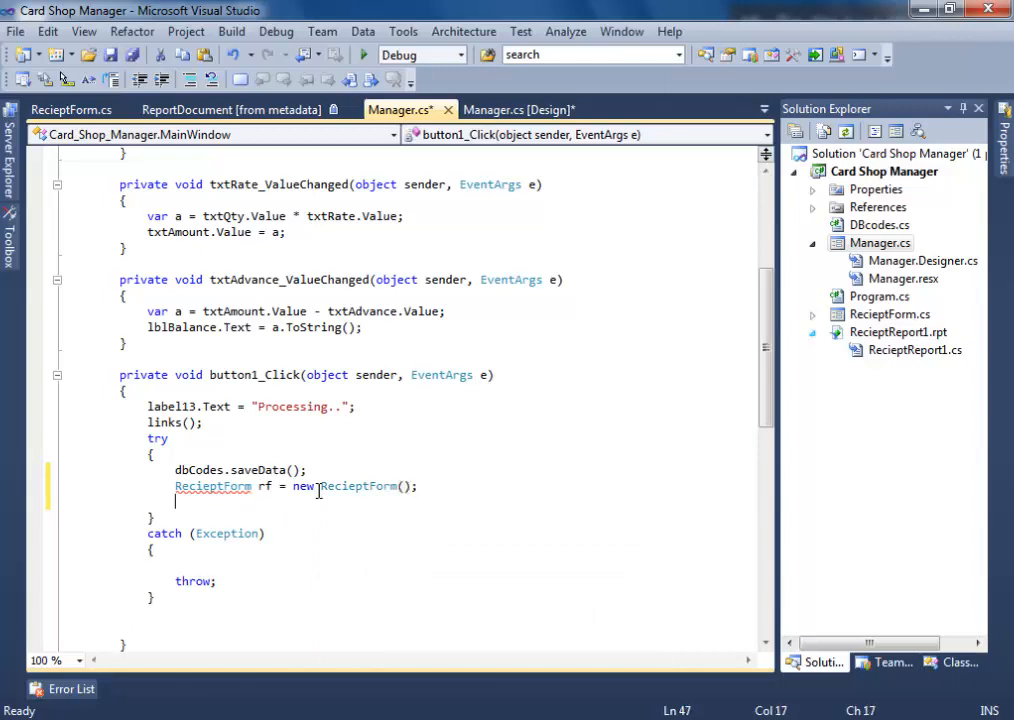
text(rf.sh)
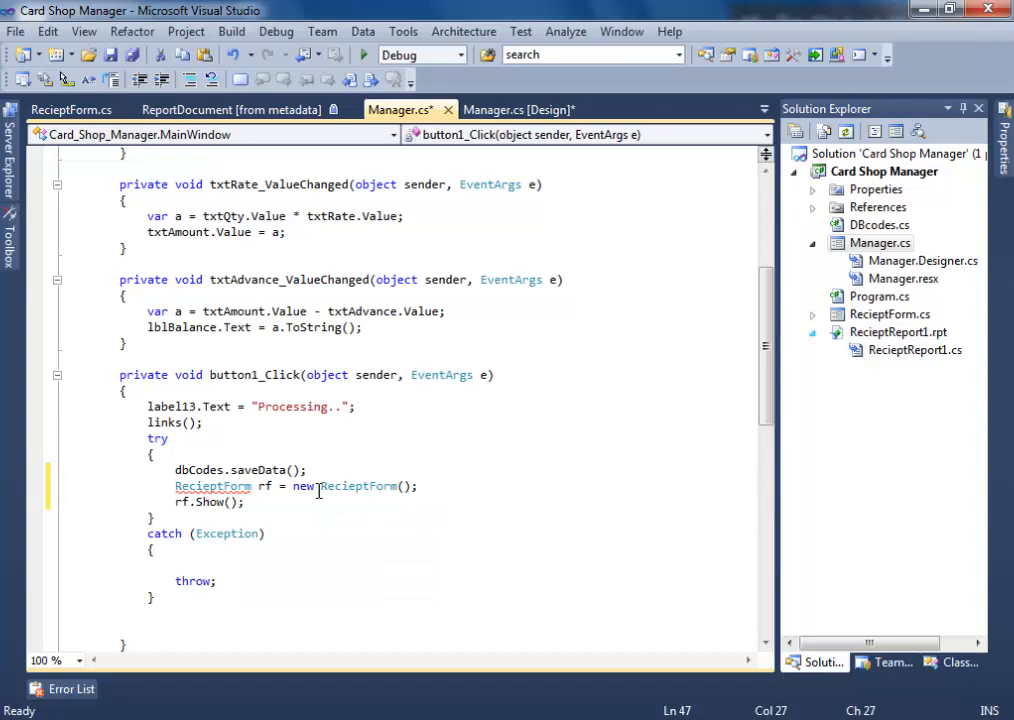
- Add this.Visible = false; to hide the manager window after showing the receipt
text(this)
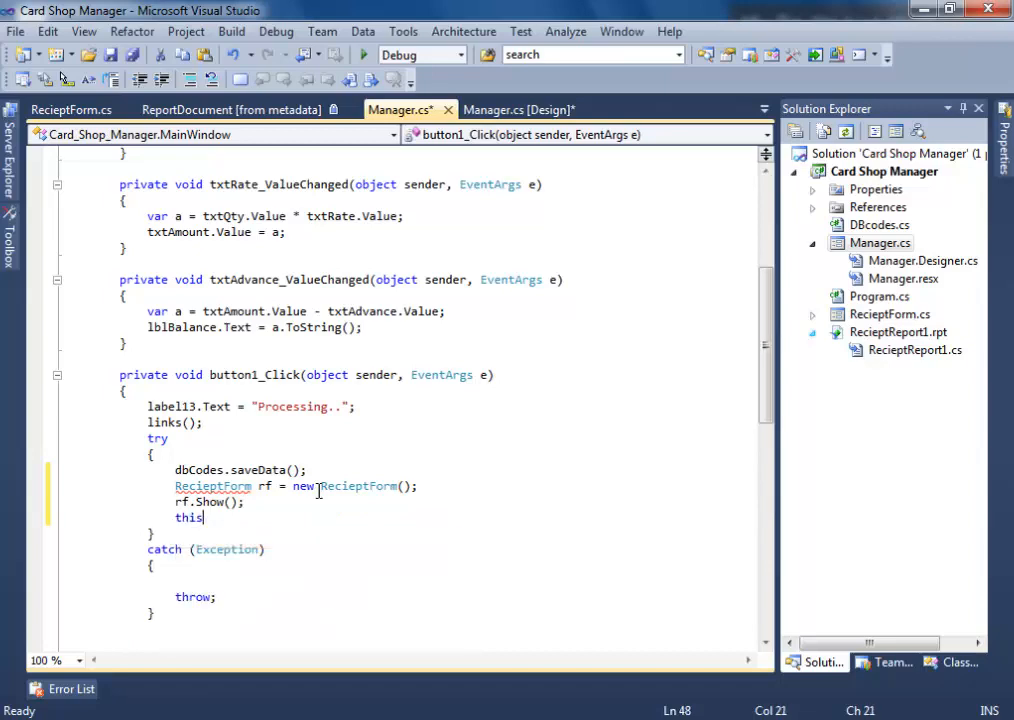
text(.)
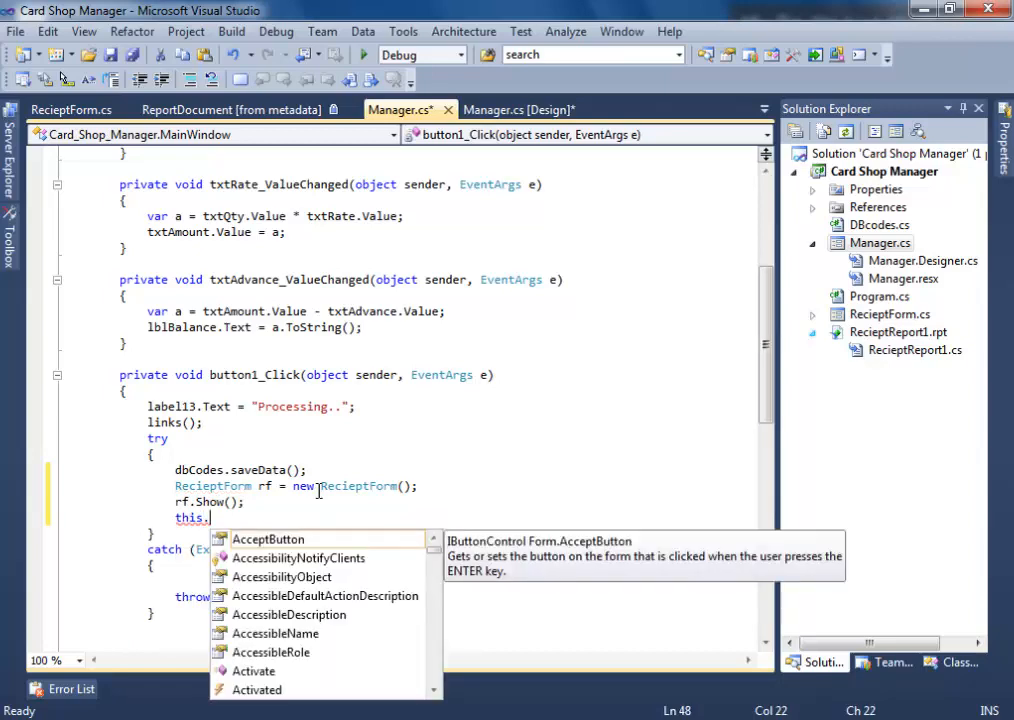
text(clo)
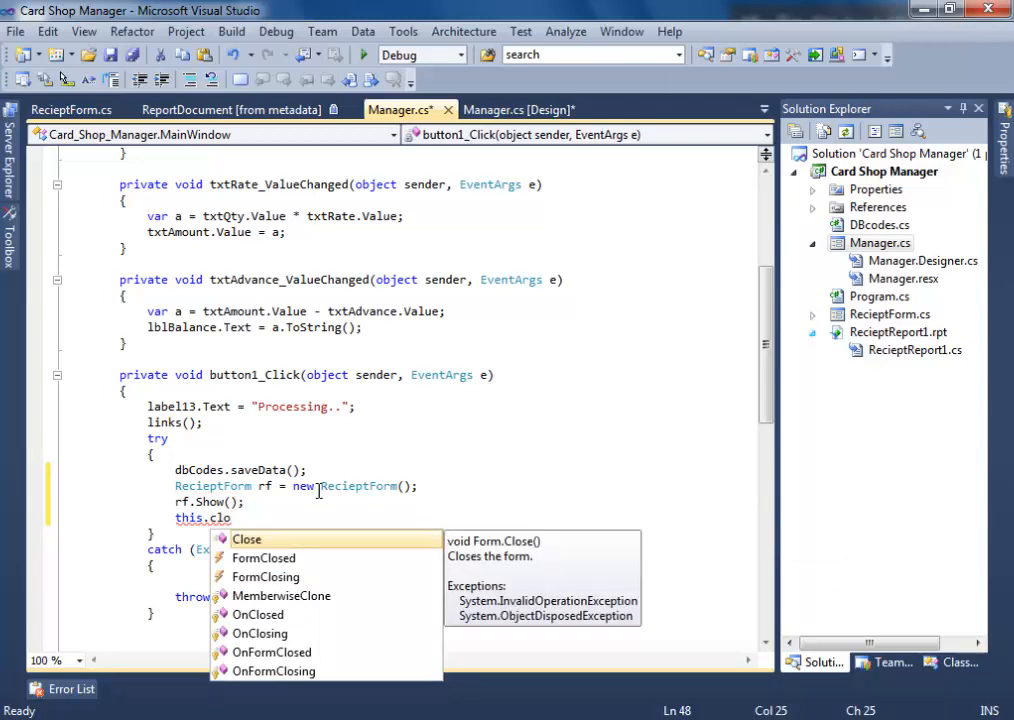
text(vi)
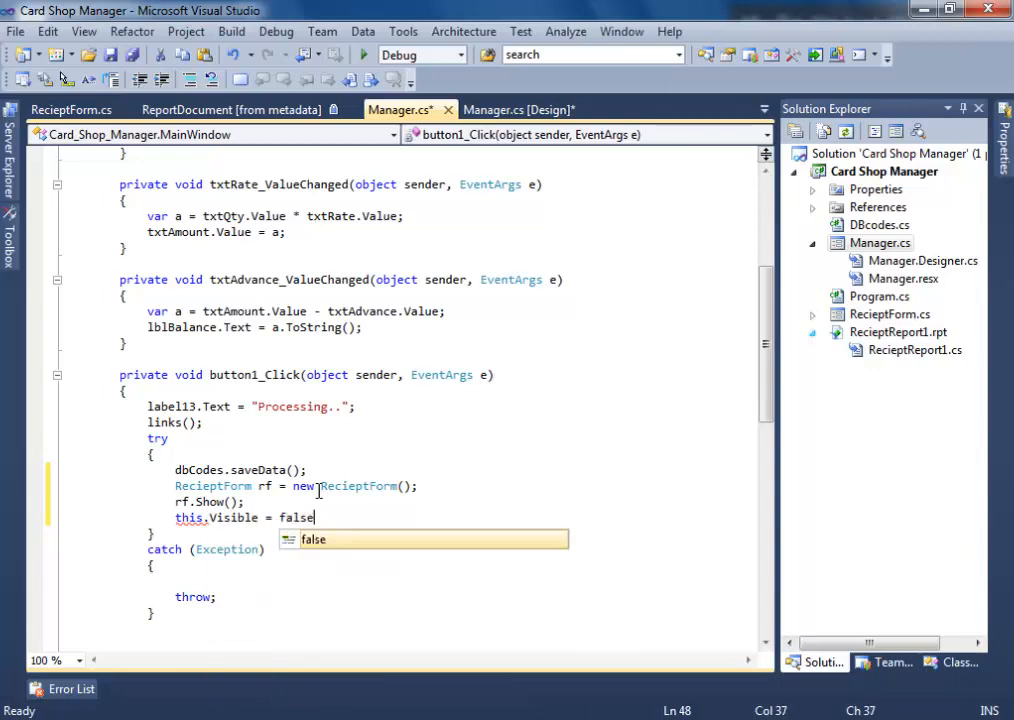
text(;)
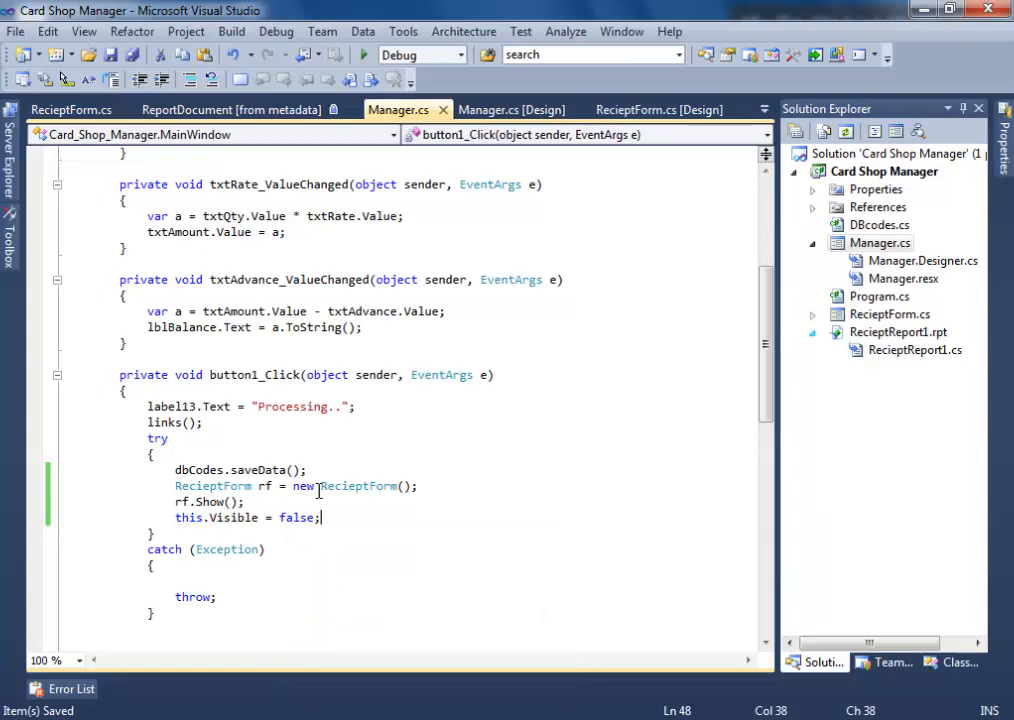
double_click(189, 517)
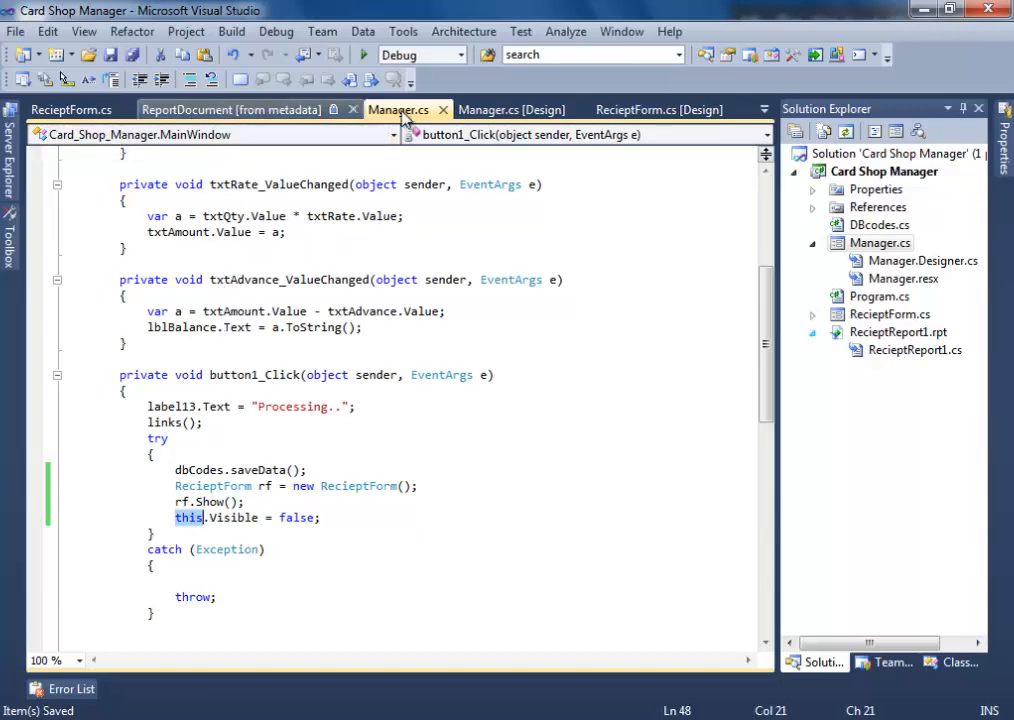
click(512, 109)
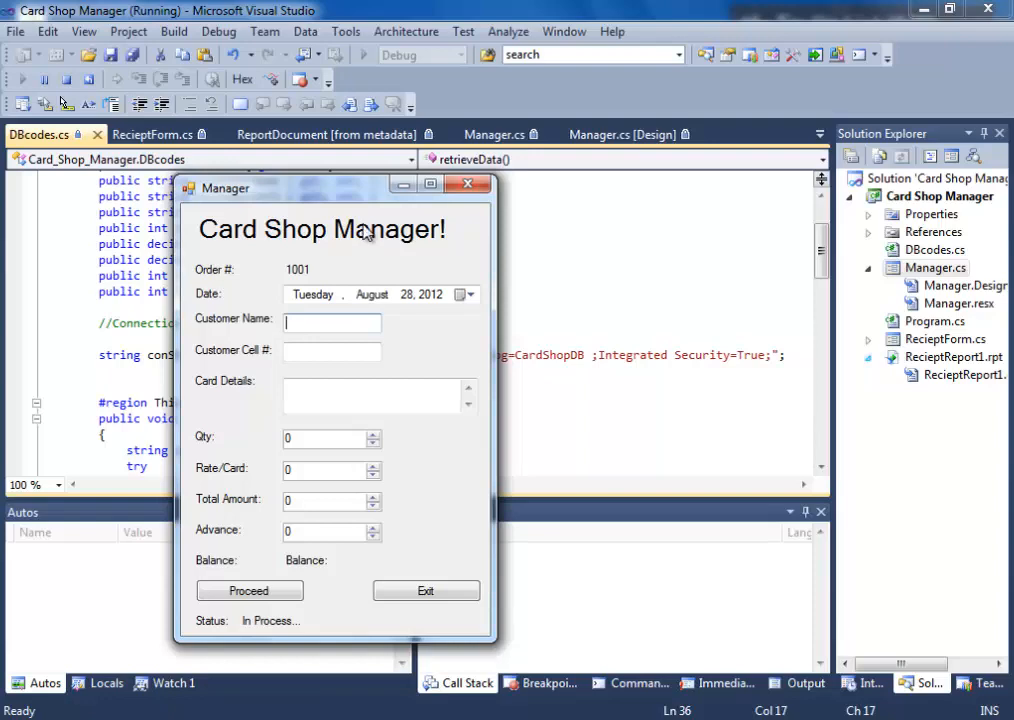
mouse_move(367, 224)
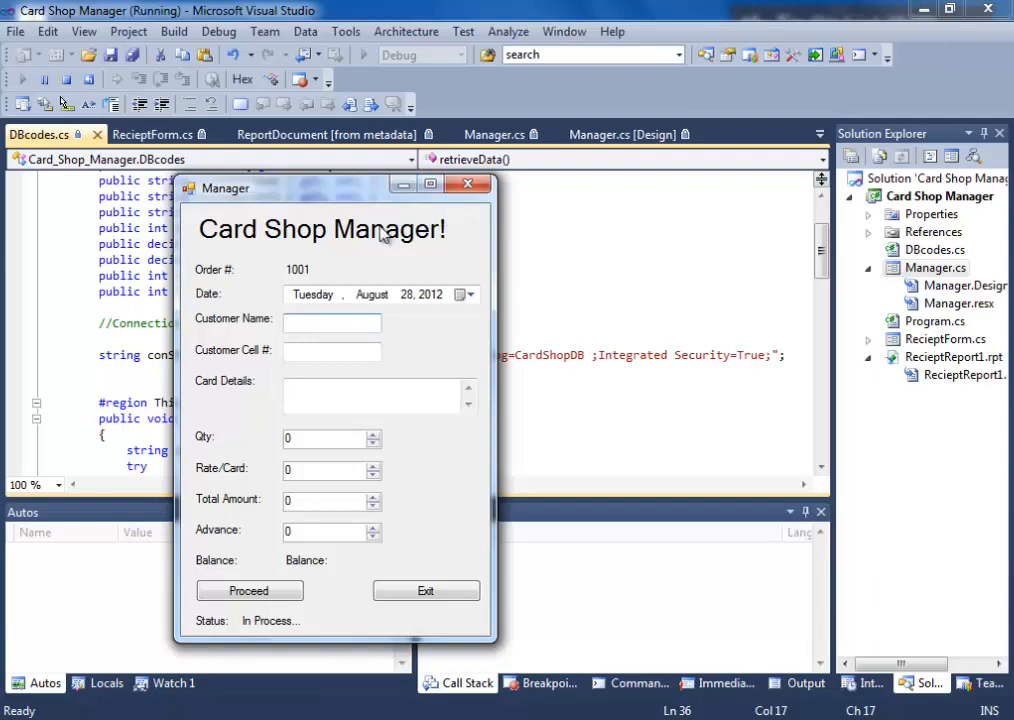
- Launch Card Shop Manager to reach the blank order 1001 form
click(332, 322)
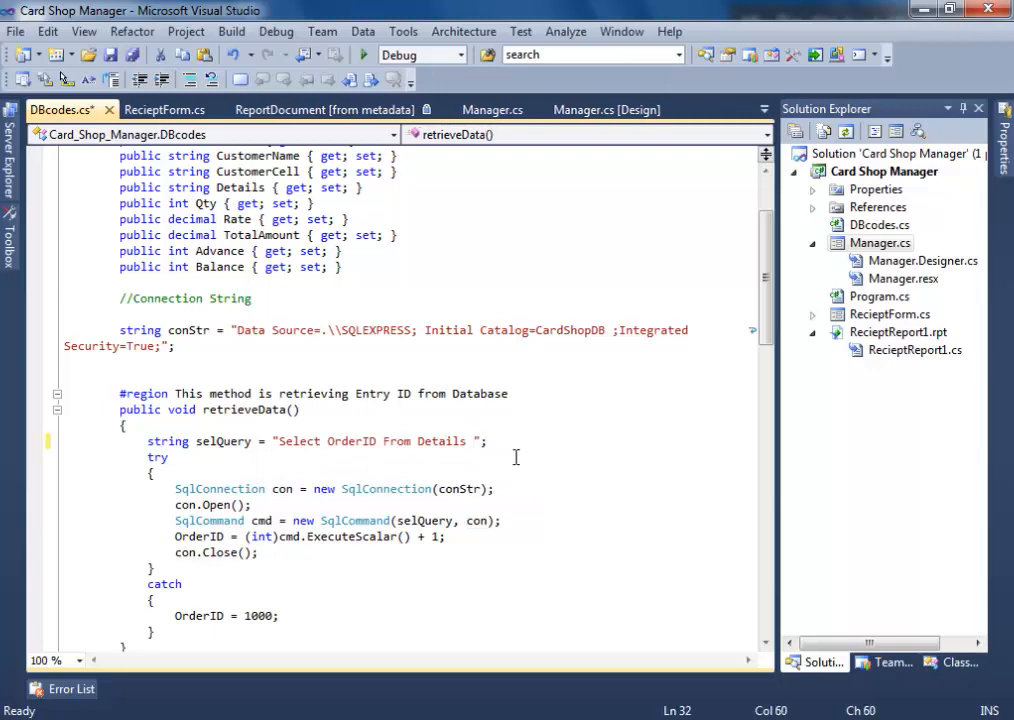
- Change selQuery to "Select OrderID From Details Order By OrderID DESC", save, and step to OrderID 1002
text(Order)
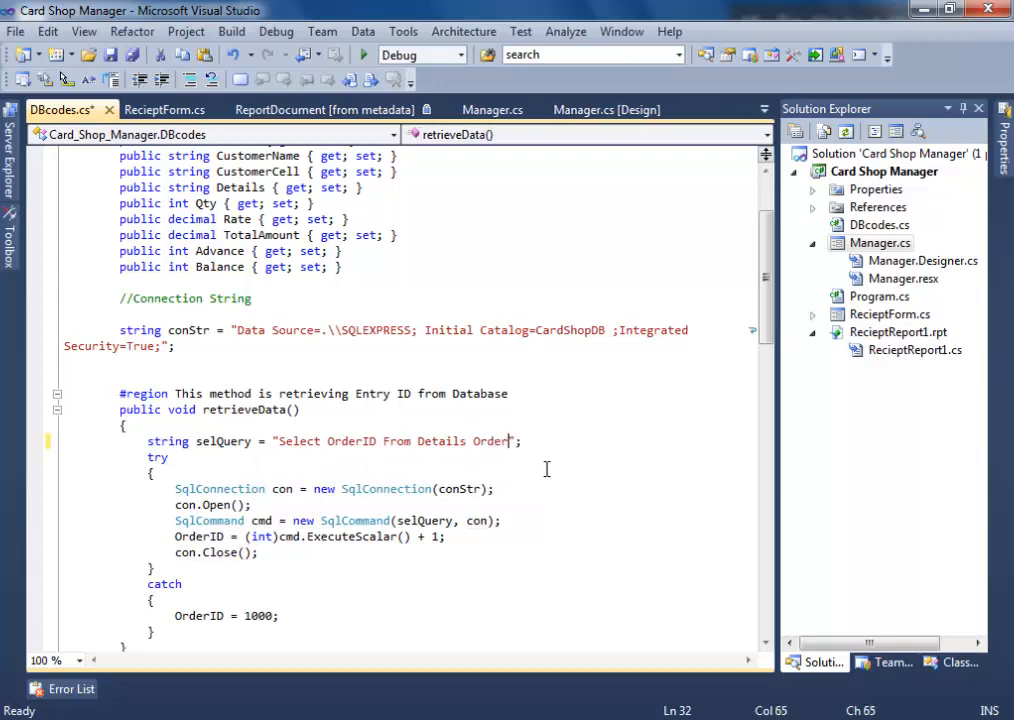
text(By DESC)
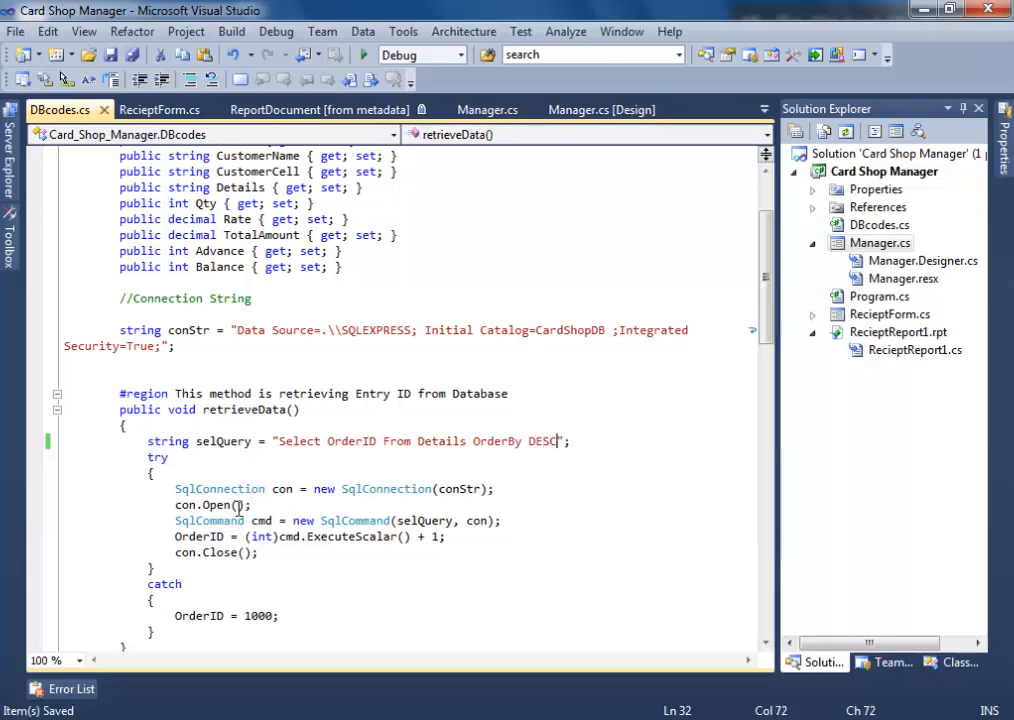
click(176, 536)
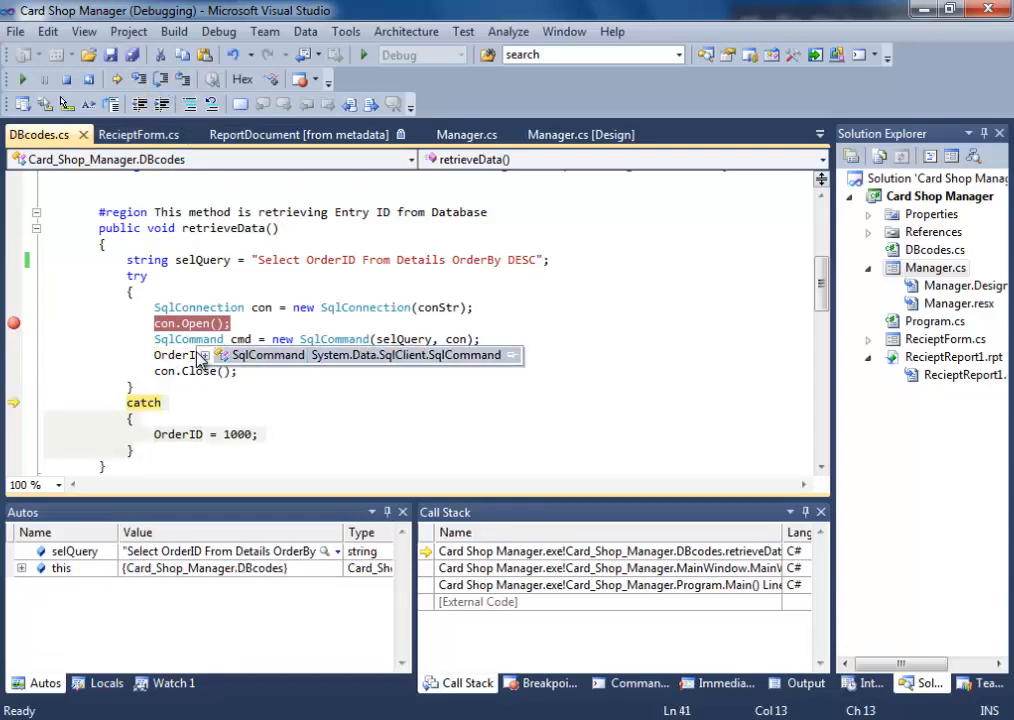
mouse_move(480, 259)
text( By )
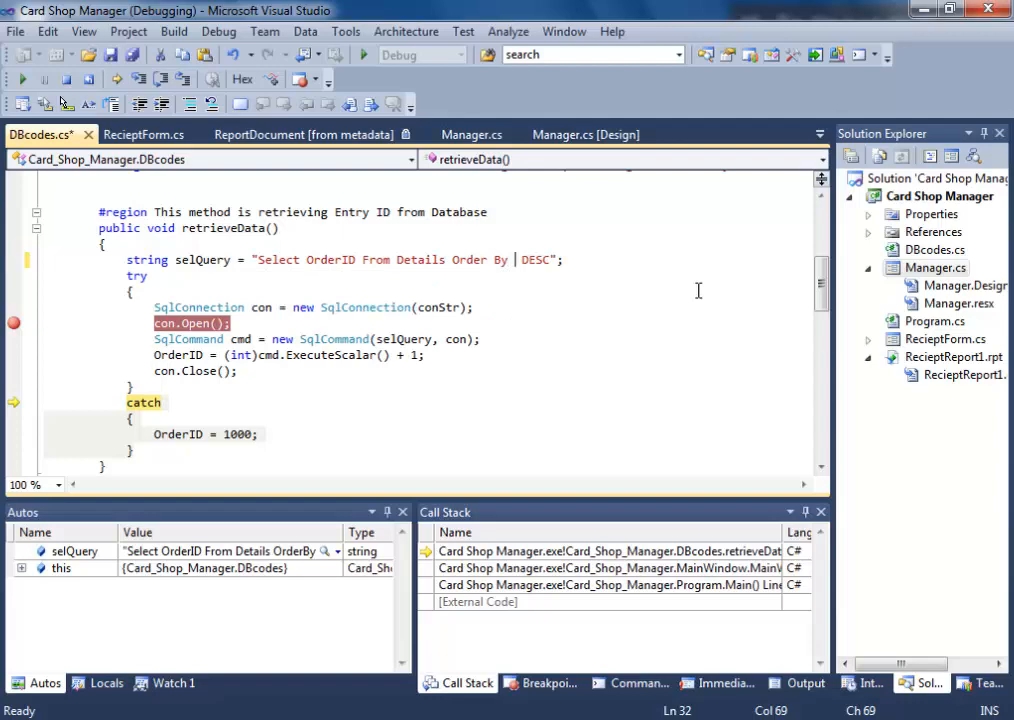
text(OrderID)
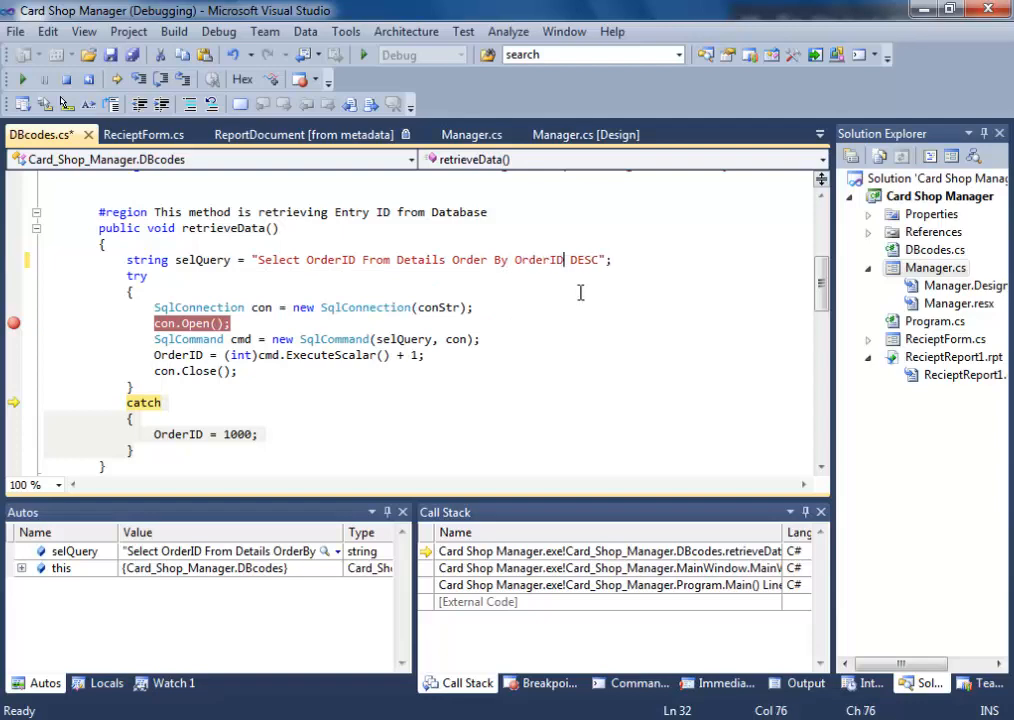
key(ctrl+s)
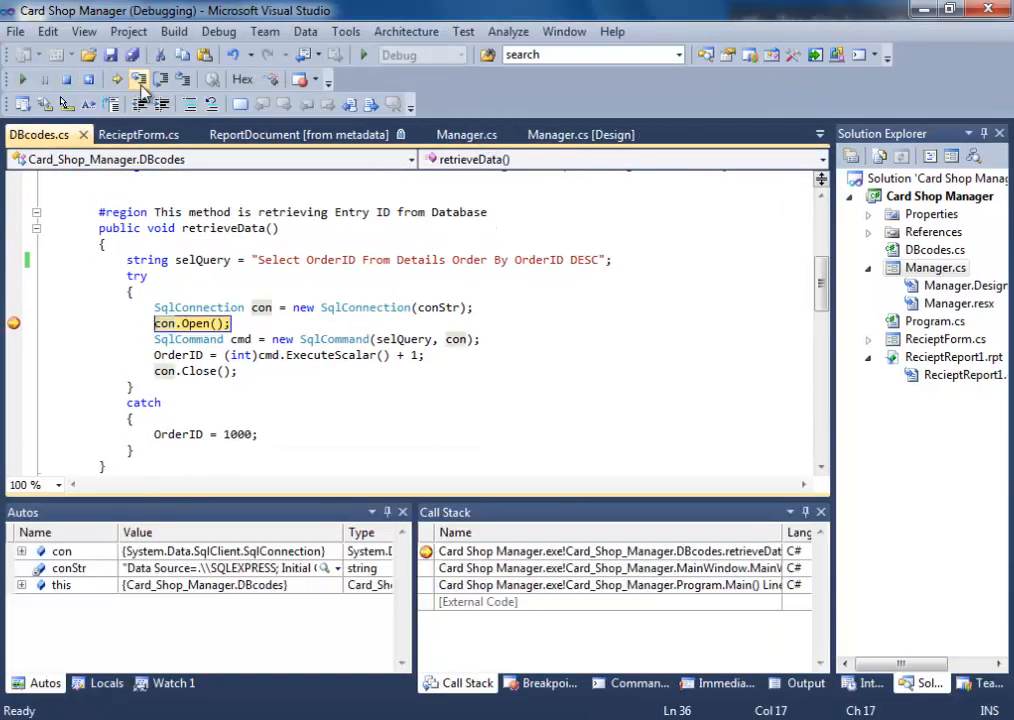
key(F10)
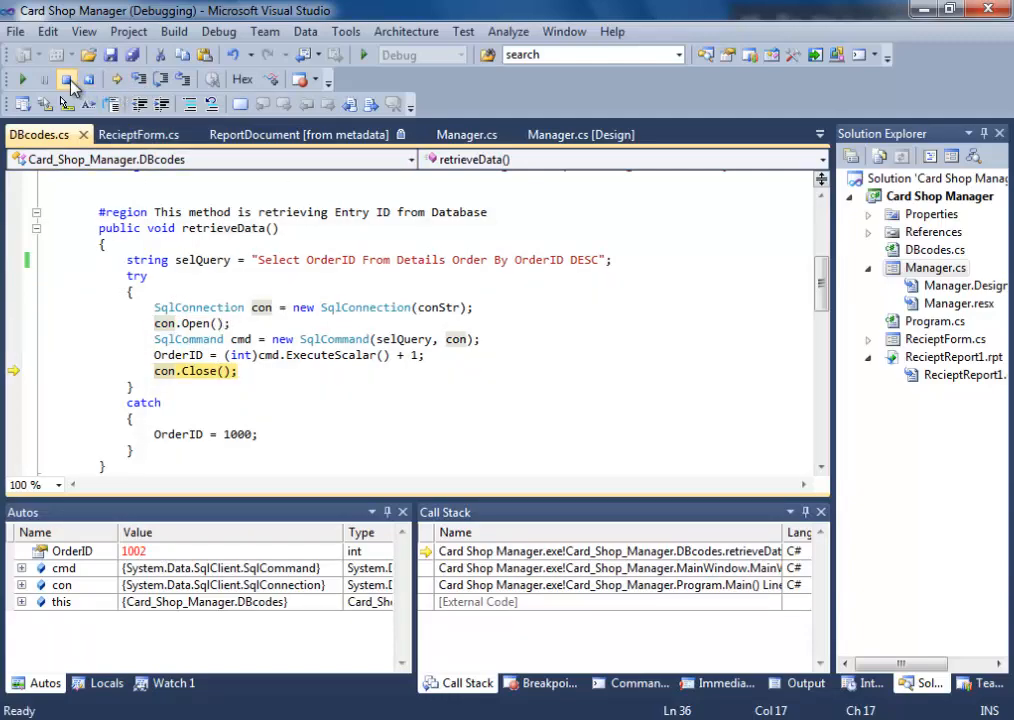
- Resume debugging, enter Saleem's 100-card order 1002 at rate 10, and submit it
click(66, 79)
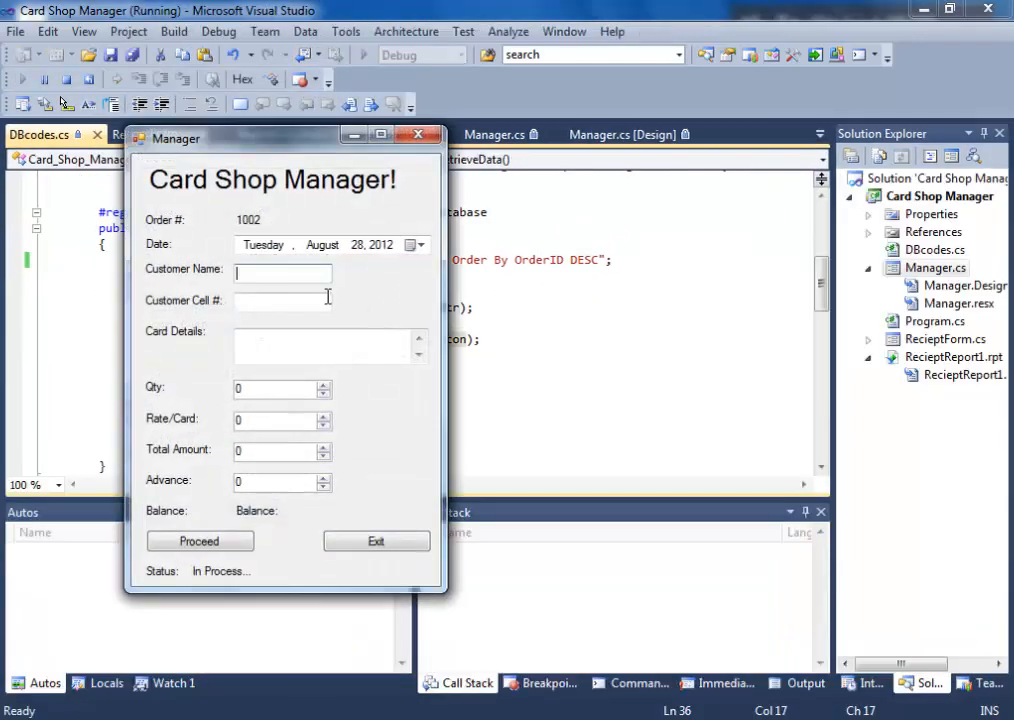
text(Salee)
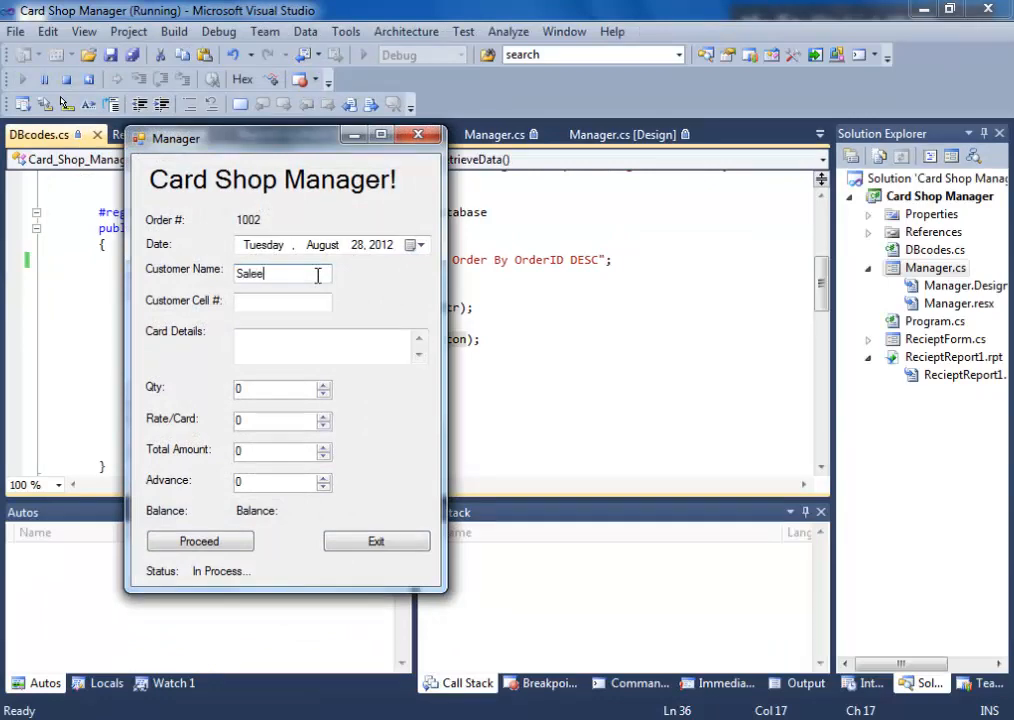
text(123456789)
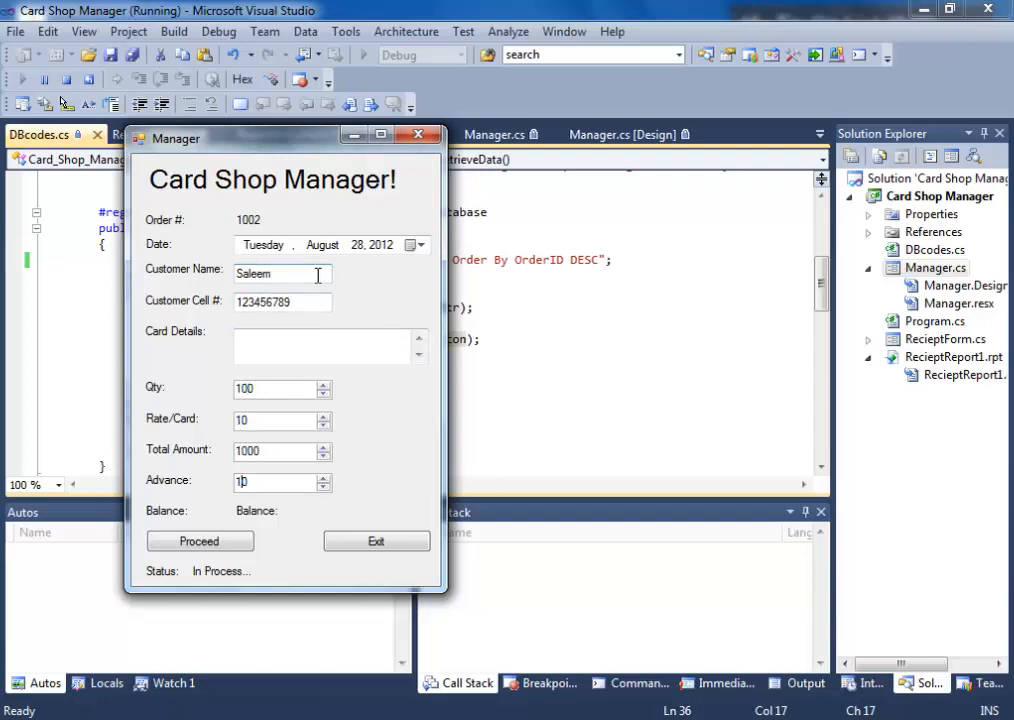
click(199, 541)
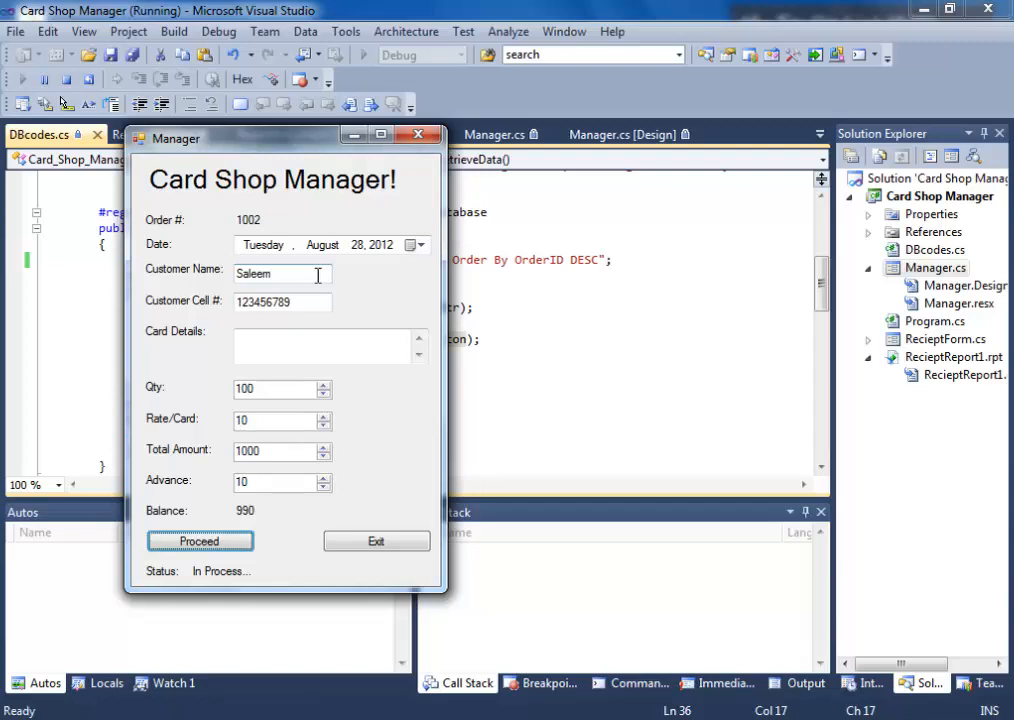
click(199, 541)
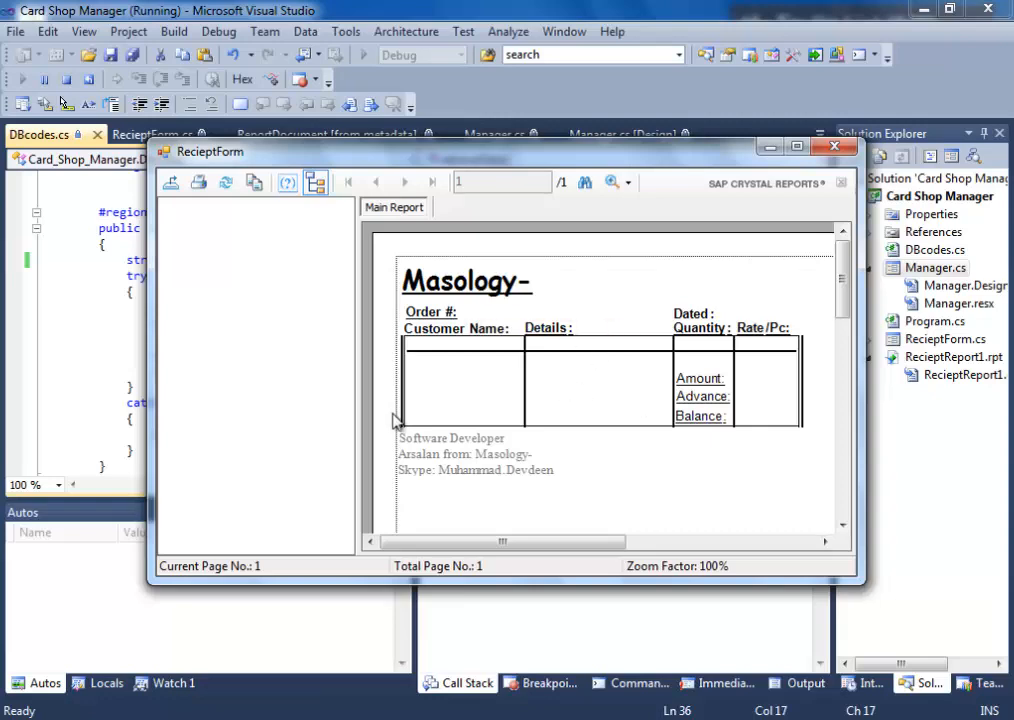
mouse_move(772, 420)
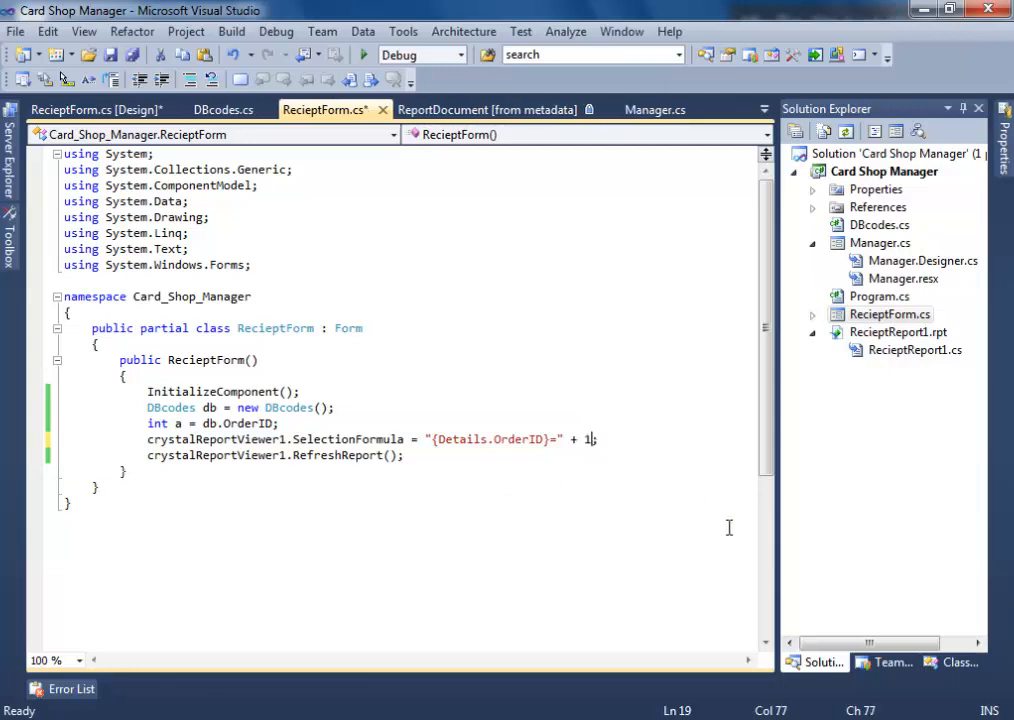
- Hard-code the receipt filter to order 1000 and make Program.cs start RecieptForm, then test it
text(000)
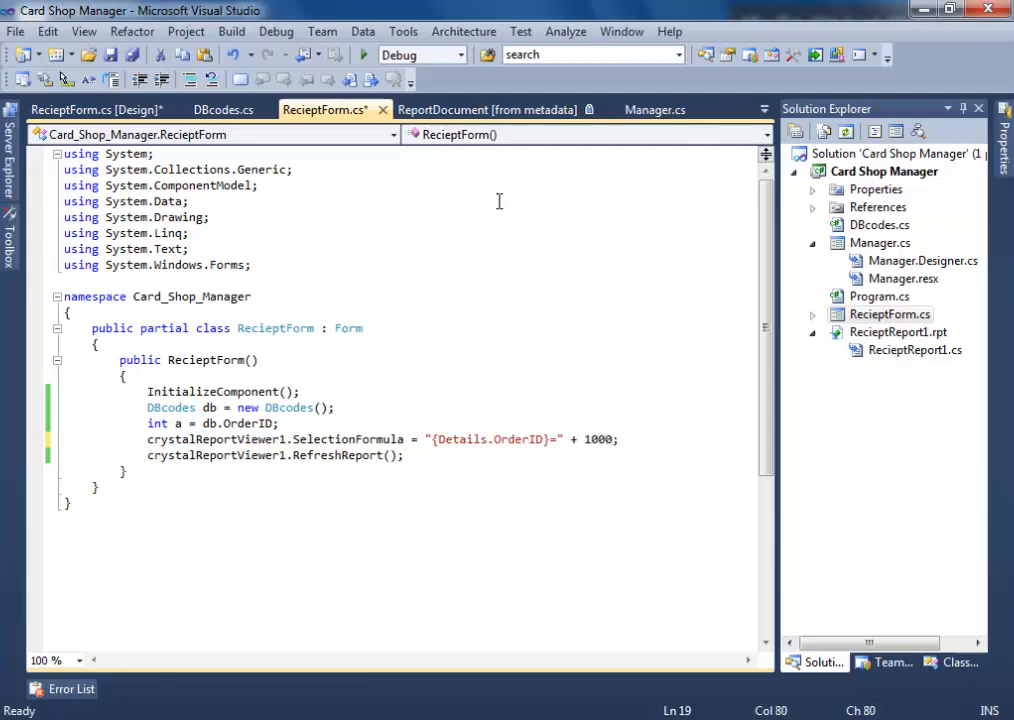
click(58, 109)
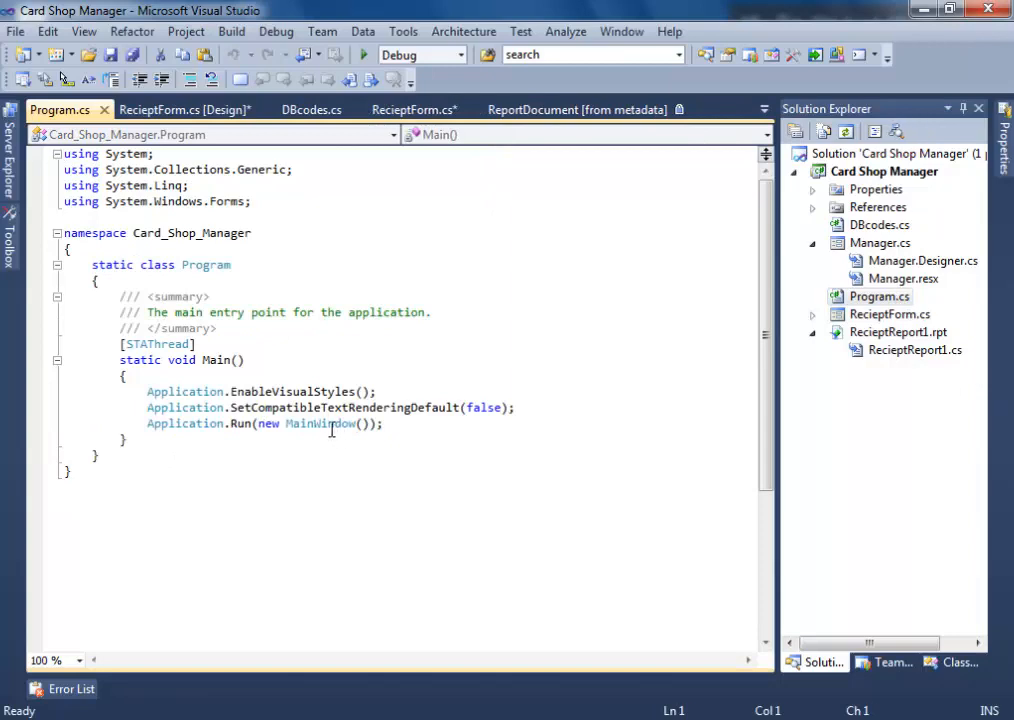
text(Re)
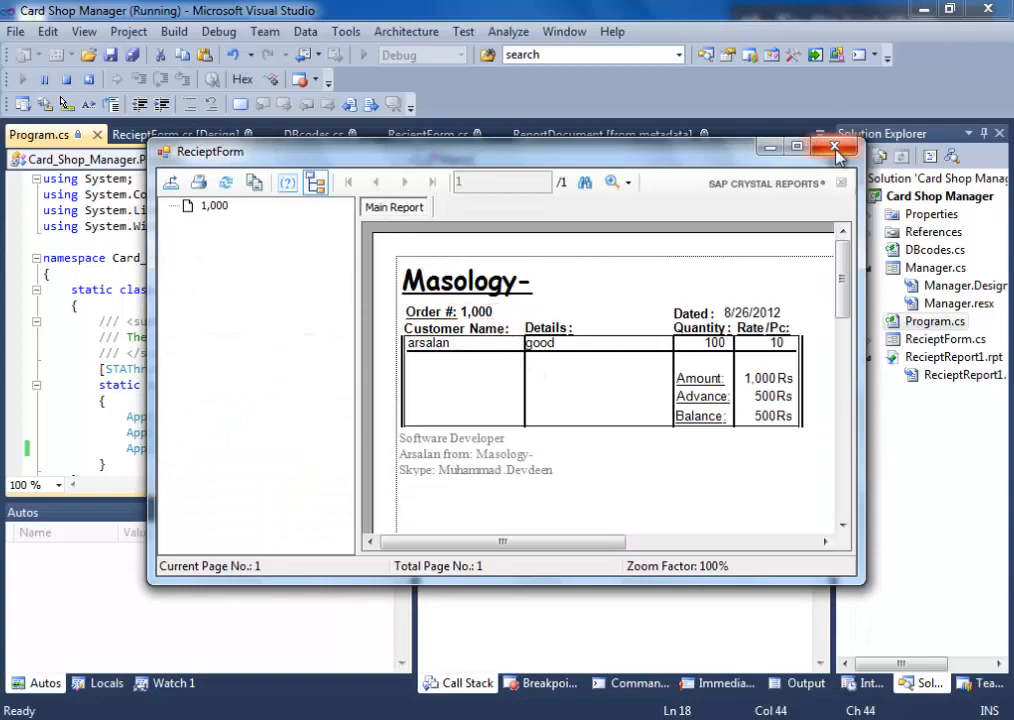
click(836, 148)
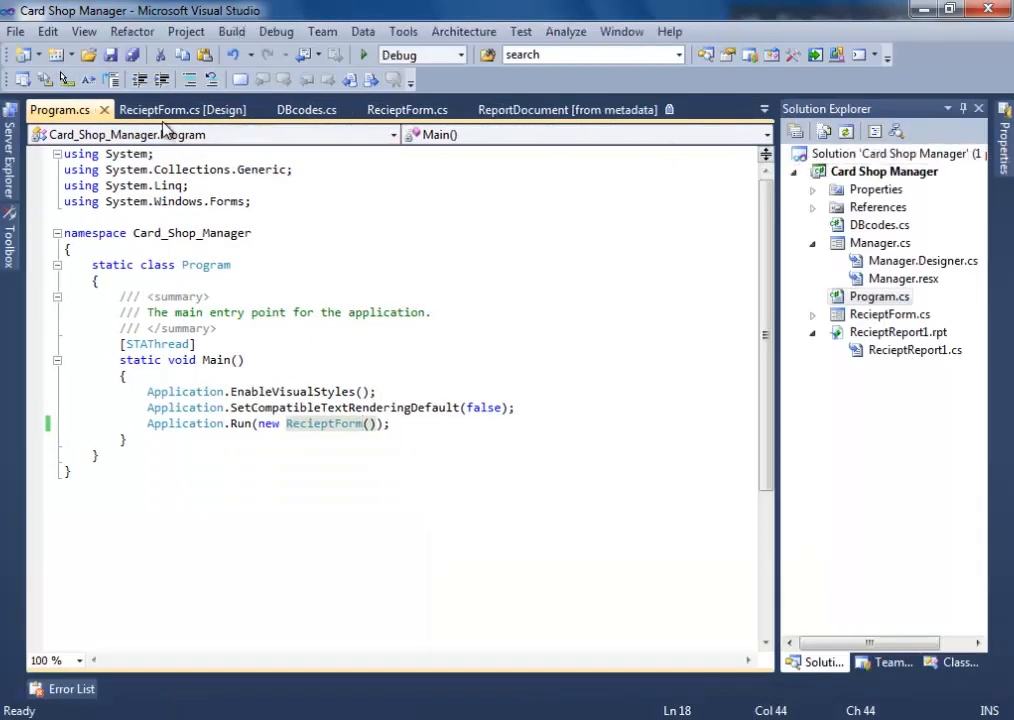
mouse_move(407, 109)
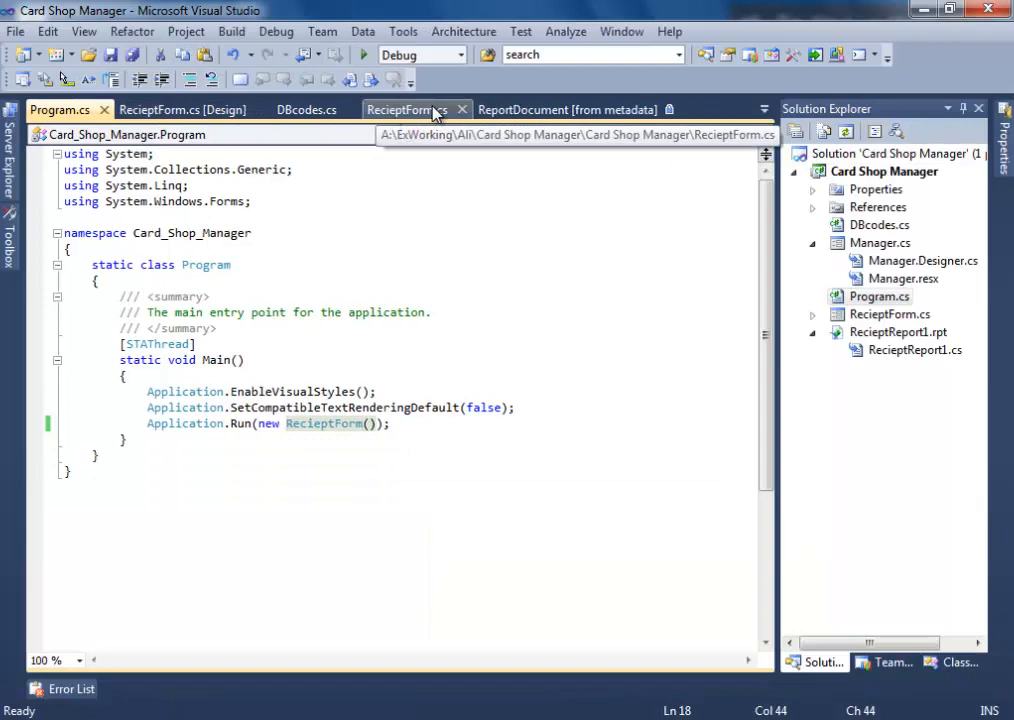
click(405, 109)
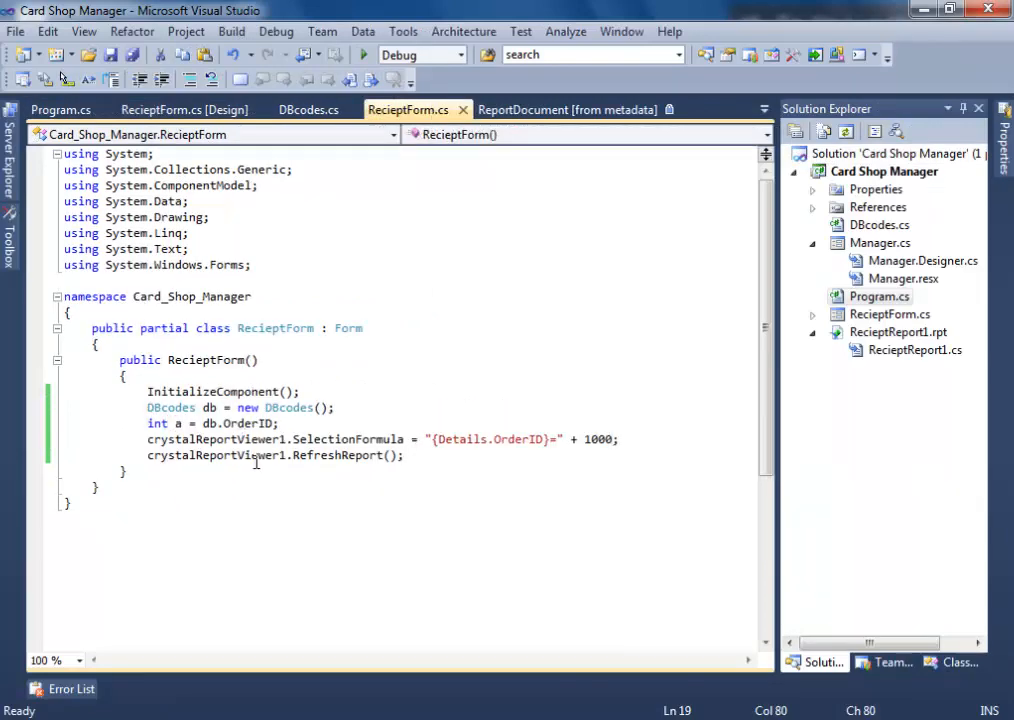
mouse_move(37, 433)
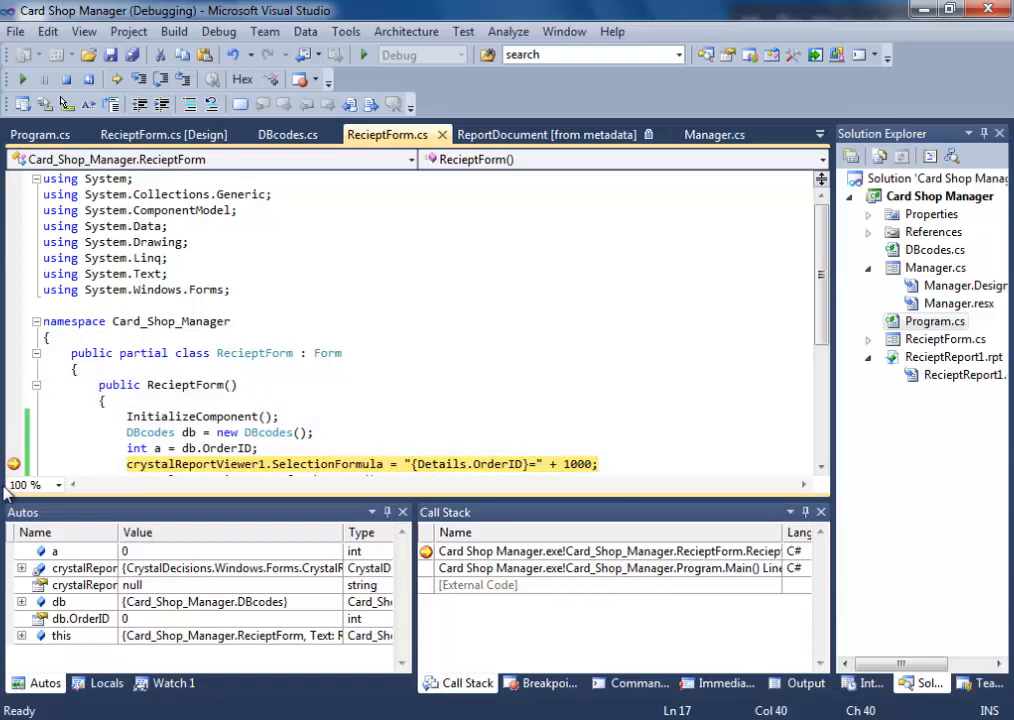
mouse_move(14, 464)
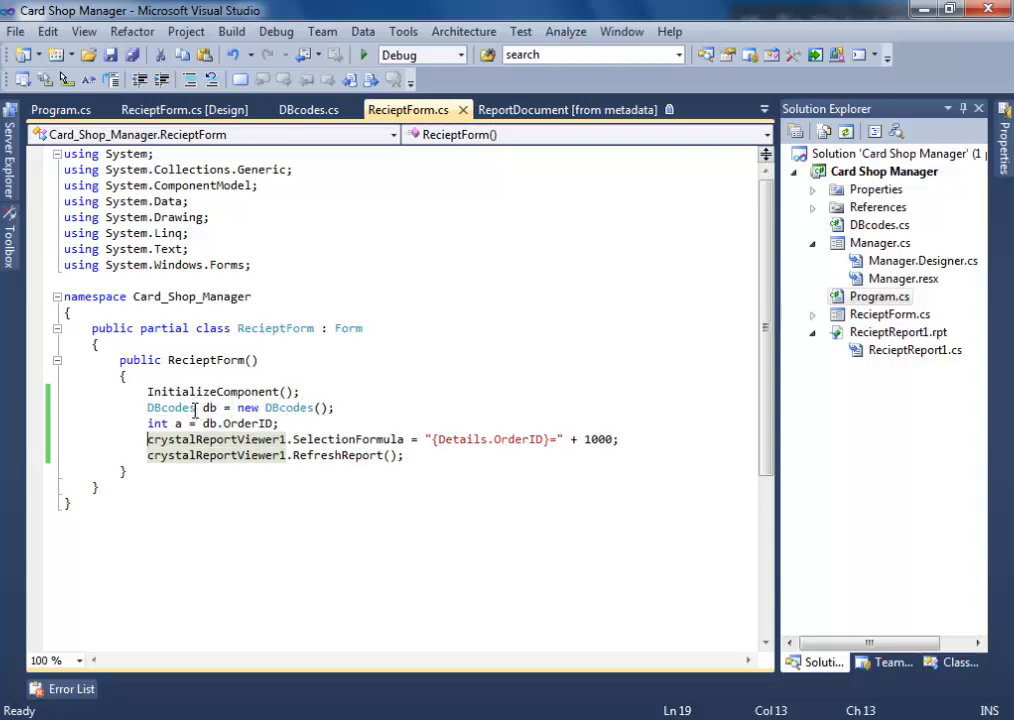
mouse_move(247, 423)
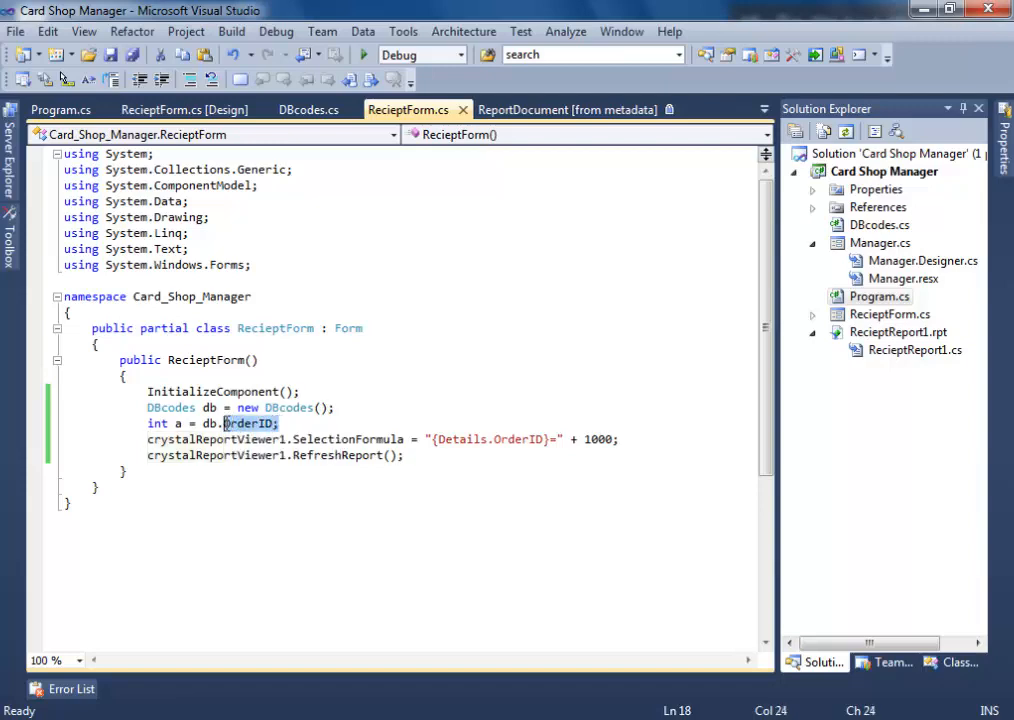
click(285, 423)
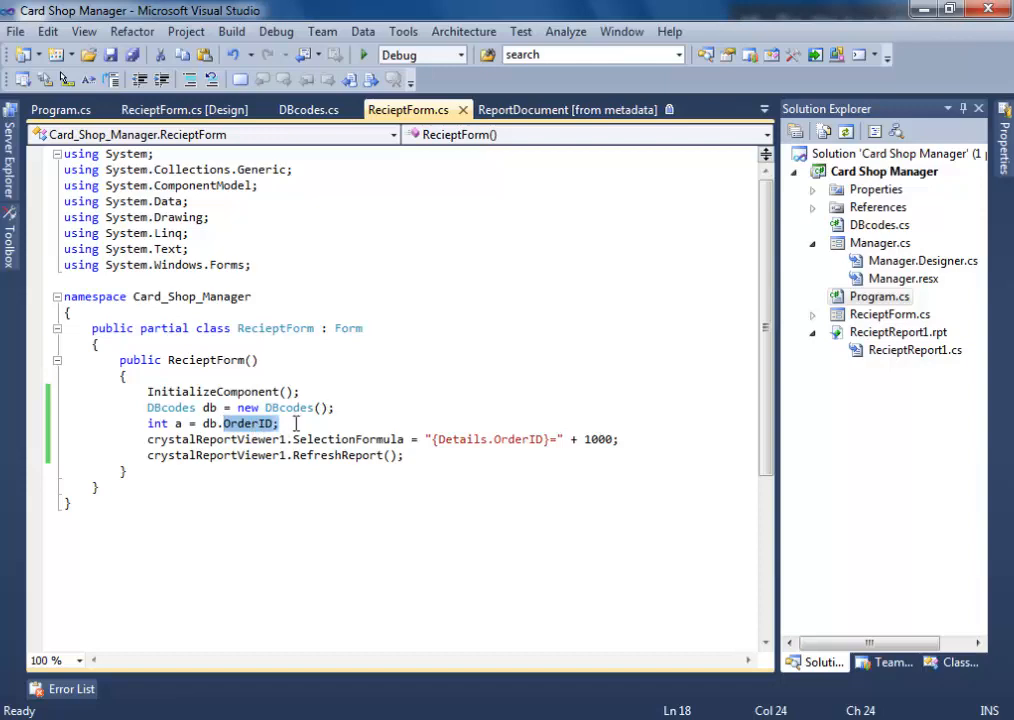